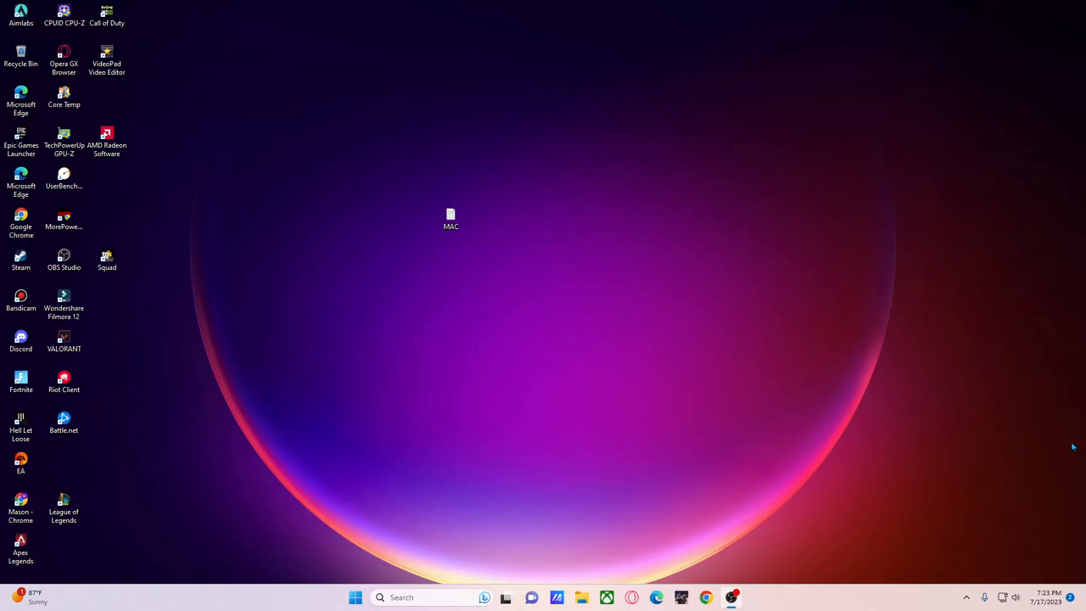
pyautogui.moveTo(968, 556)
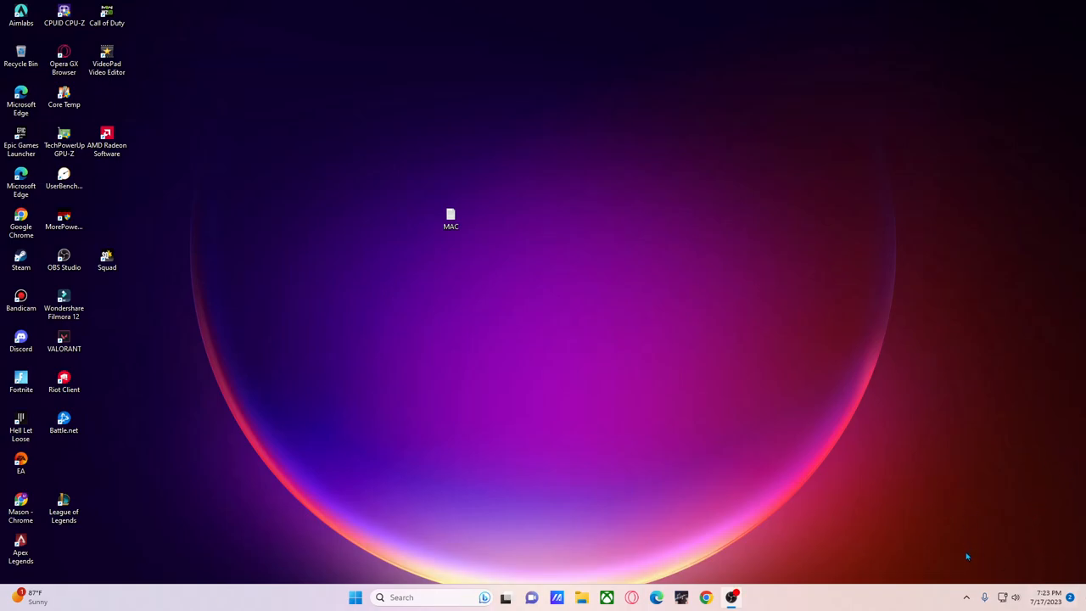
pyautogui.moveTo(965, 597)
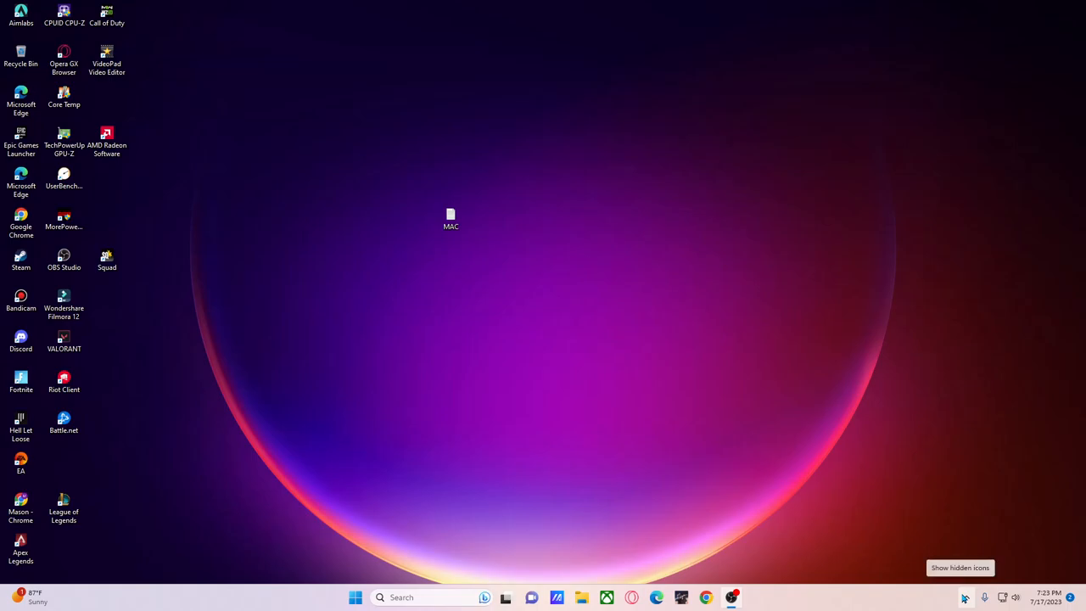
pyautogui.moveTo(966, 599)
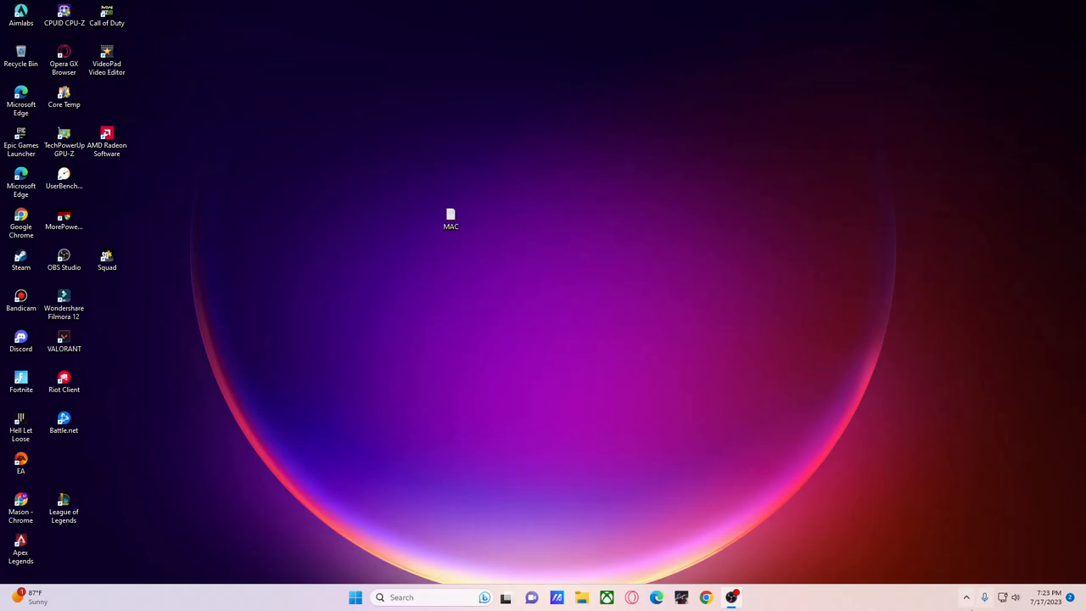
pyautogui.moveTo(967, 596)
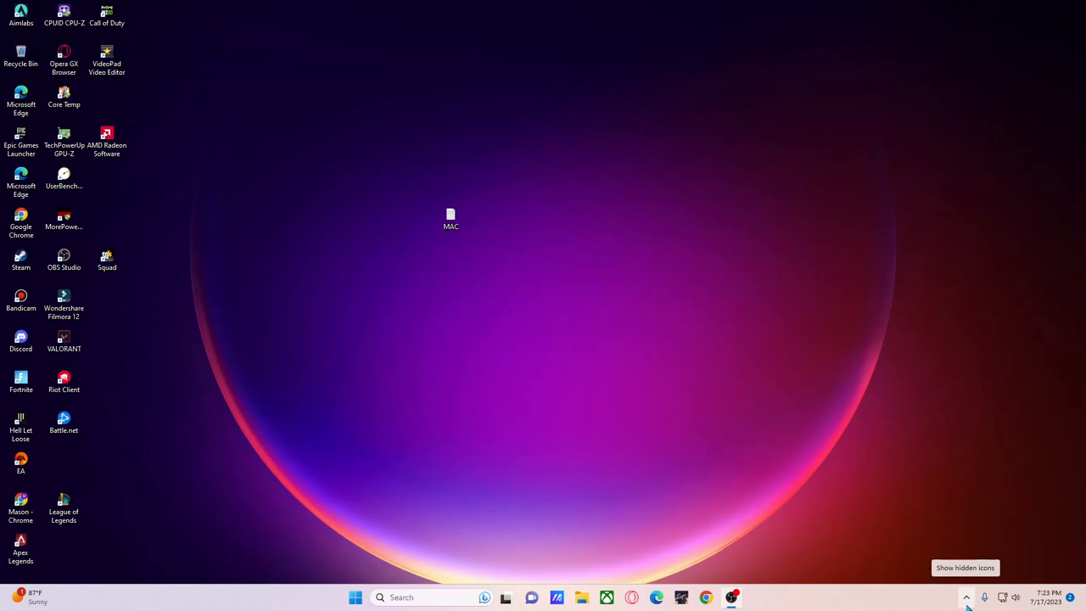
# - Launch Adrenalin from the tray and view Home's recent games and driver status
pyautogui.click(970, 595)
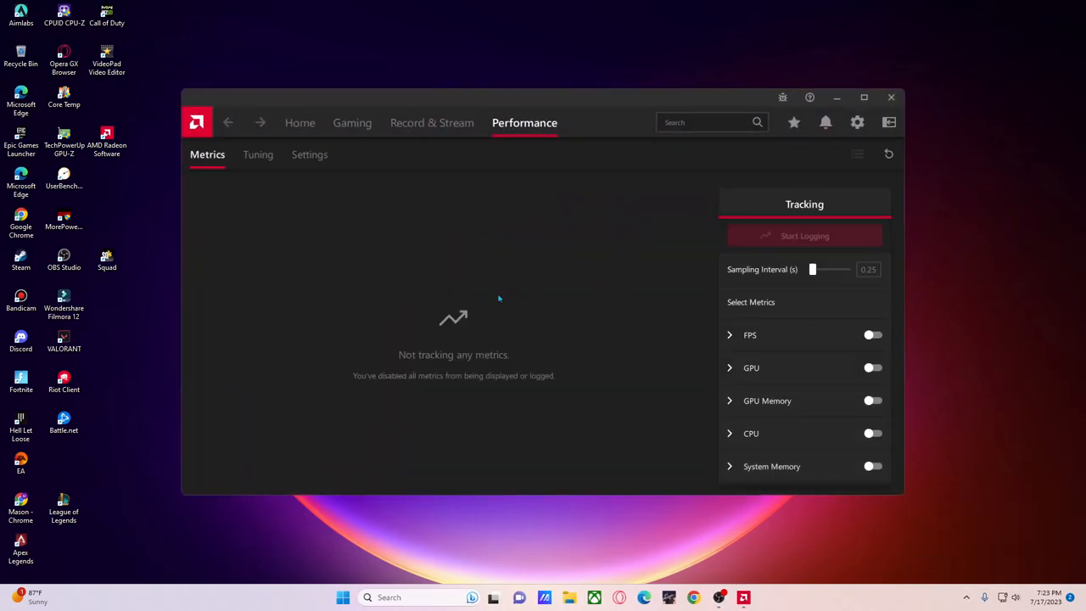
pyautogui.moveTo(849, 149)
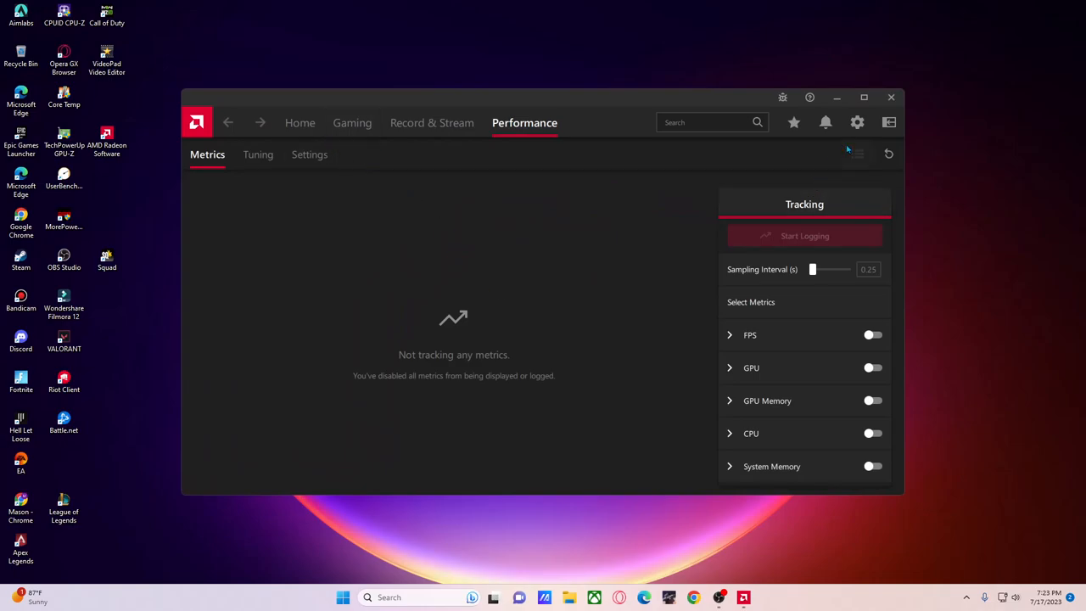
pyautogui.moveTo(857, 122)
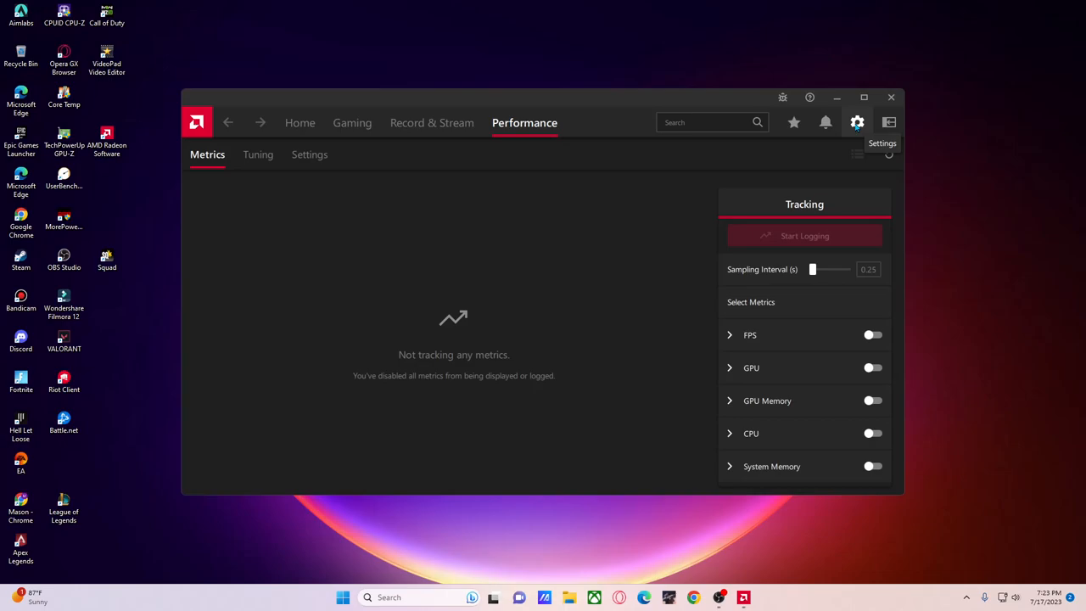
pyautogui.moveTo(311, 138)
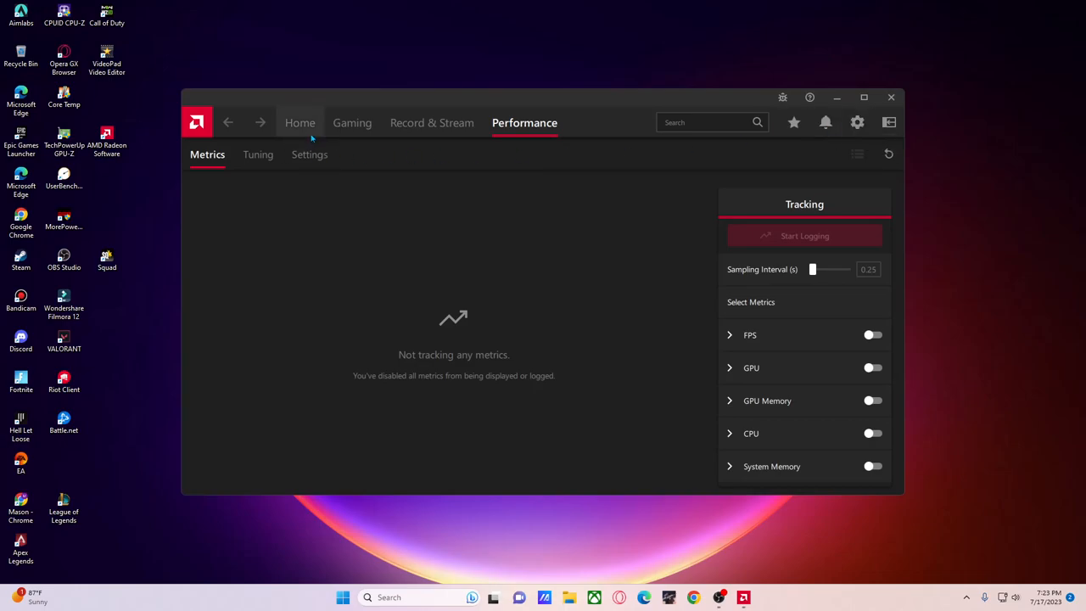
pyautogui.moveTo(314, 127)
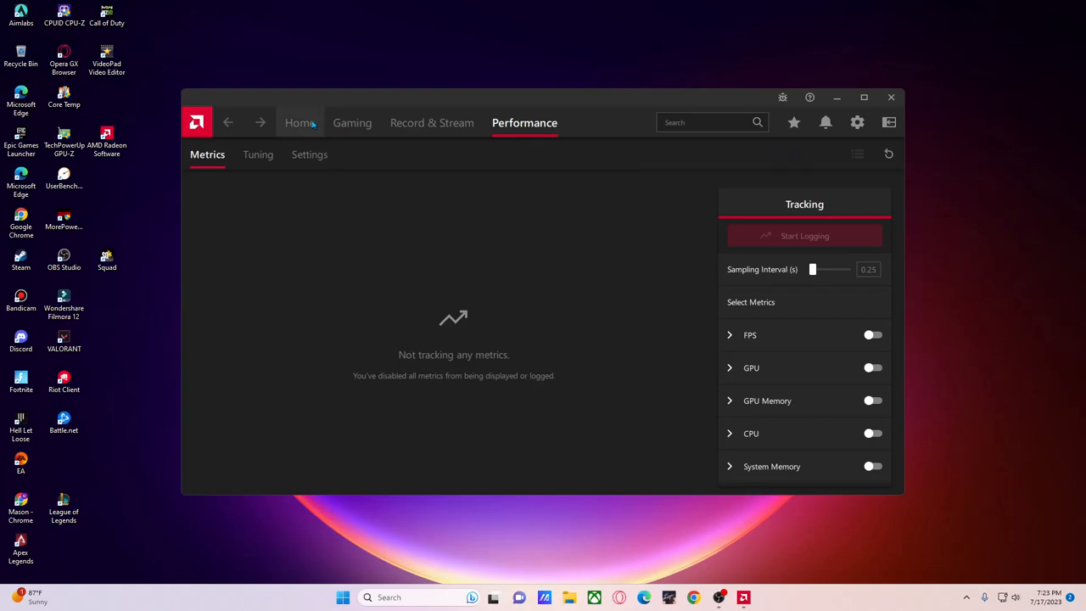
pyautogui.click(301, 122)
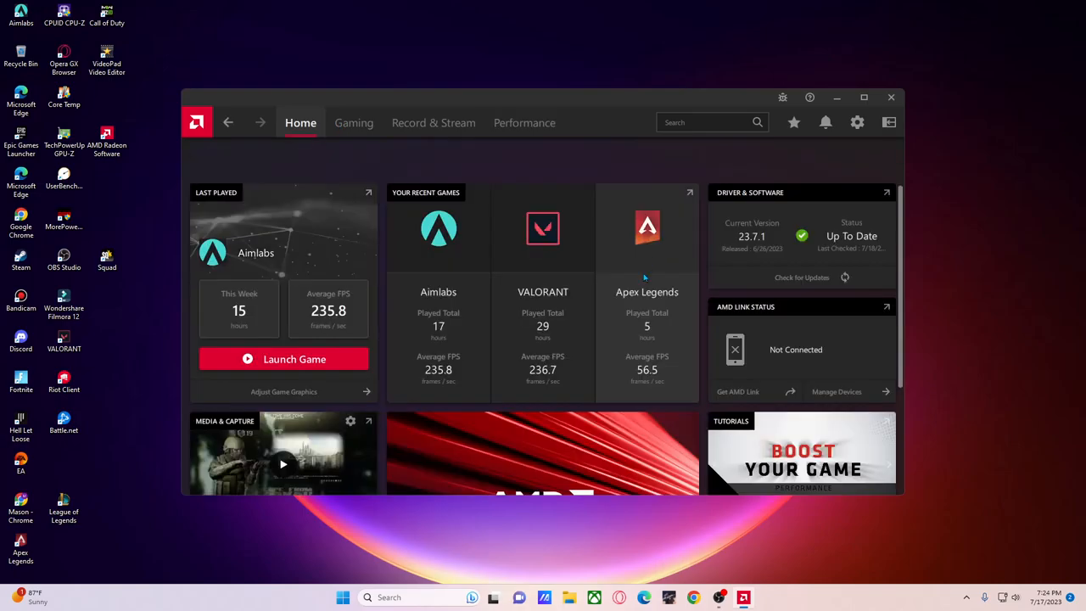
pyautogui.moveTo(354, 122)
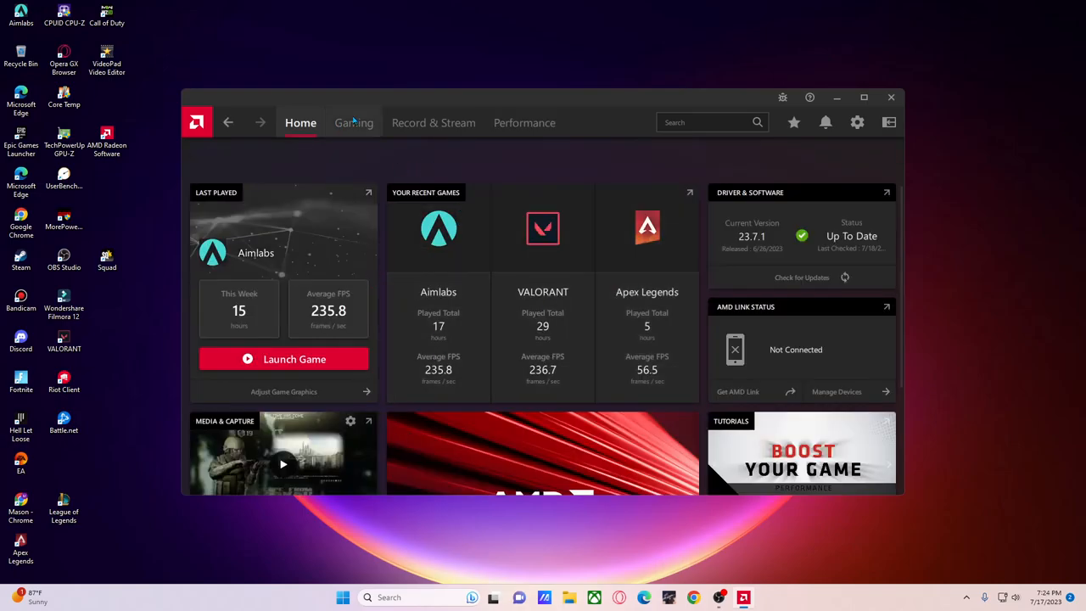
# - Remove Aimlabs from the Games library, glancing at Home before returning to Games
pyautogui.click(353, 122)
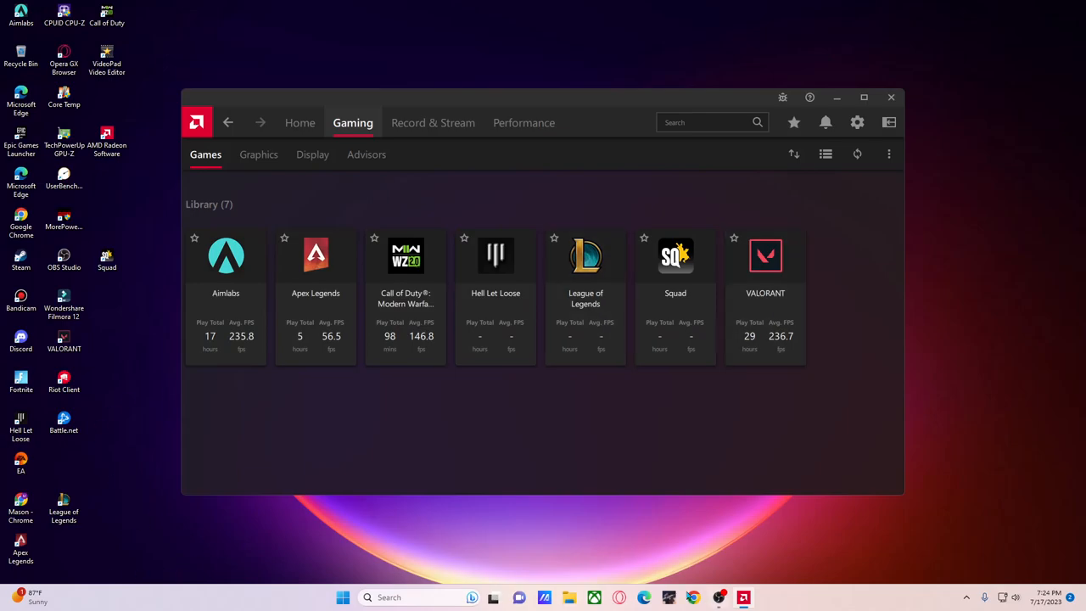
pyautogui.moveTo(373, 293)
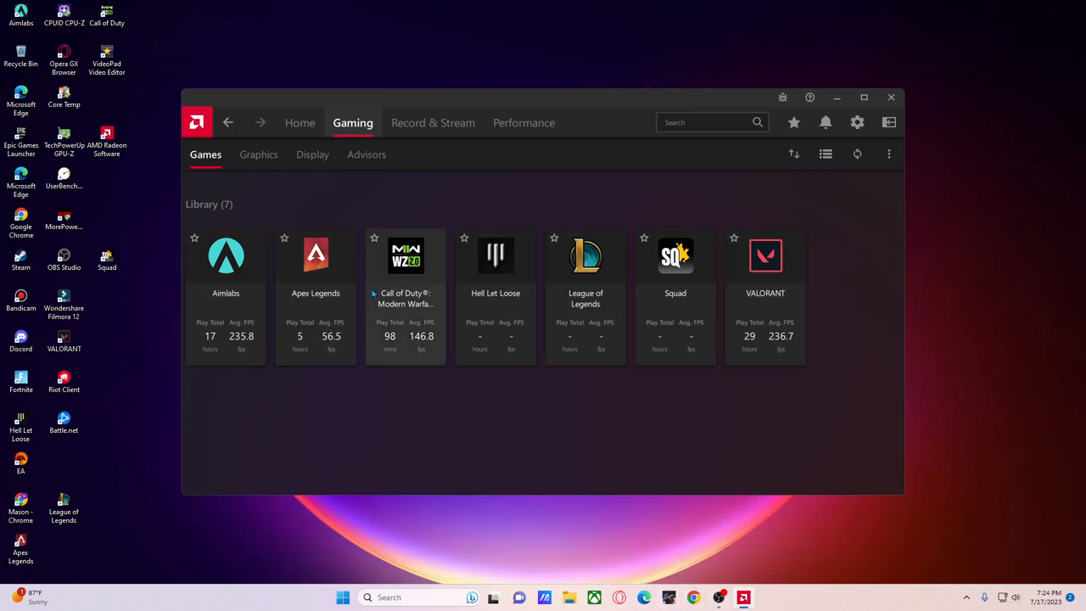
pyautogui.moveTo(251, 293)
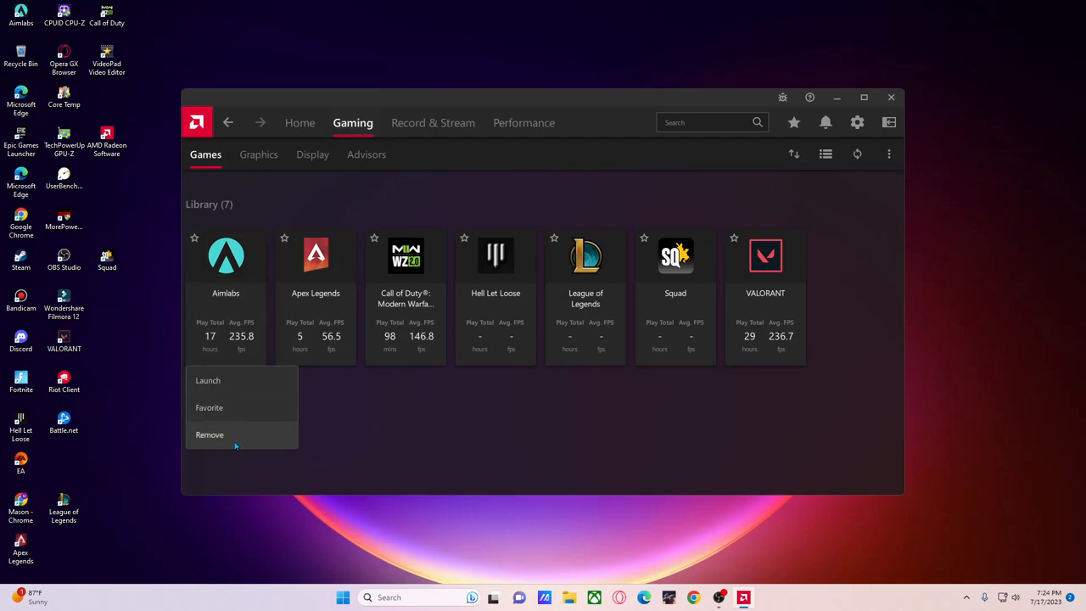
pyautogui.click(210, 434)
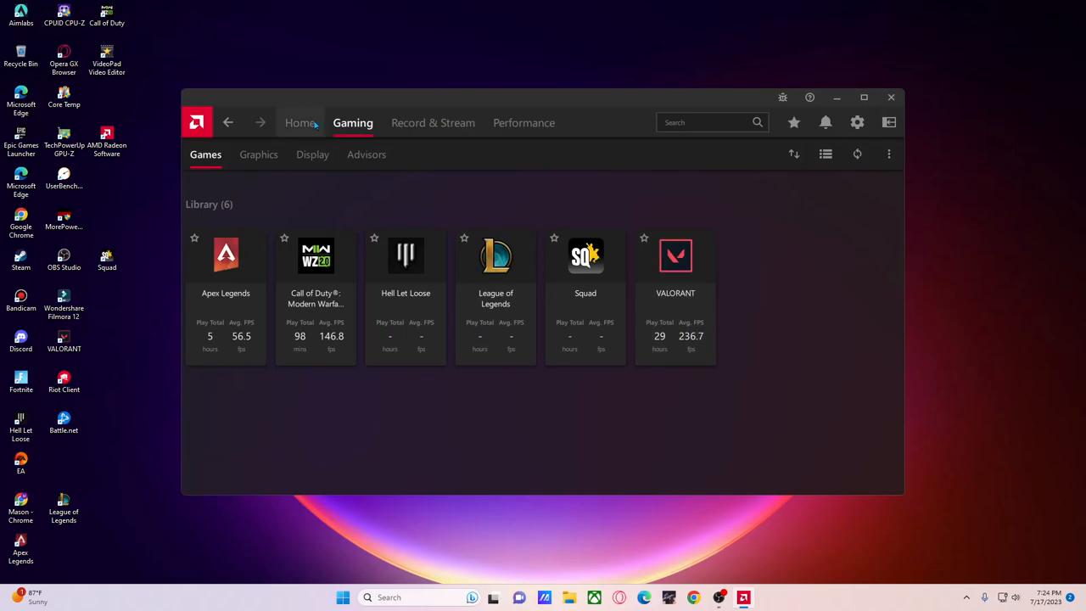
pyautogui.click(301, 122)
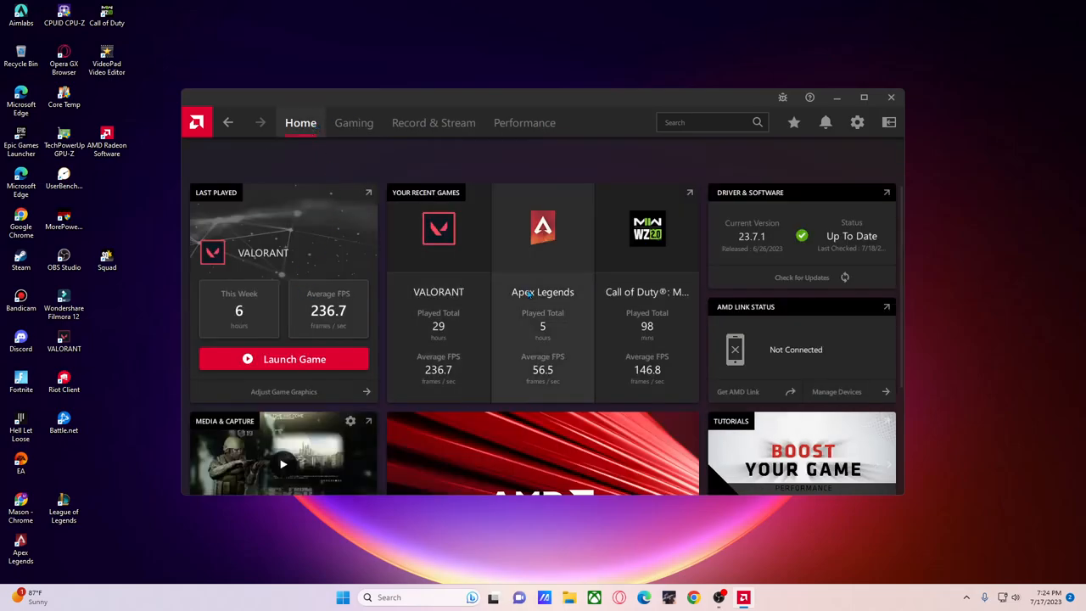
pyautogui.click(353, 122)
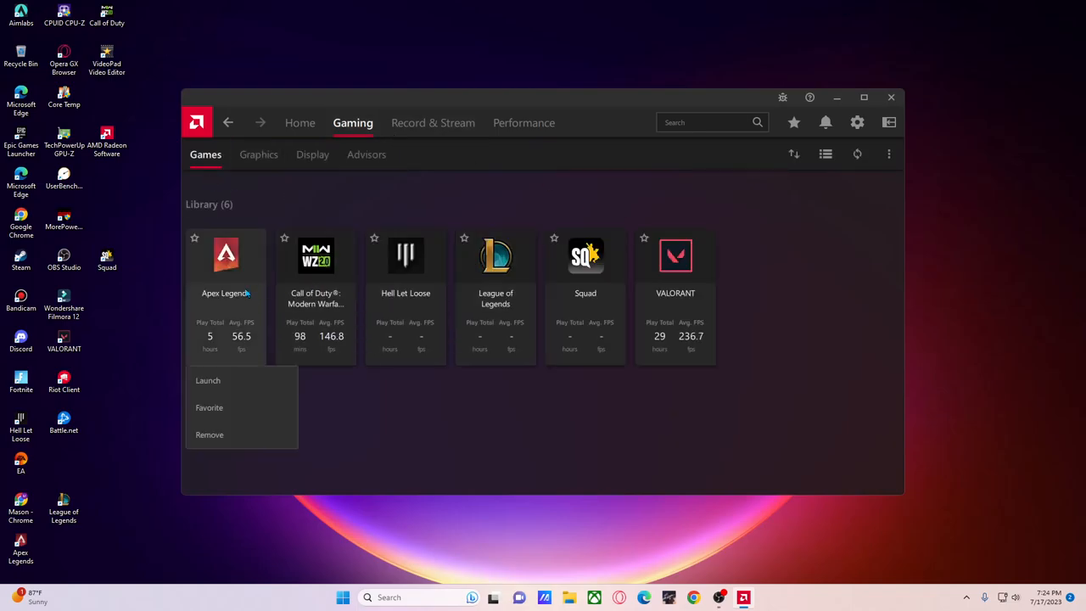
pyautogui.moveTo(255, 434)
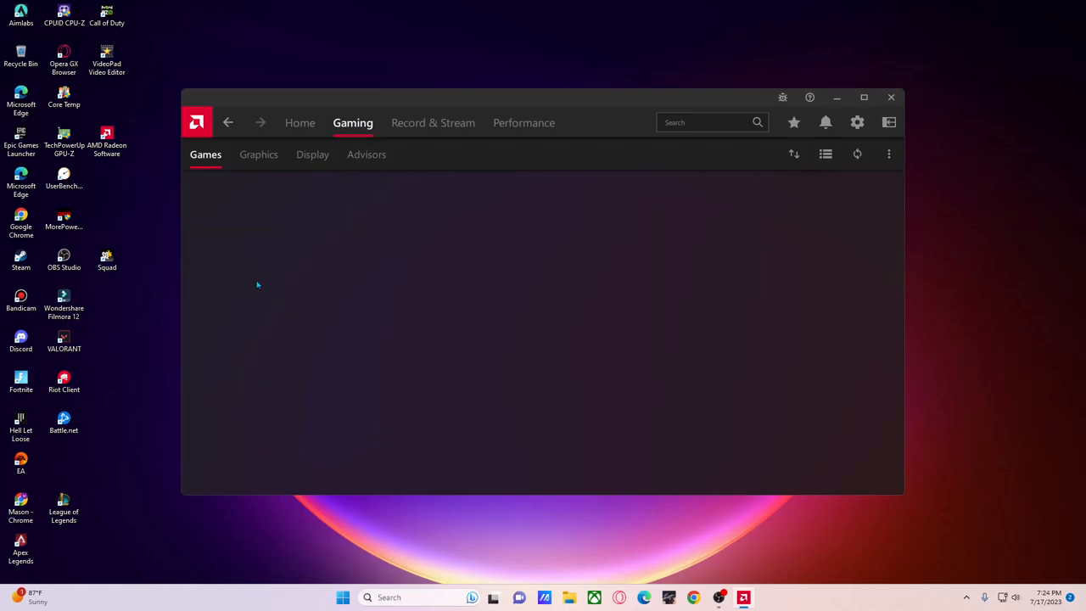
pyautogui.moveTo(240, 311)
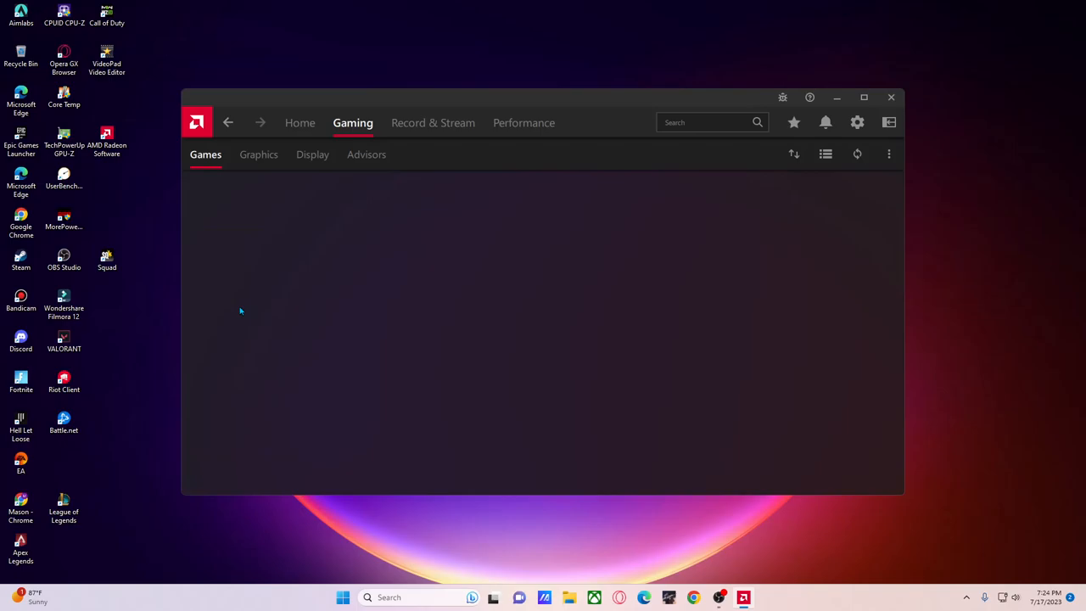
pyautogui.moveTo(249, 433)
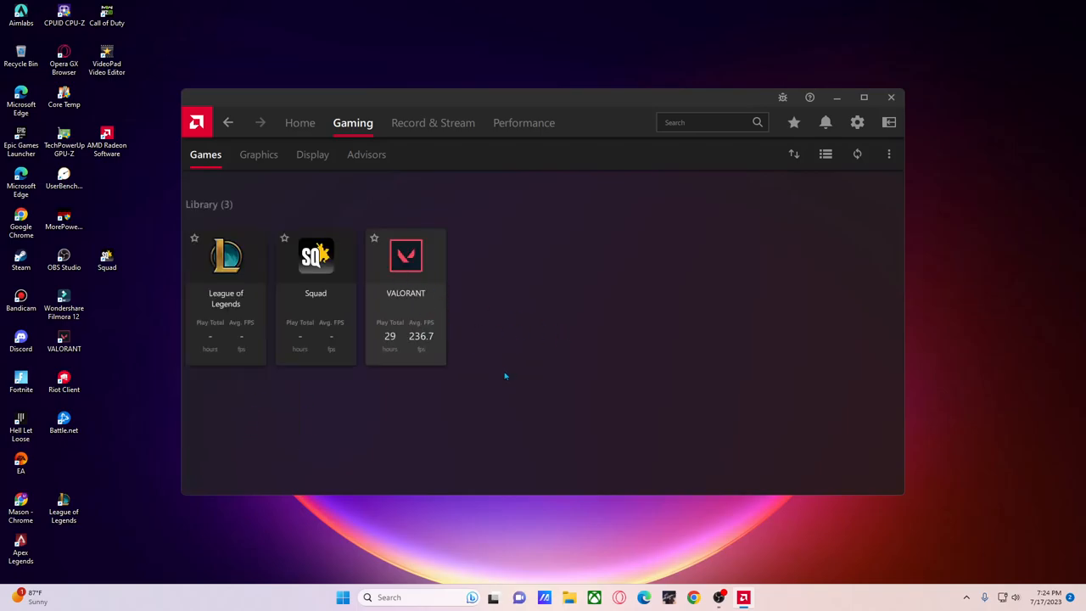
pyautogui.click(405, 255)
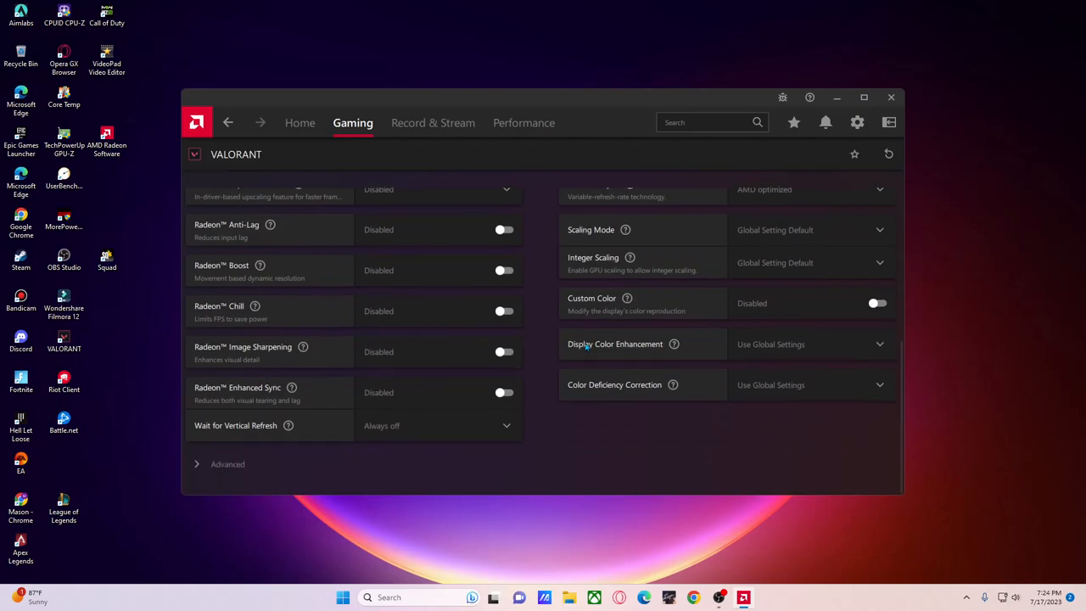
pyautogui.scroll(-3)
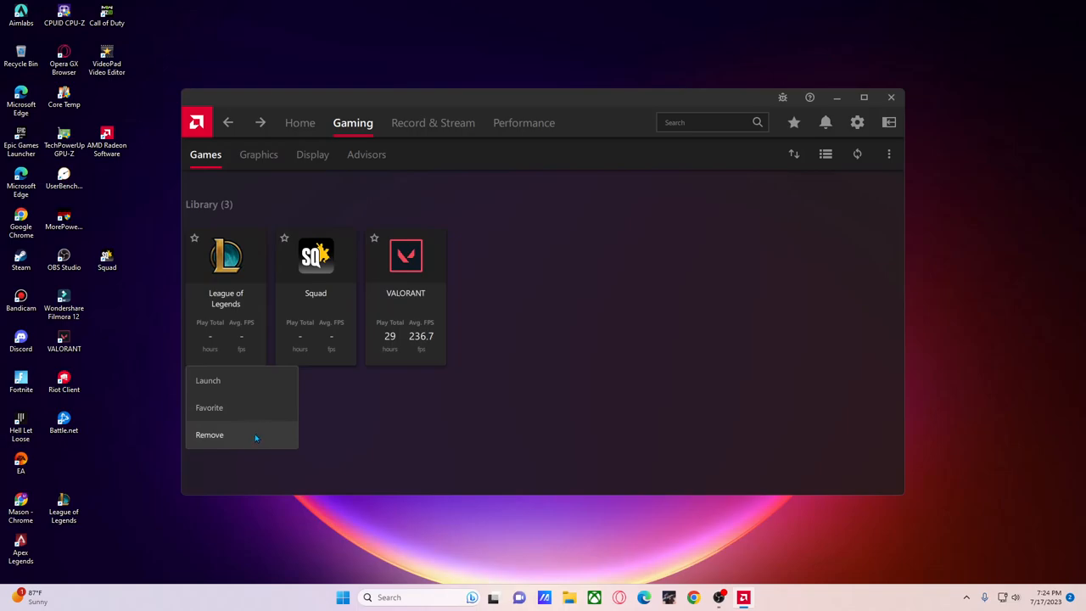
# - Remove League of Legends, the last remaining game, from the library
pyautogui.click(209, 434)
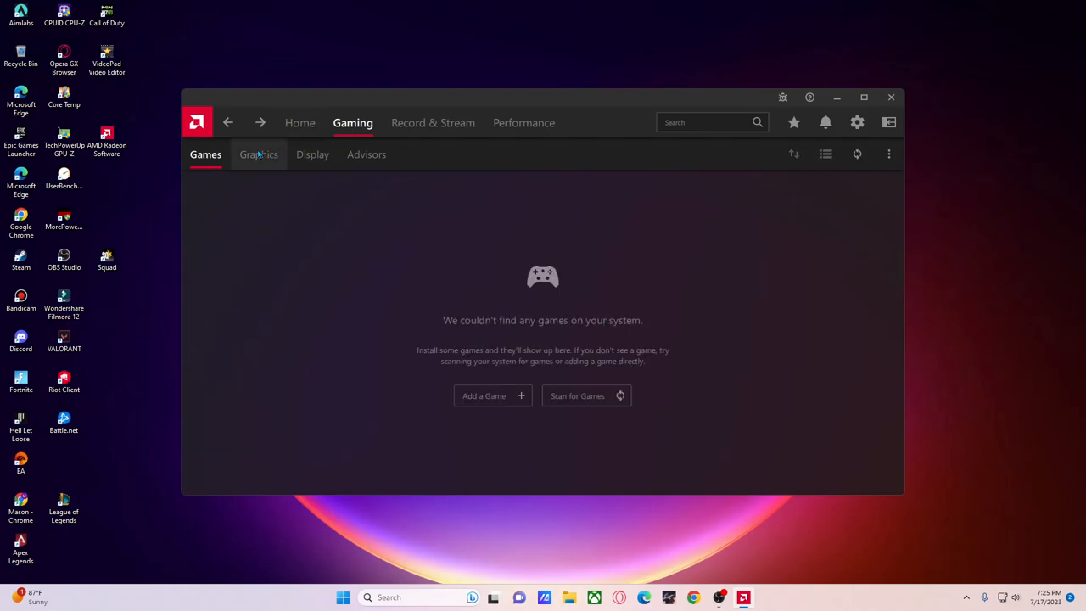
pyautogui.moveTo(590, 299)
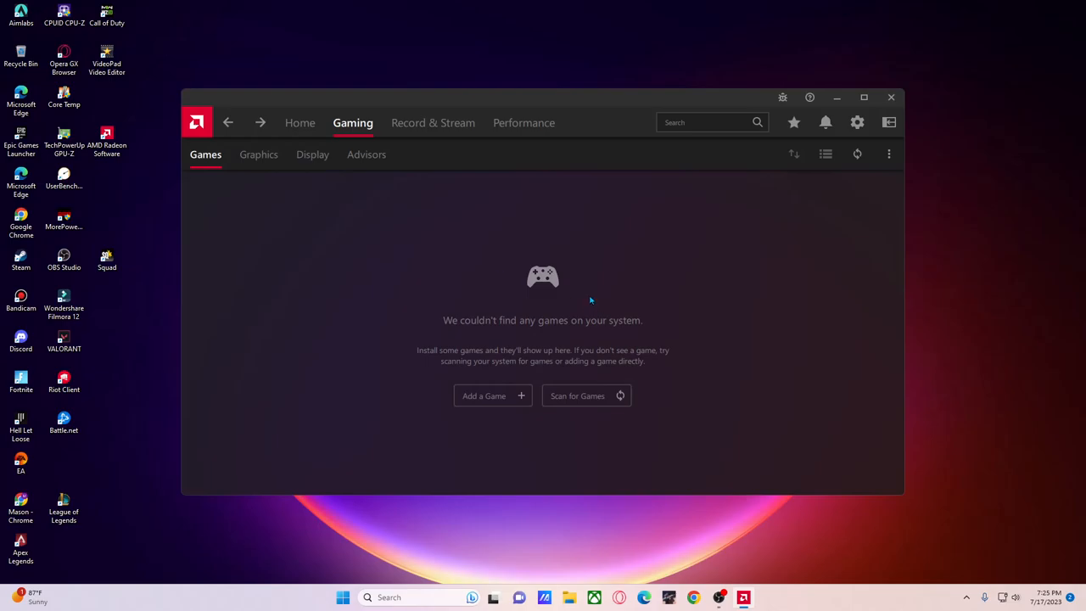
pyautogui.moveTo(621, 262)
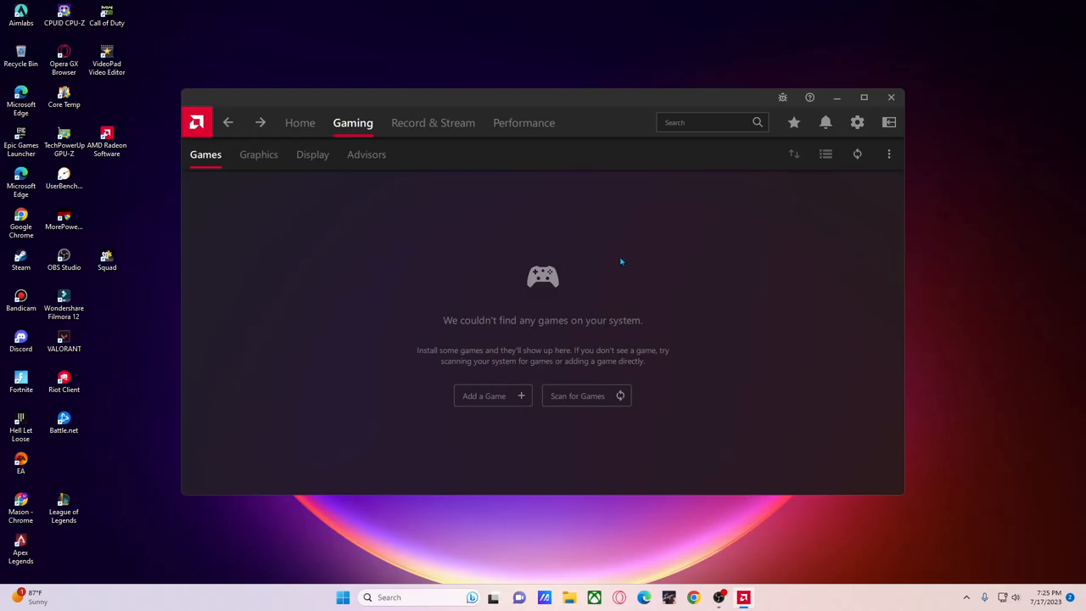
pyautogui.moveTo(360, 230)
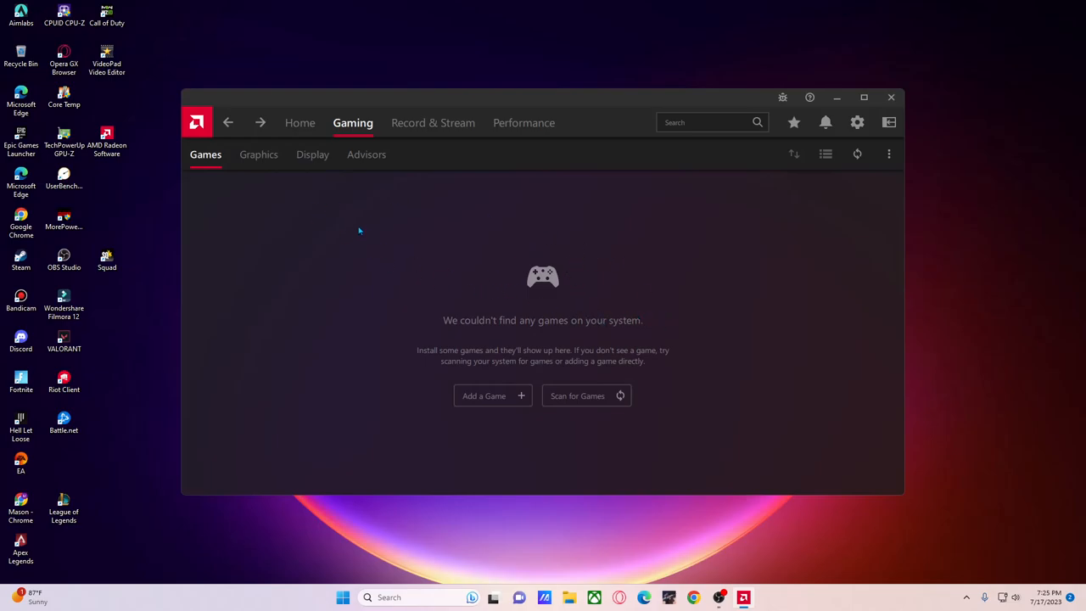
pyautogui.moveTo(577, 395)
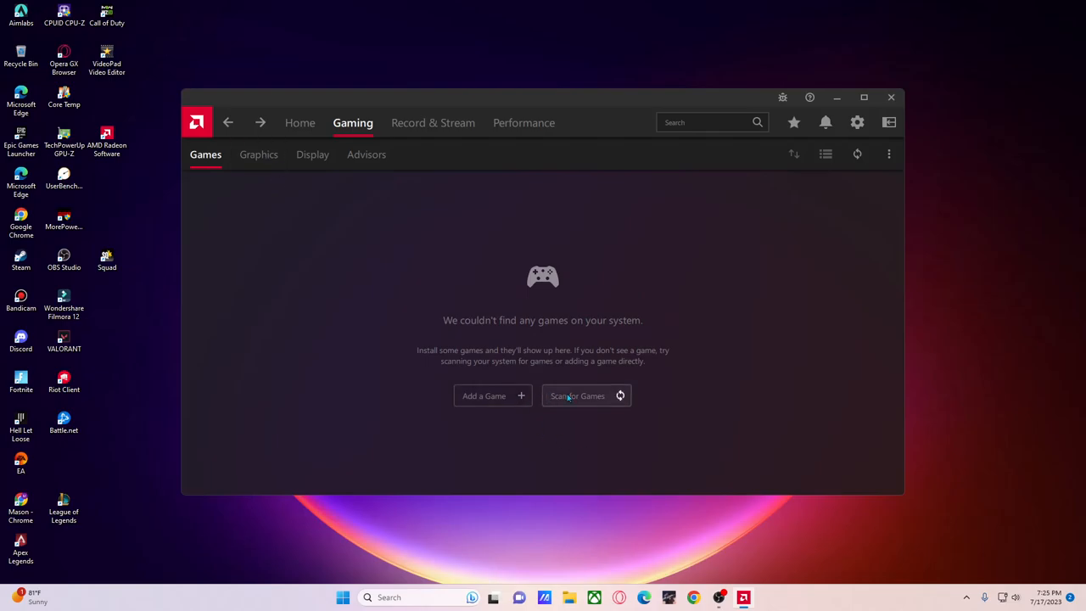
pyautogui.moveTo(259, 166)
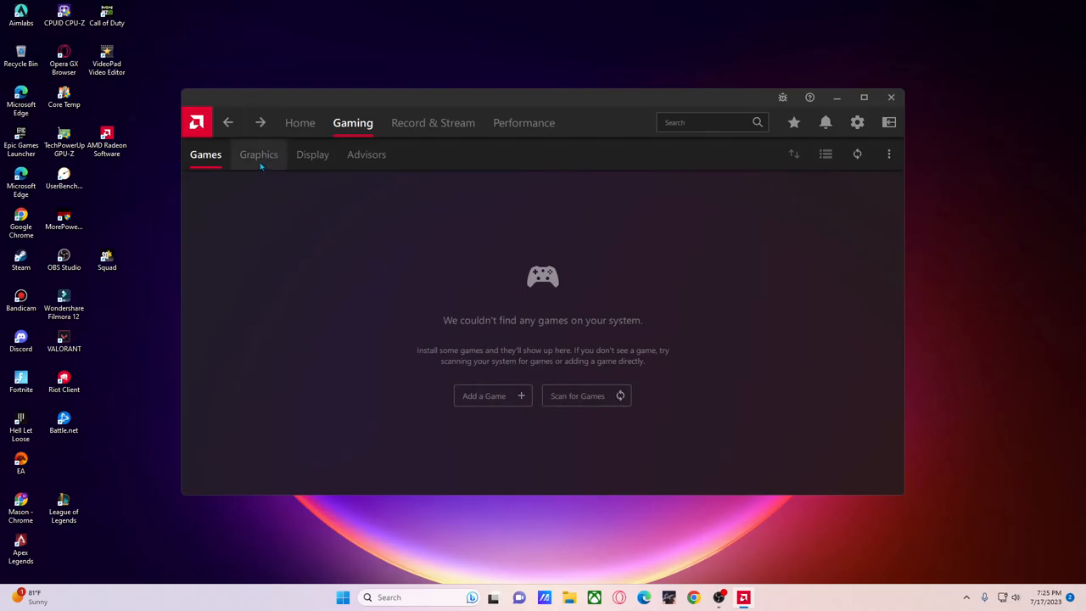
# - Review the Global Graphics settings under the Custom profile, confirming Radeon features are disabled
pyautogui.click(258, 154)
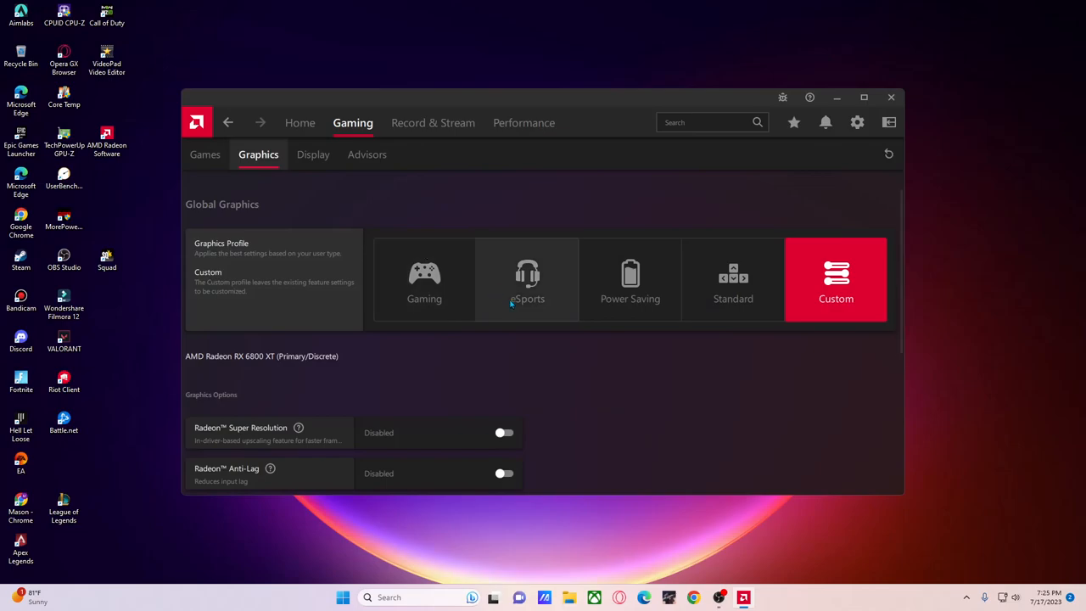
pyautogui.scroll(-3)
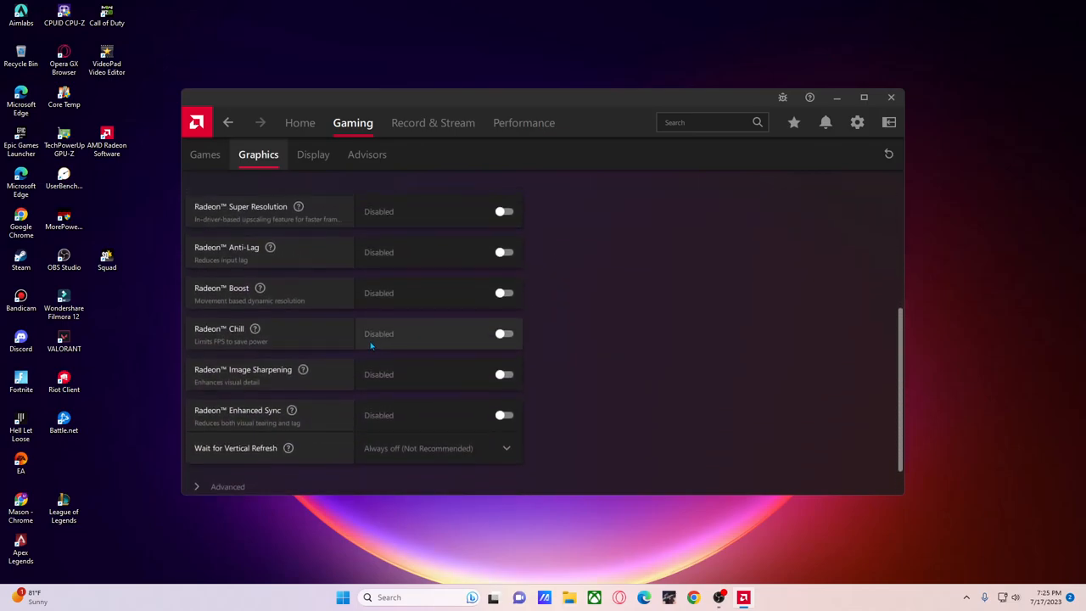
pyautogui.moveTo(371, 261)
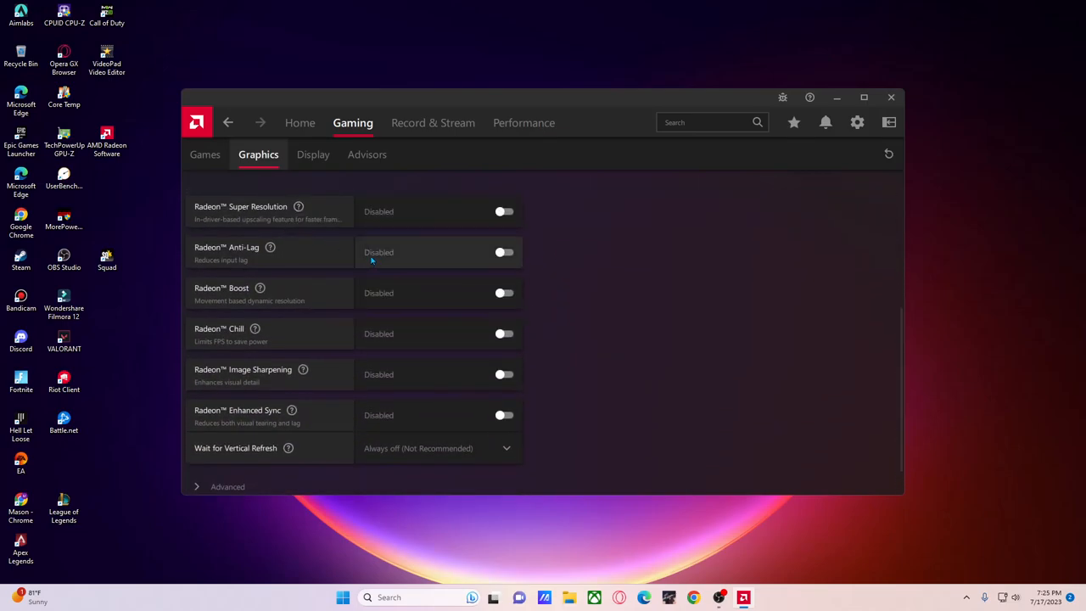
pyautogui.moveTo(270, 247)
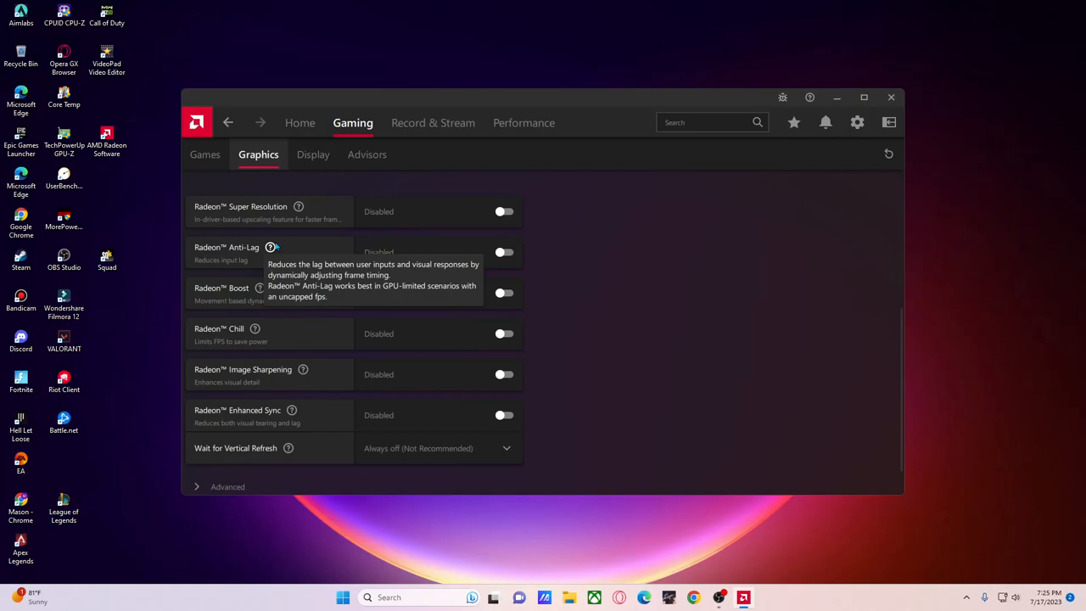
pyautogui.moveTo(295, 356)
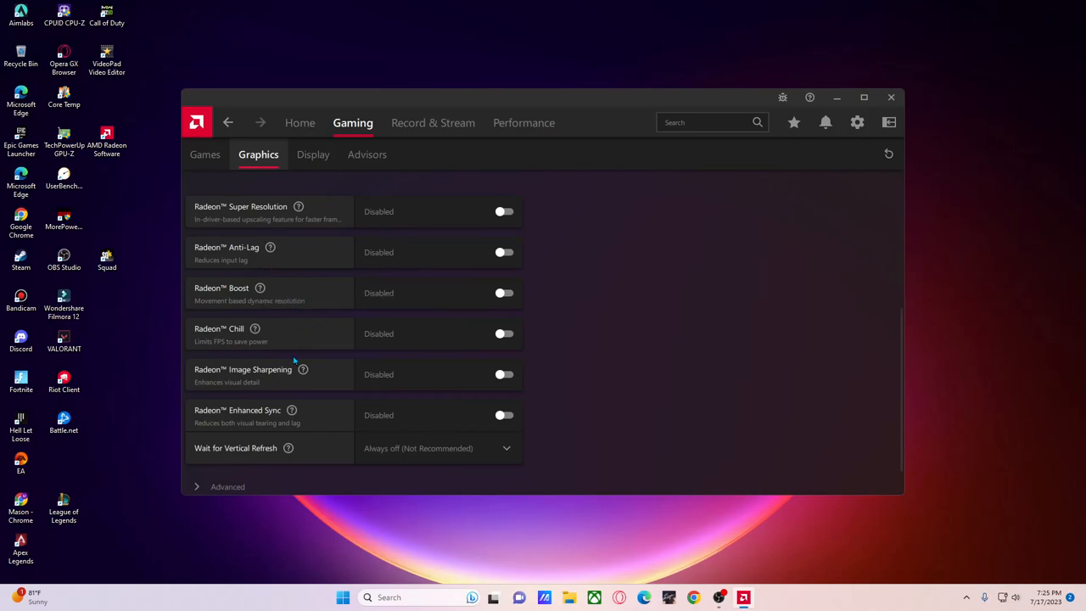
pyautogui.scroll(-3)
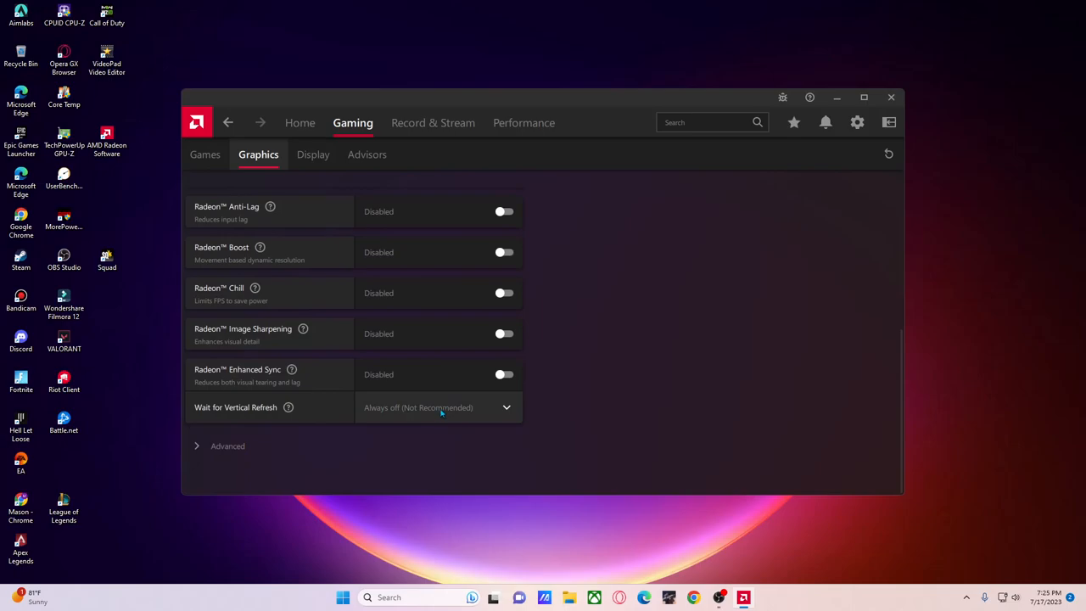
pyautogui.scroll(-3)
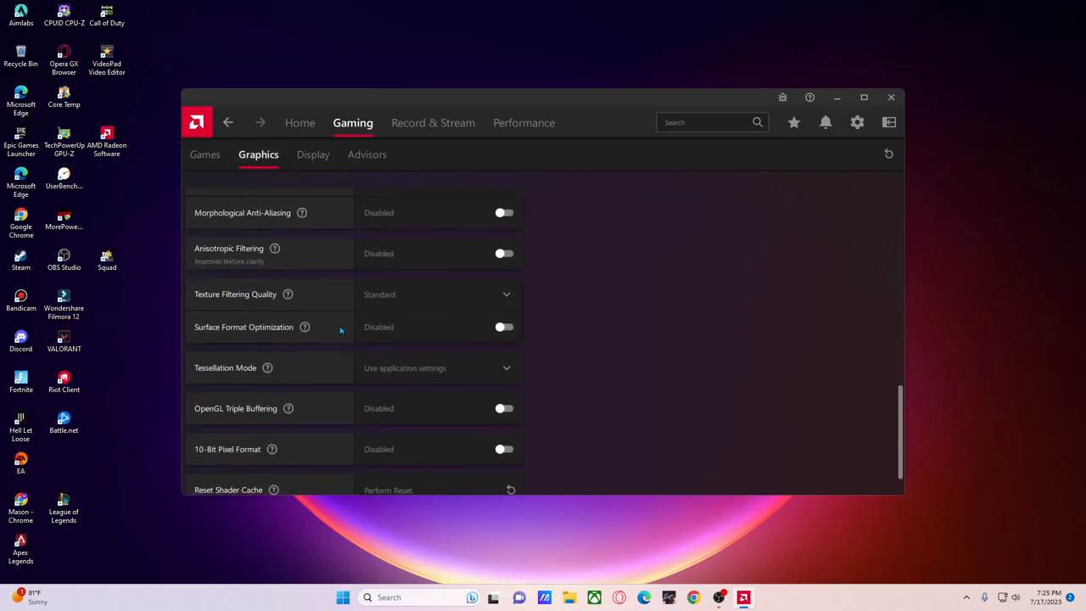
pyautogui.scroll(3)
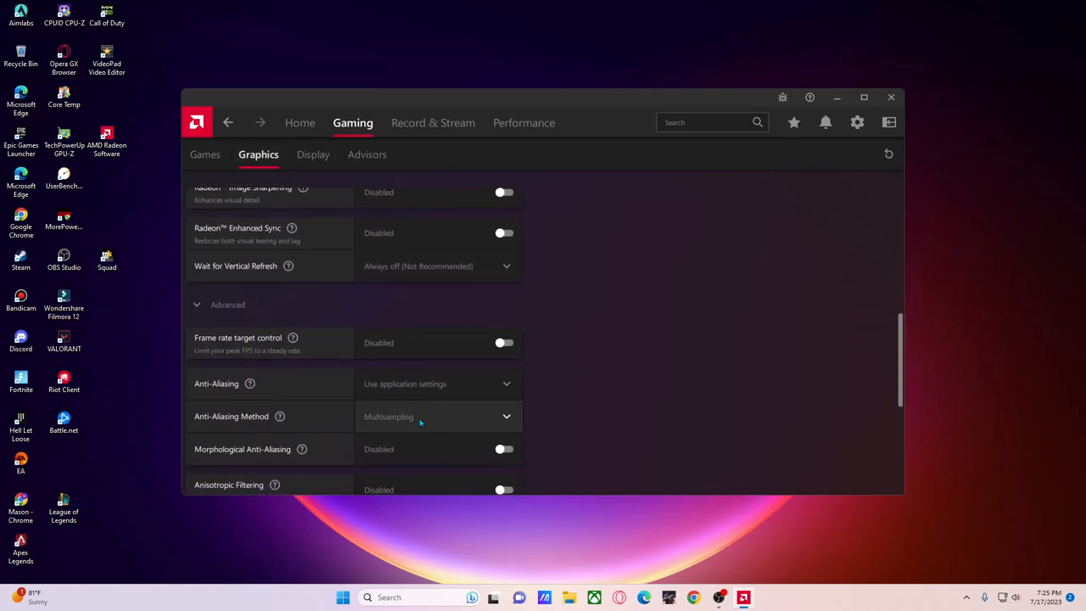
pyautogui.scroll(-3)
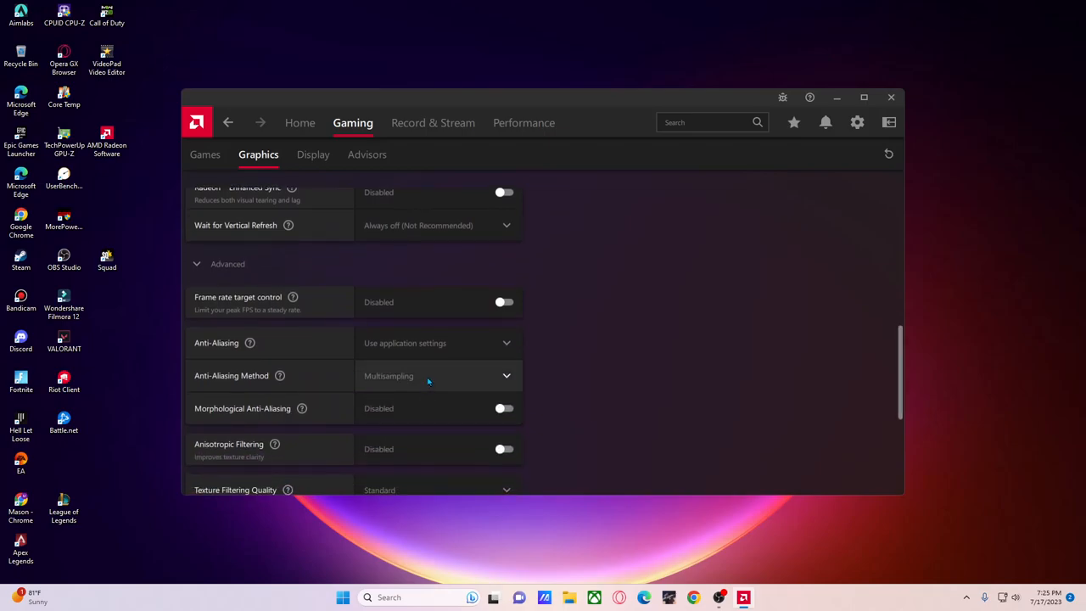
# - Expand Advanced graphics options and review them down to the shader cache reset
pyautogui.click(437, 343)
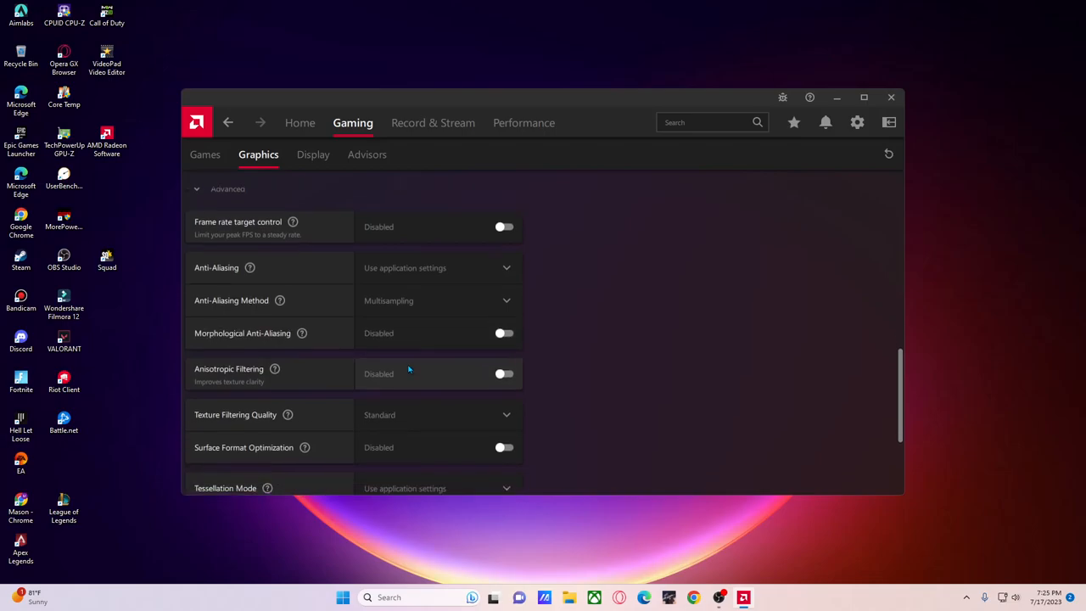
pyautogui.scroll(-3)
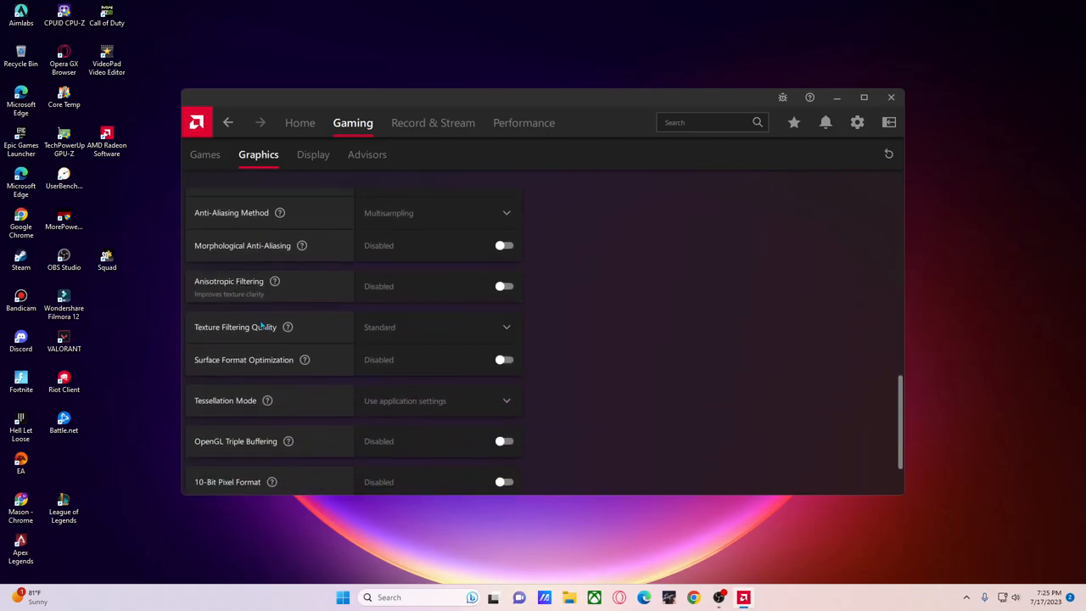
pyautogui.scroll(-3)
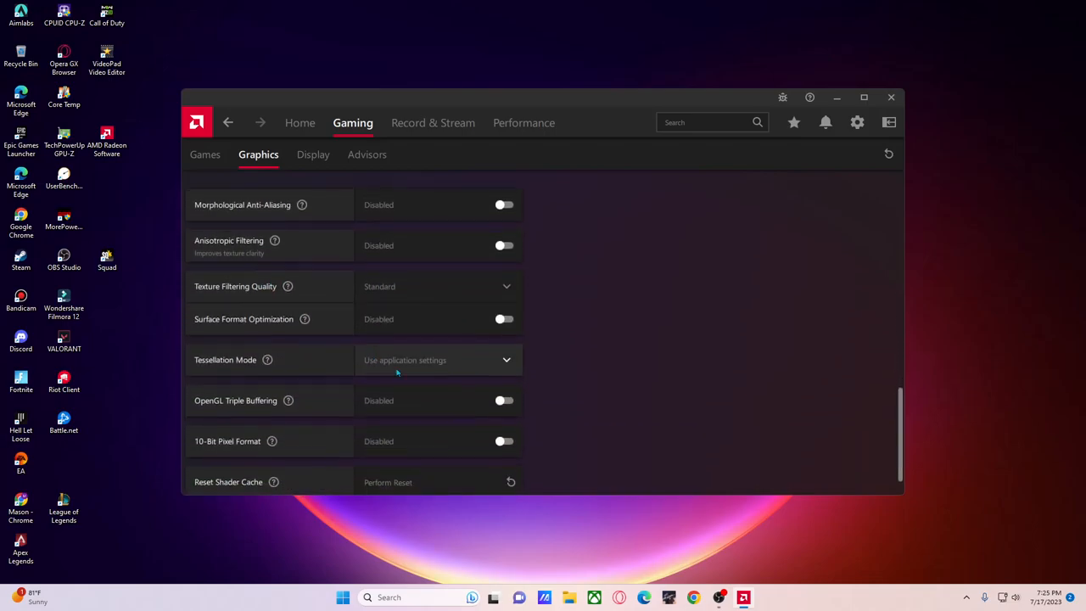
pyautogui.scroll(-3)
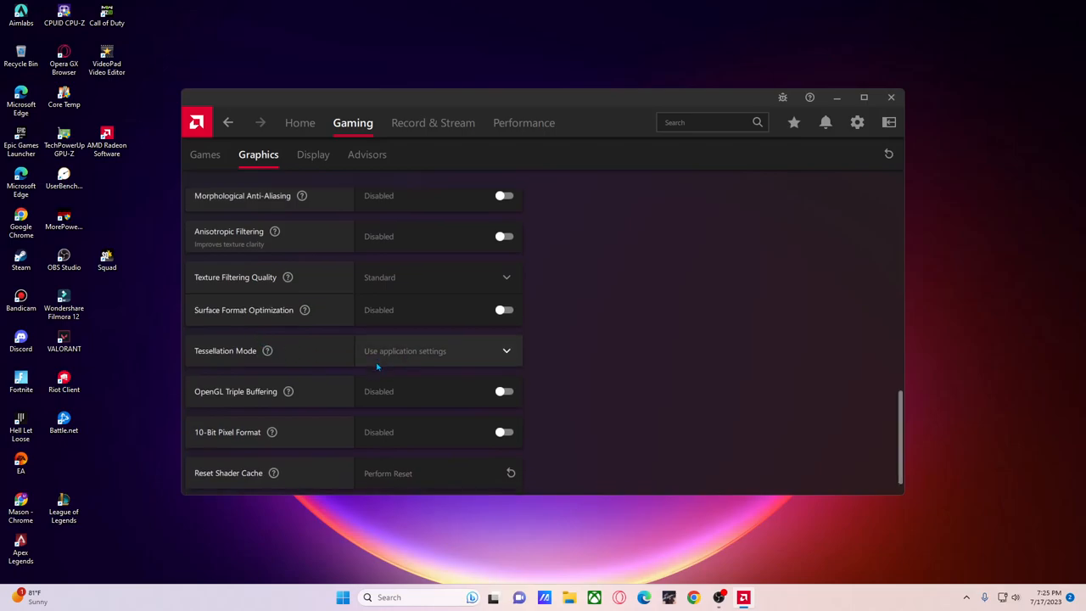
pyautogui.scroll(-3)
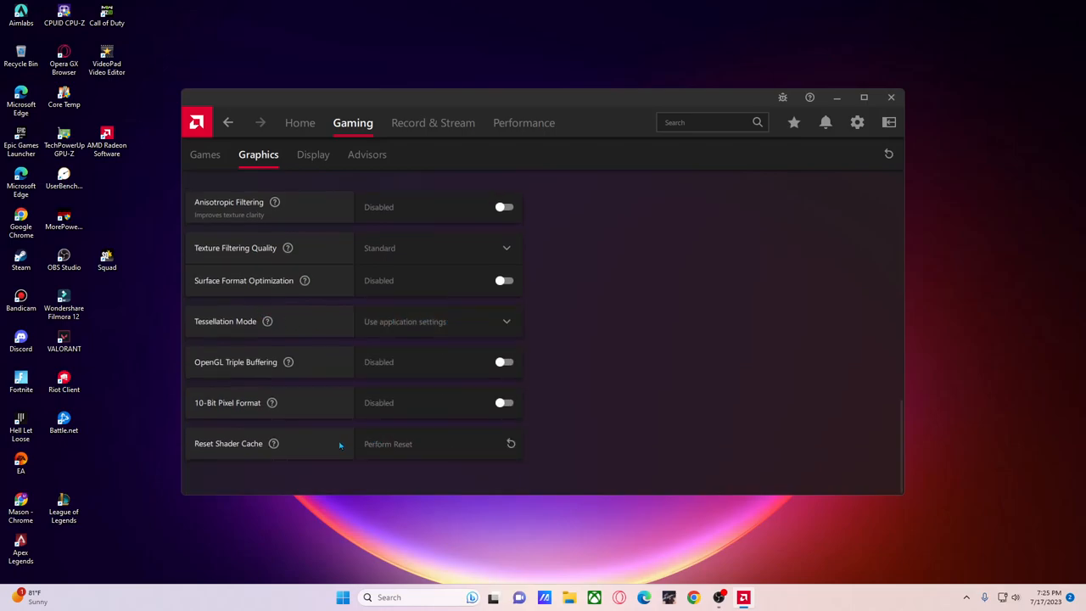
pyautogui.moveTo(273, 444)
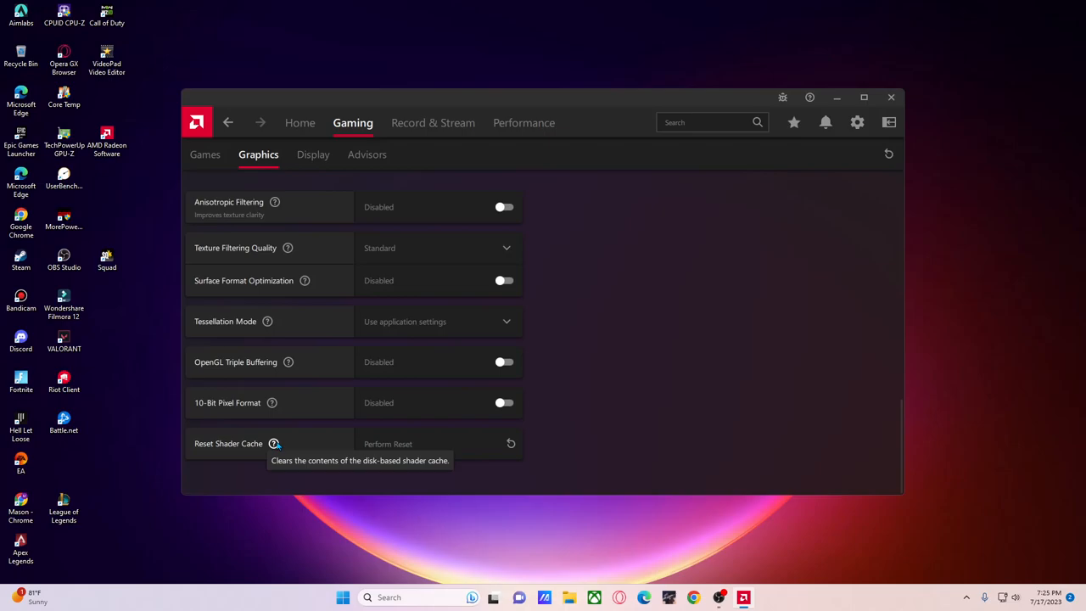
pyautogui.moveTo(262, 465)
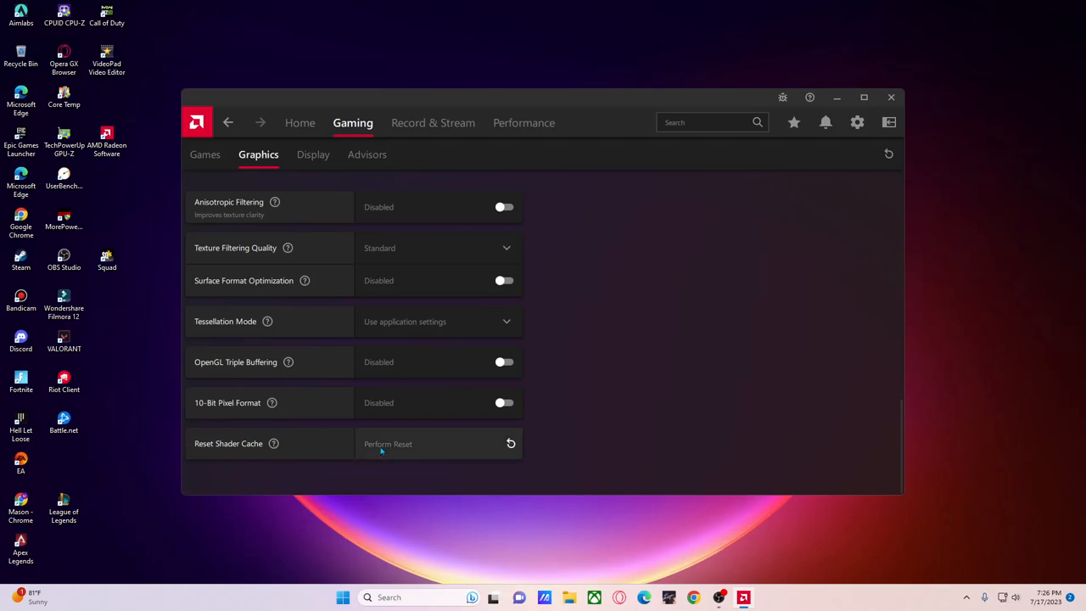
pyautogui.moveTo(386, 448)
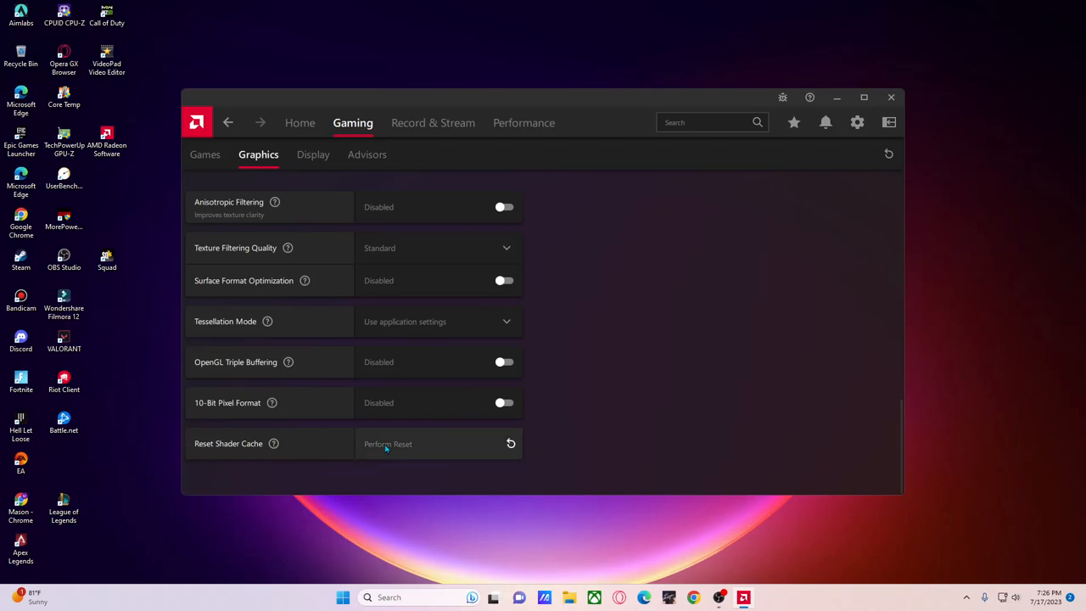
# - Review the XV271 Z display options: VSR, GPU Scaling and Color Enhancement disabled
pyautogui.click(312, 155)
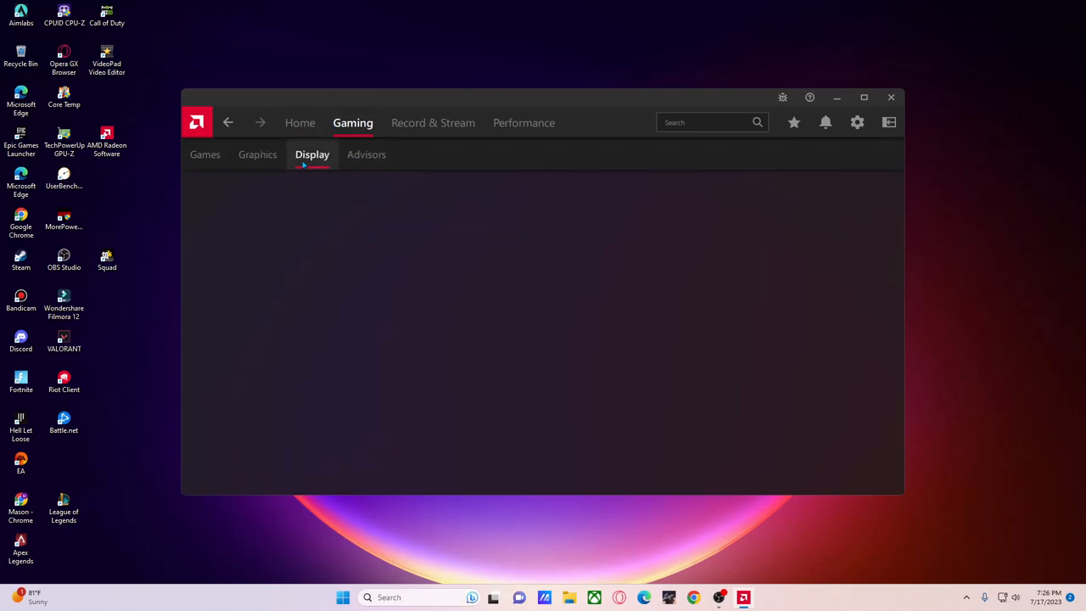
pyautogui.click(313, 153)
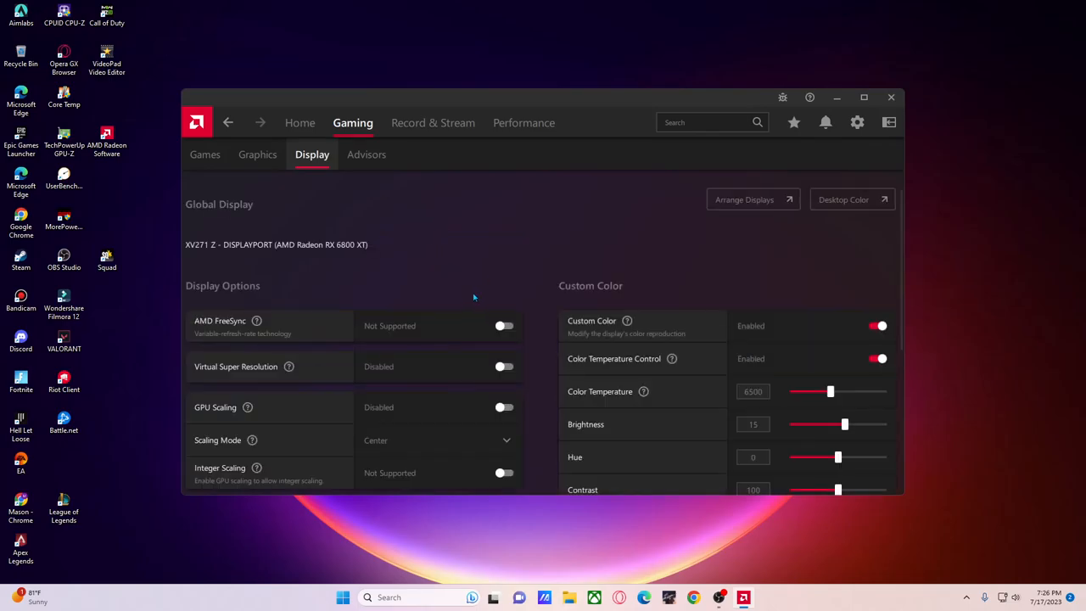
pyautogui.scroll(-3)
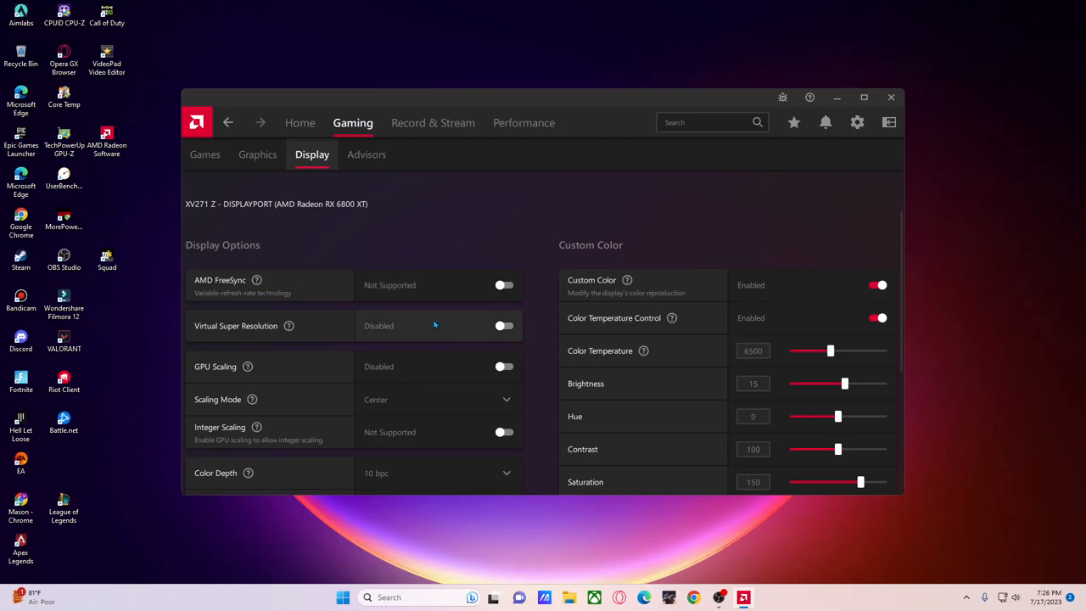
pyautogui.scroll(-3)
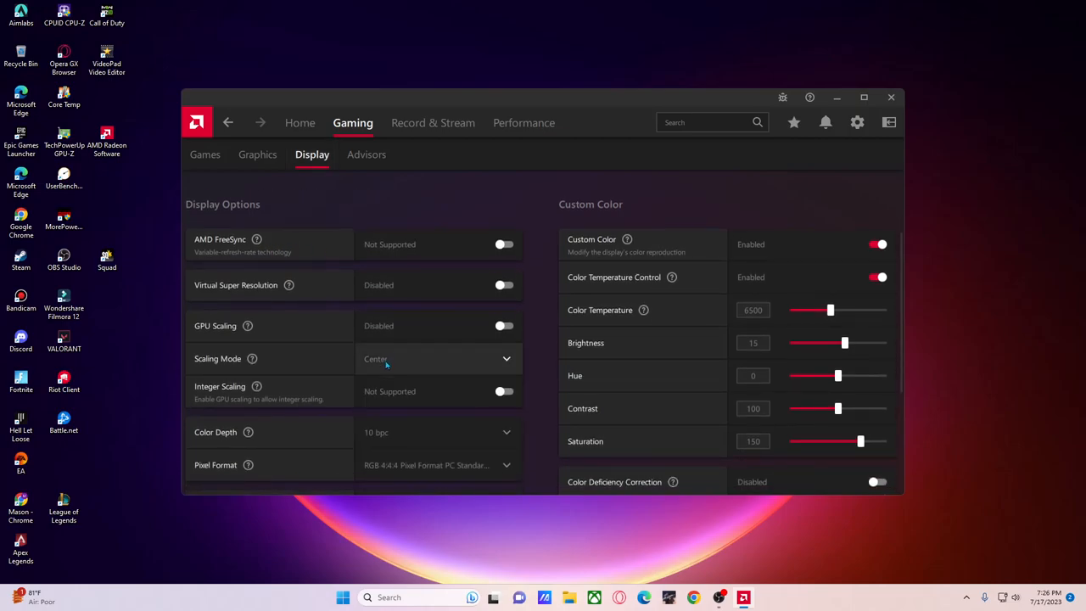
pyautogui.moveTo(394, 361)
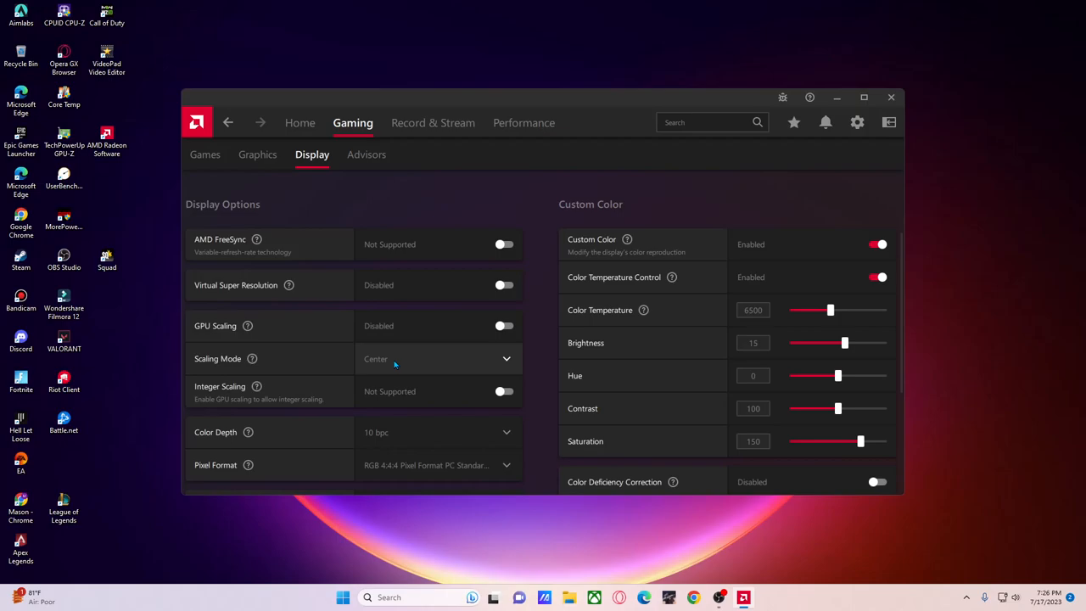
pyautogui.moveTo(397, 368)
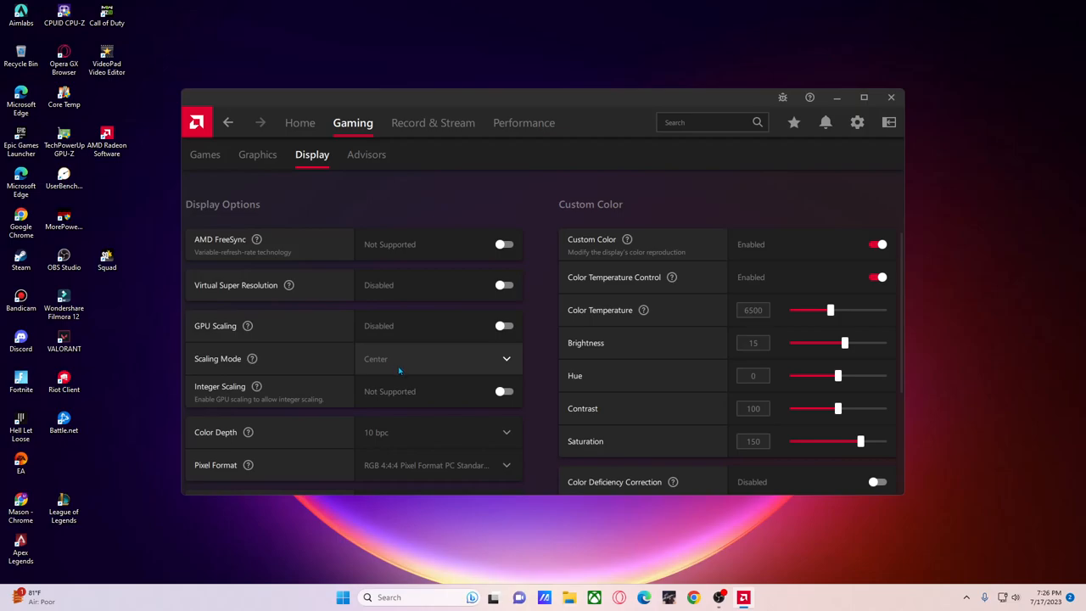
pyautogui.moveTo(410, 358)
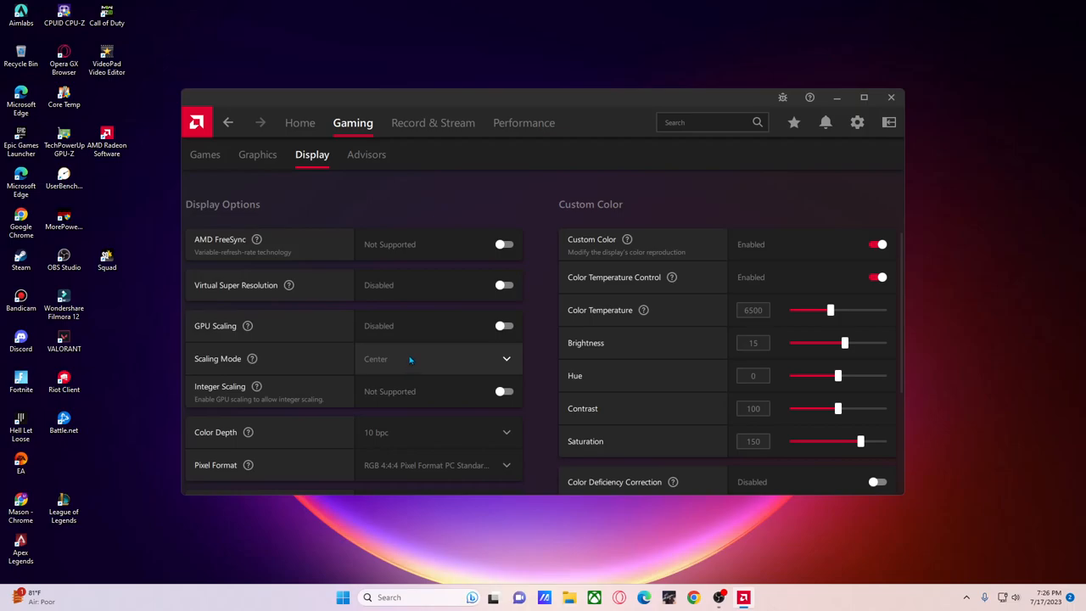
pyautogui.scroll(-3)
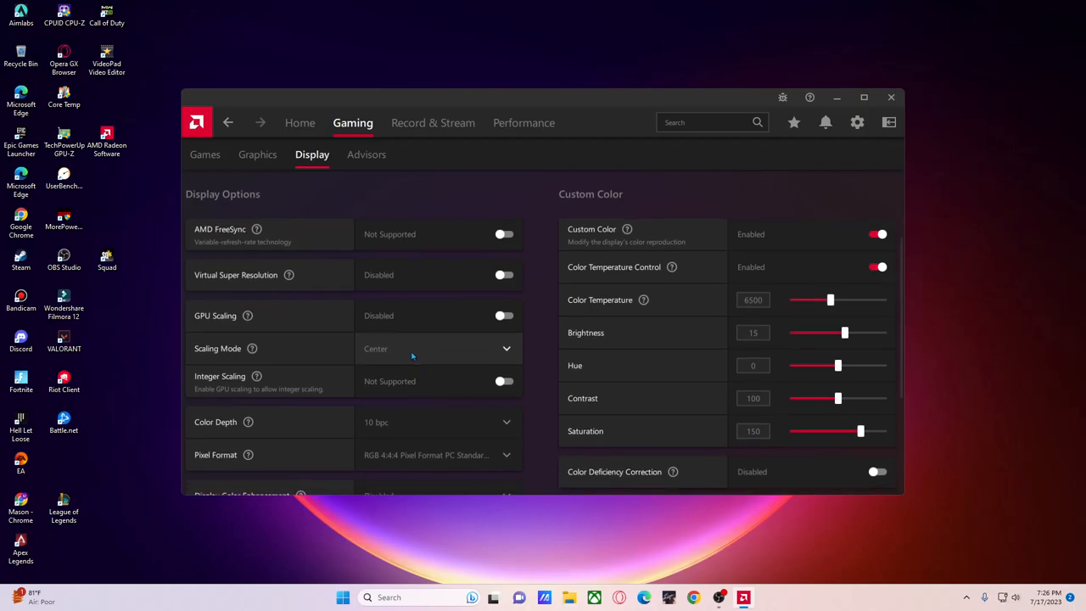
pyautogui.moveTo(417, 367)
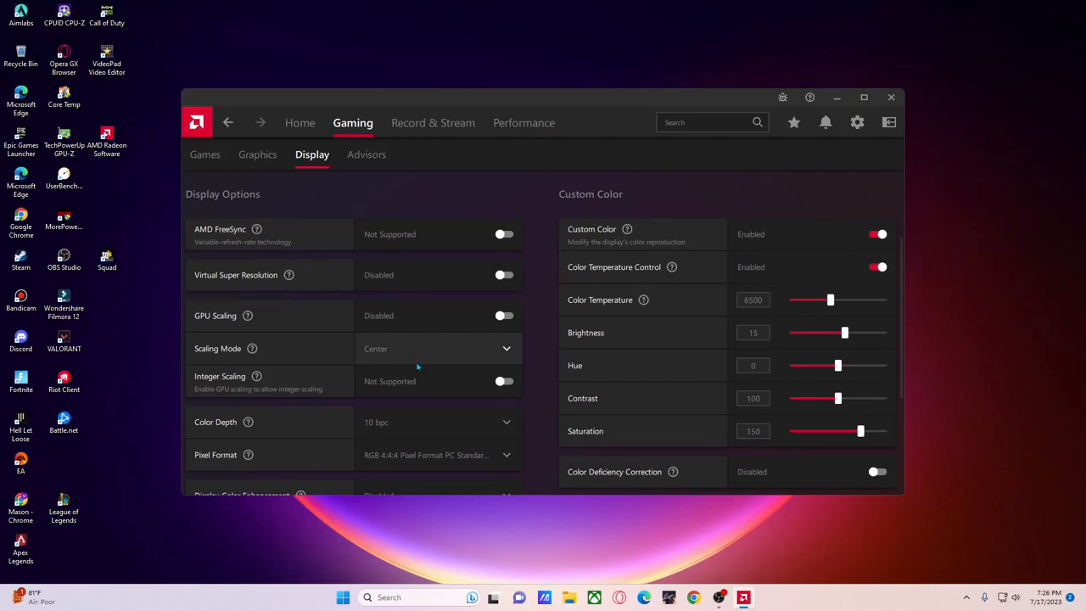
pyautogui.moveTo(416, 361)
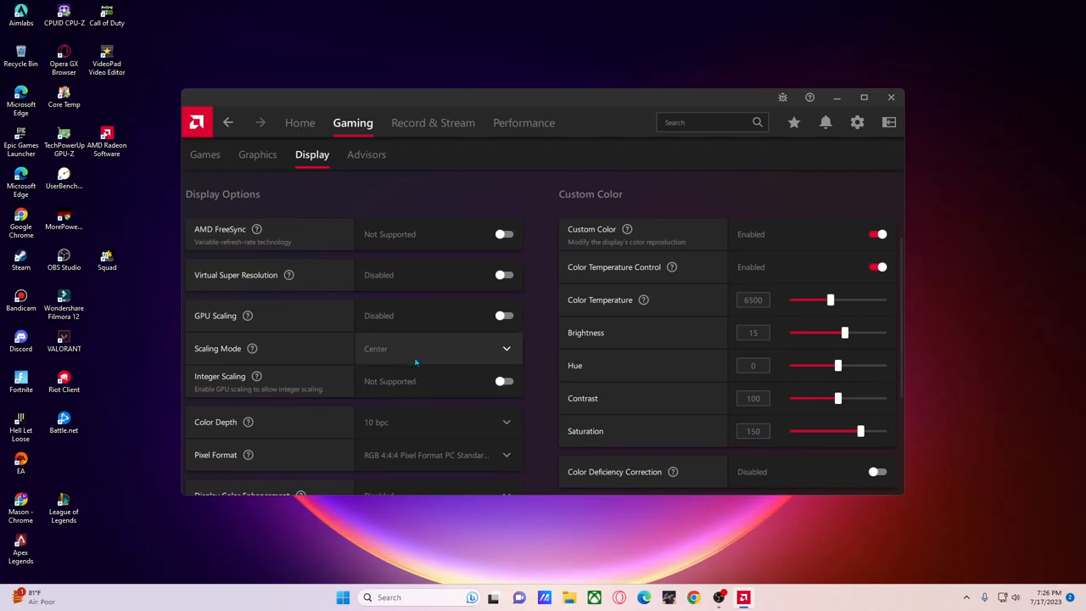
pyautogui.scroll(-3)
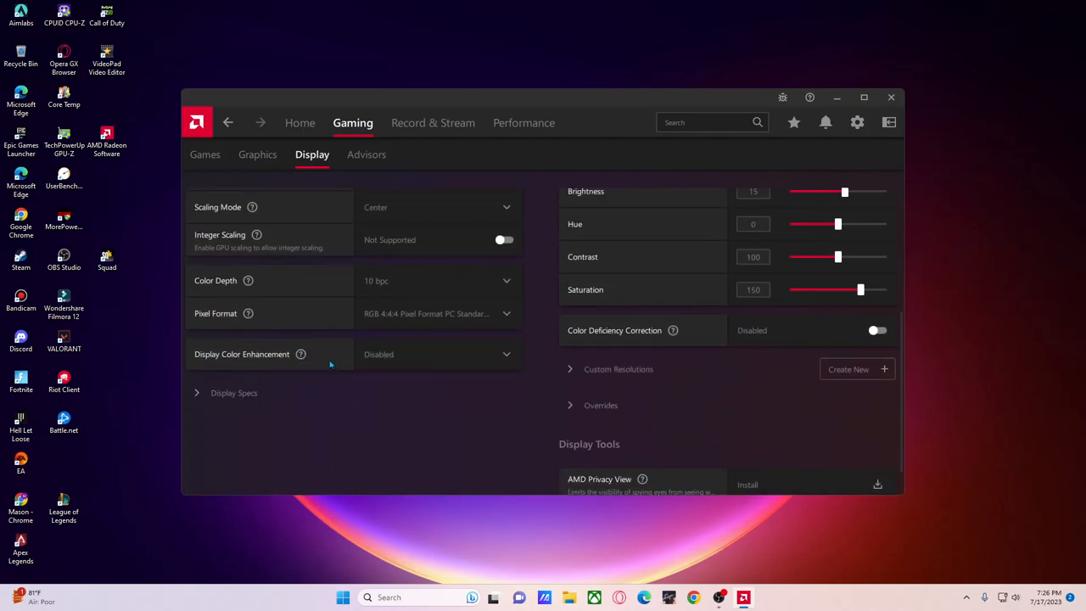
pyautogui.click(437, 354)
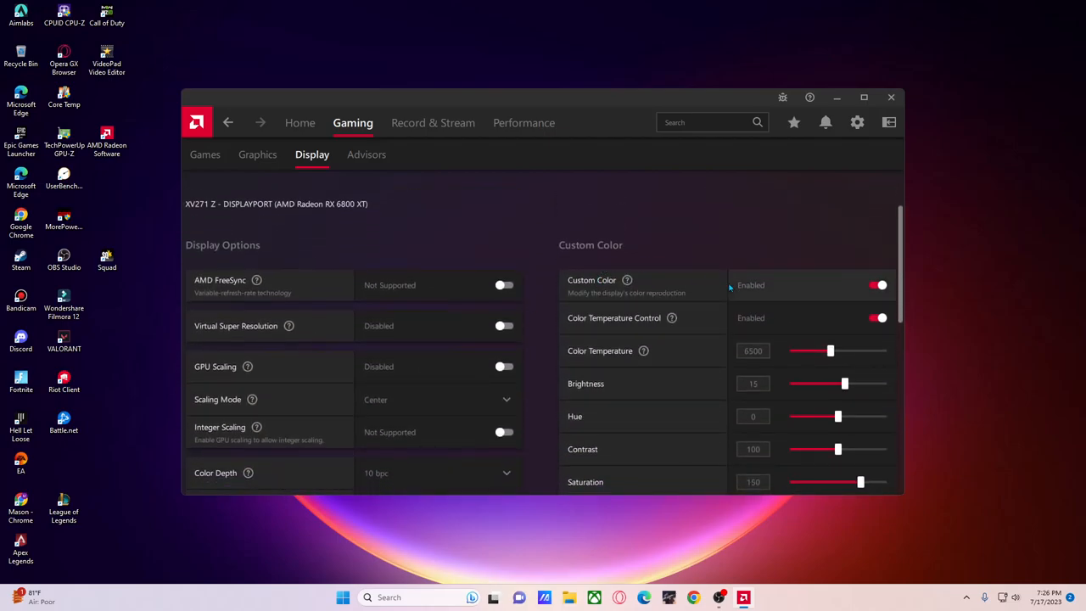
# - Check Custom Resolutions (none) and Display Specs showing 1920×1080, then scroll back up
pyautogui.scroll(-3)
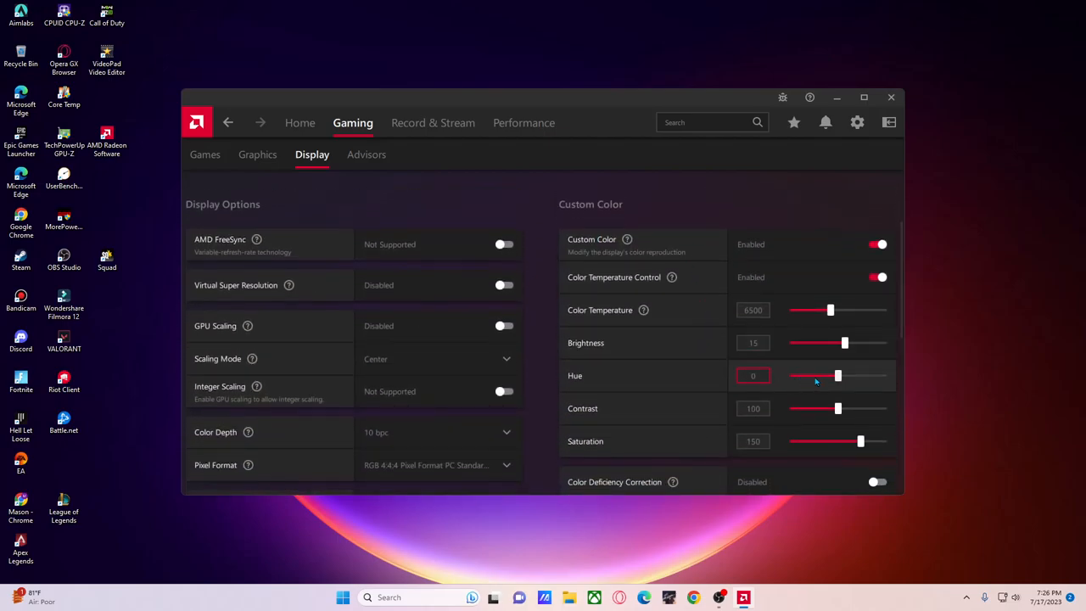
pyautogui.moveTo(627, 239)
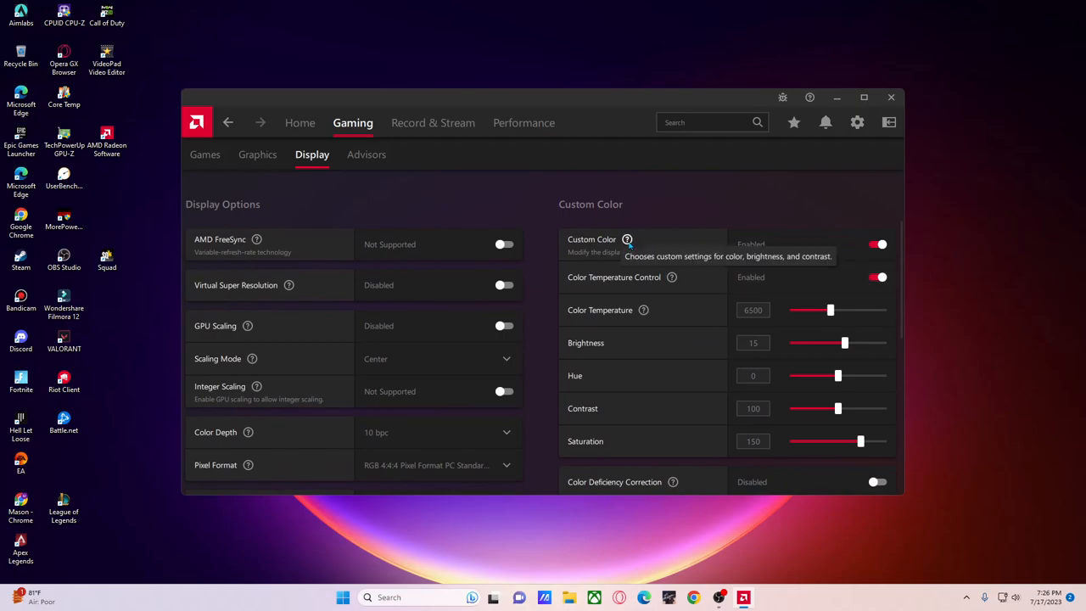
pyautogui.scroll(-3)
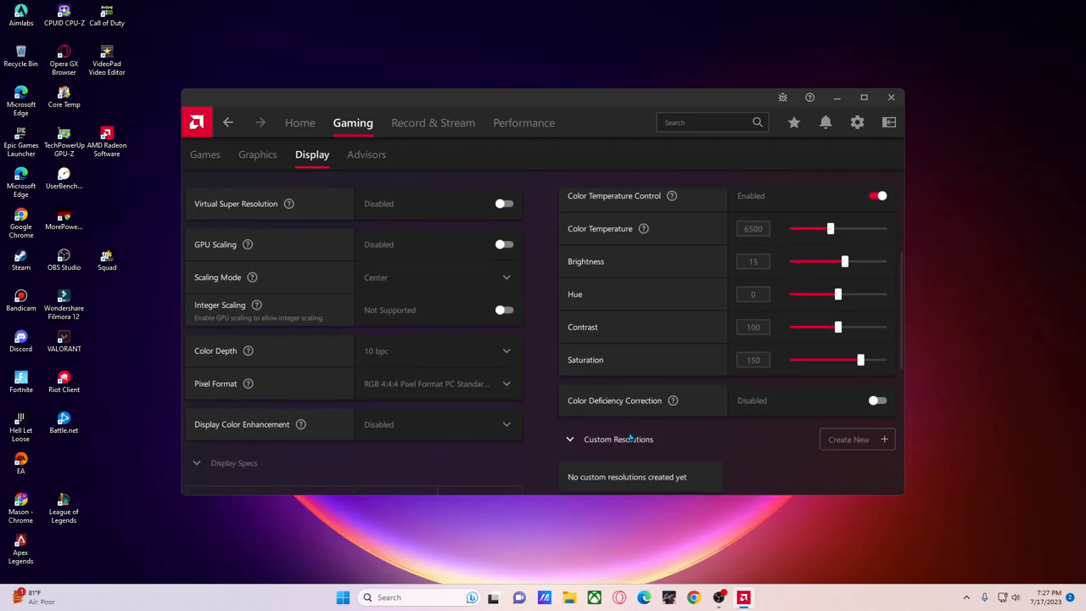
pyautogui.scroll(-3)
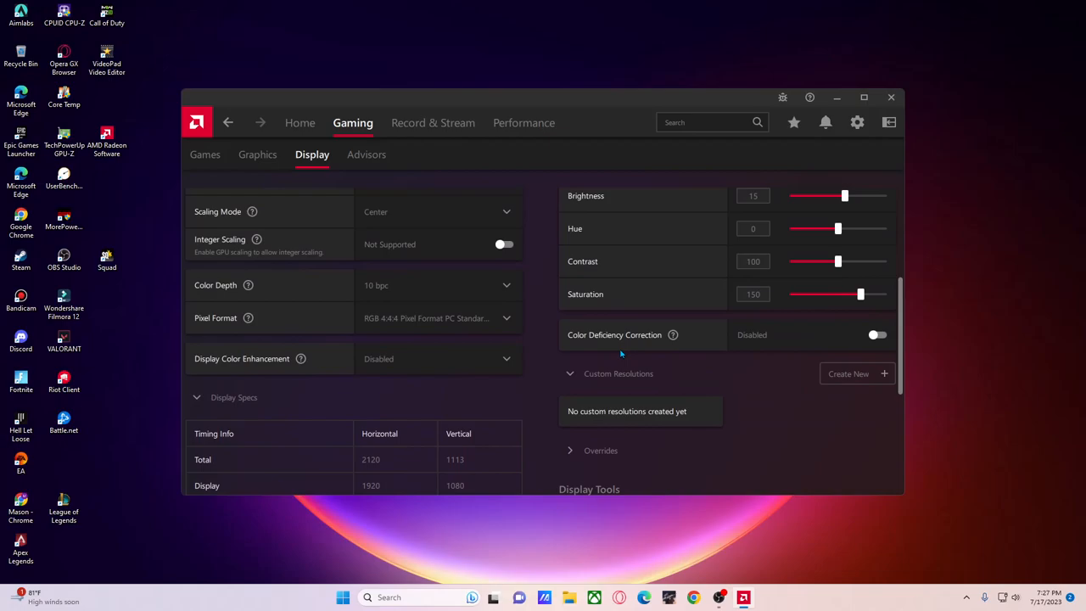
pyautogui.scroll(3)
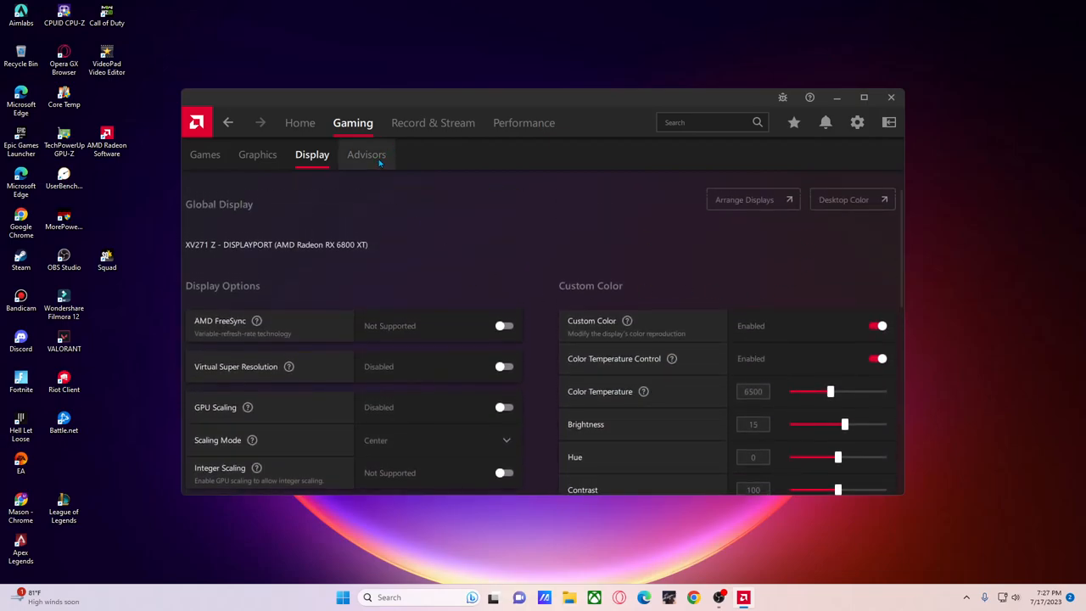
# - Pass through Advisors and Record & Stream to Performance Metrics, where all metric toggles are off
pyautogui.click(365, 155)
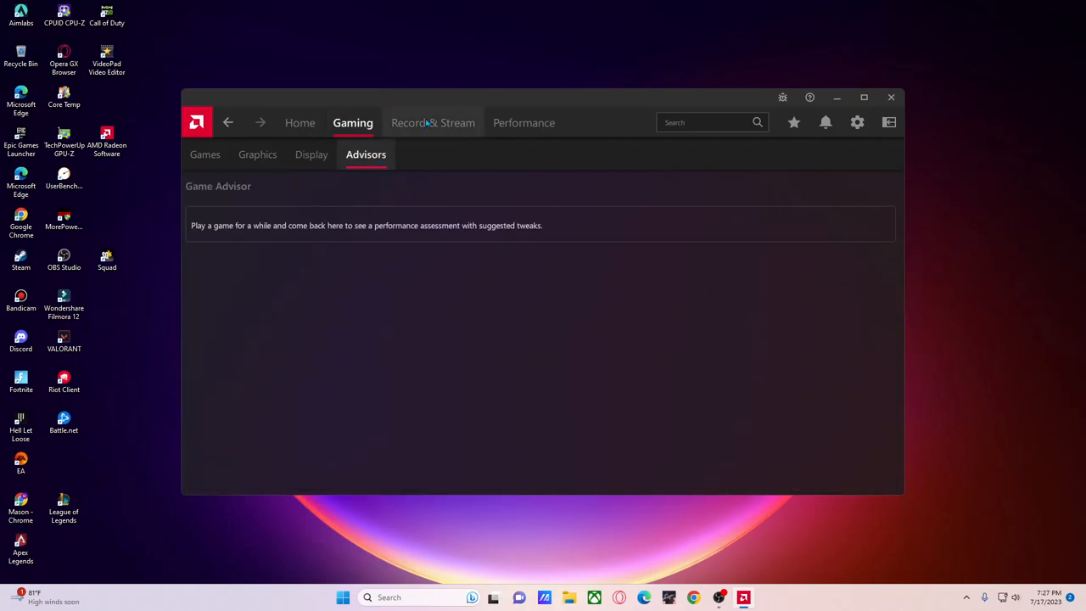
pyautogui.click(432, 122)
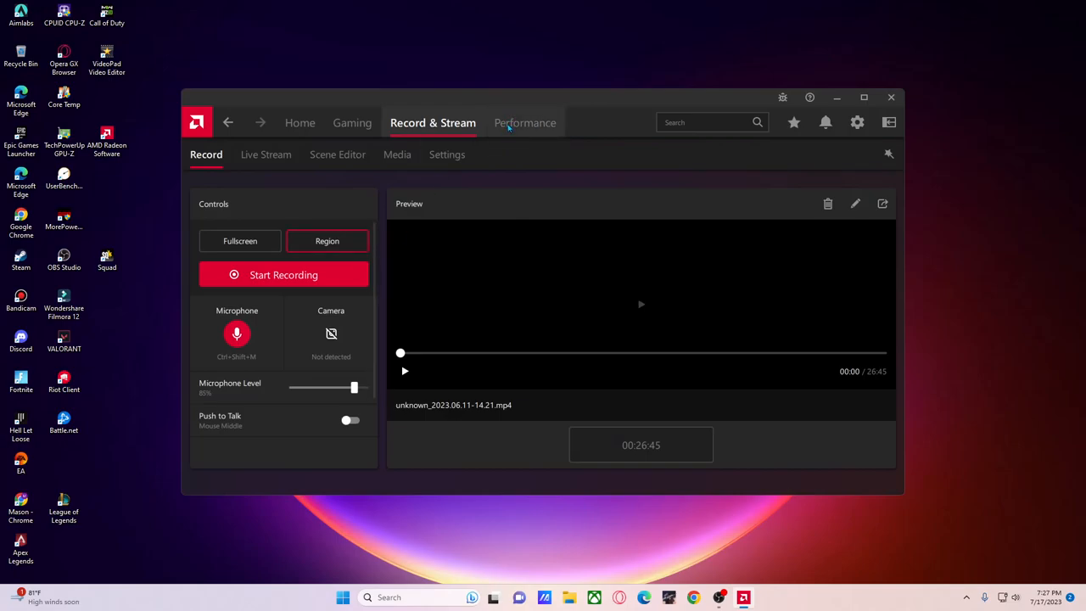
pyautogui.click(524, 122)
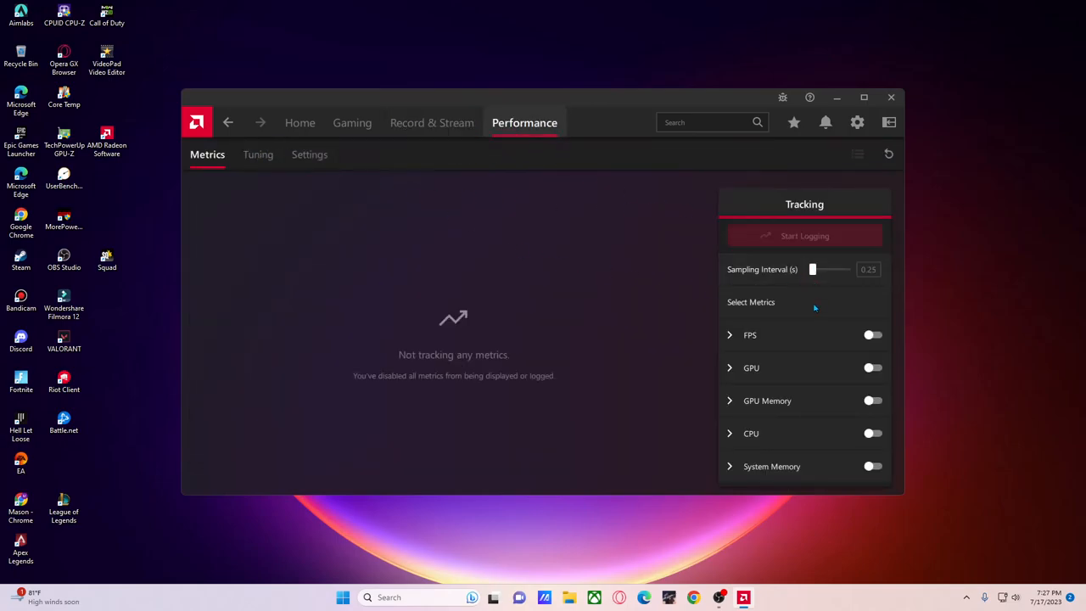
pyautogui.moveTo(747, 457)
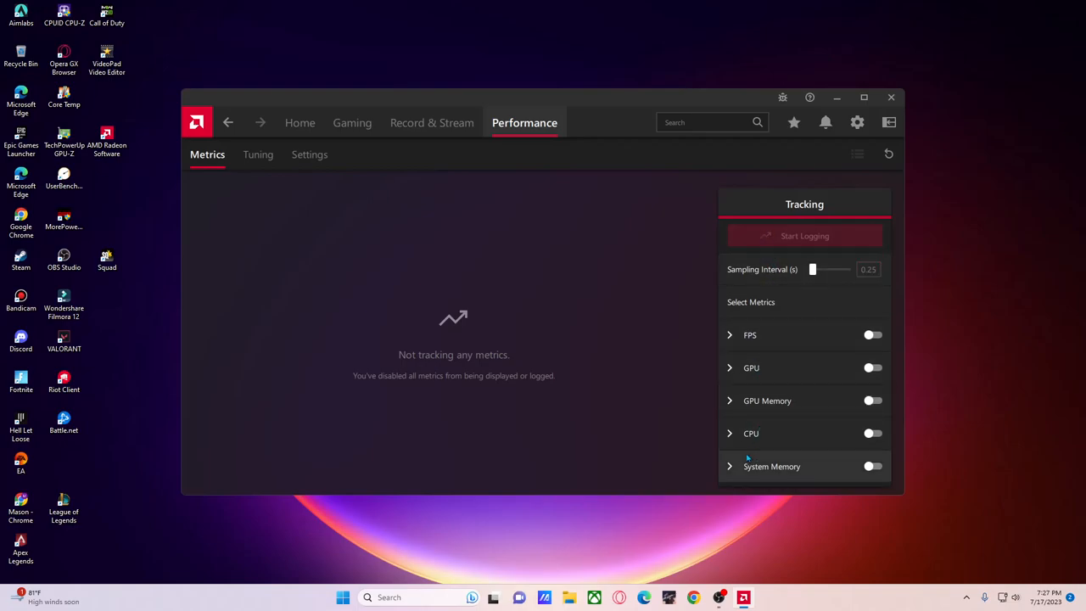
pyautogui.moveTo(777, 423)
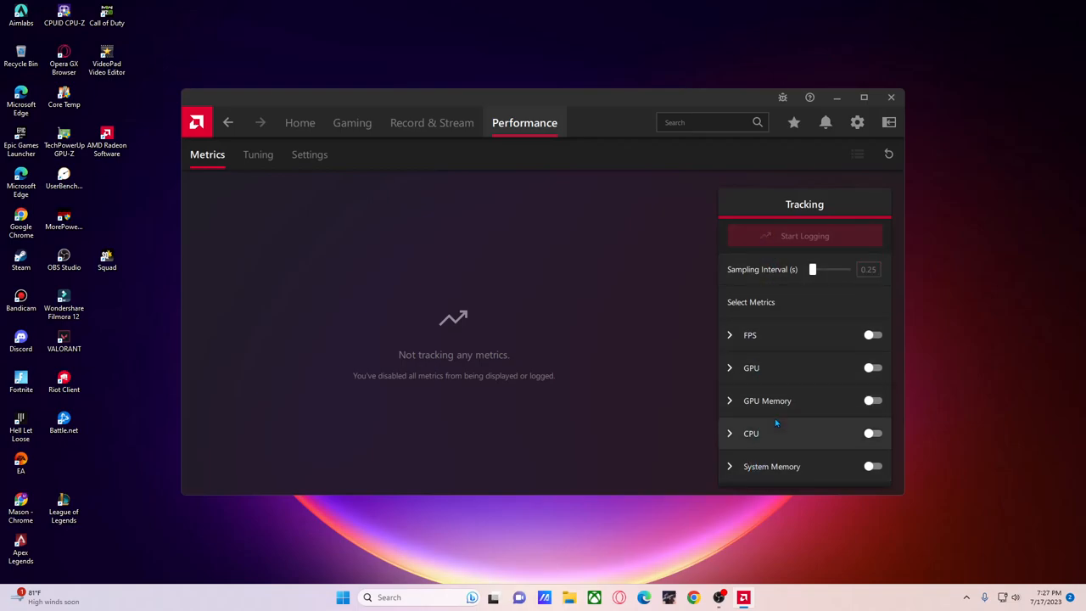
pyautogui.moveTo(329, 182)
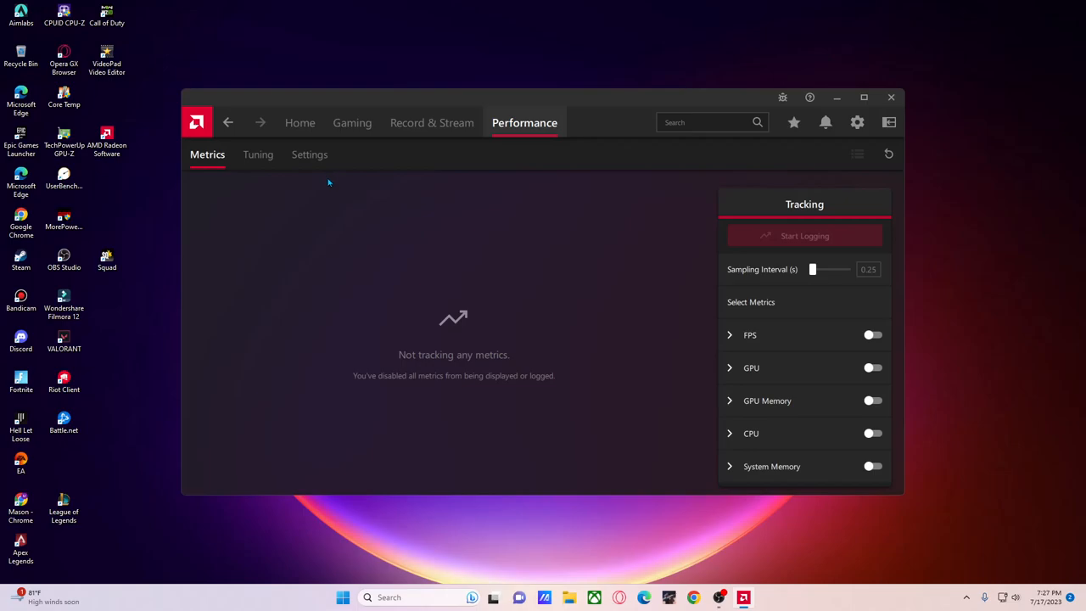
# - Choose Custom manual tuning, turn GPU and VRAM Tuning off, and Fan Tuning on
pyautogui.click(256, 154)
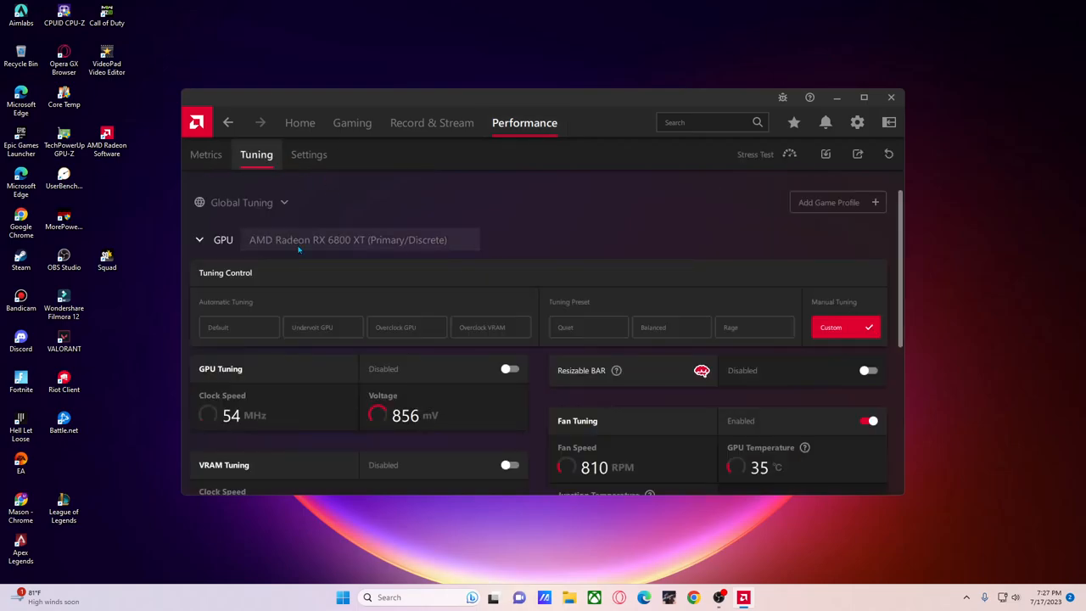
pyautogui.scroll(-3)
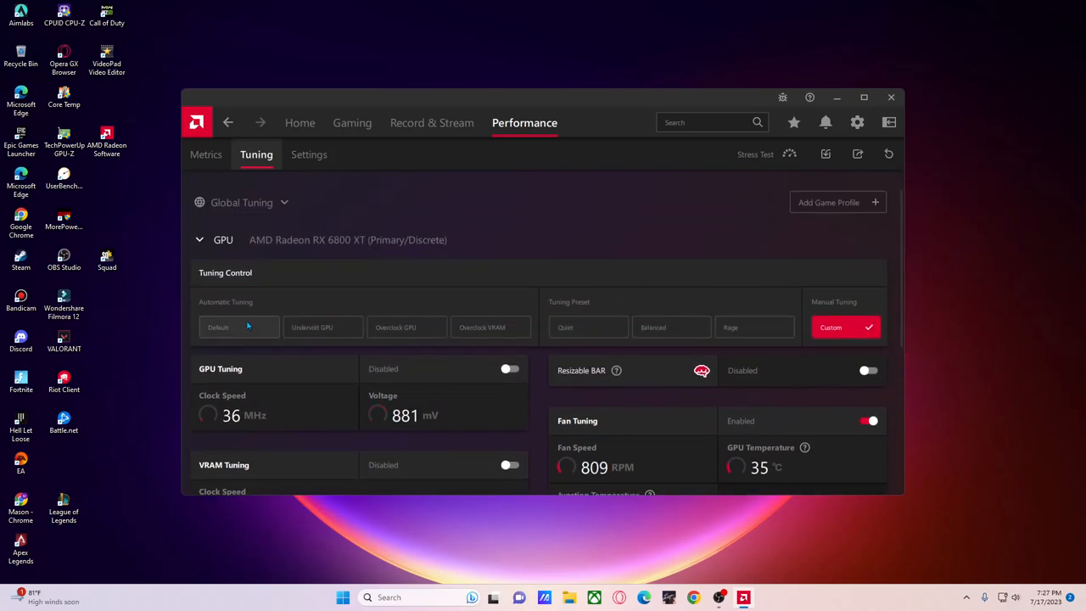
pyautogui.scroll(-3)
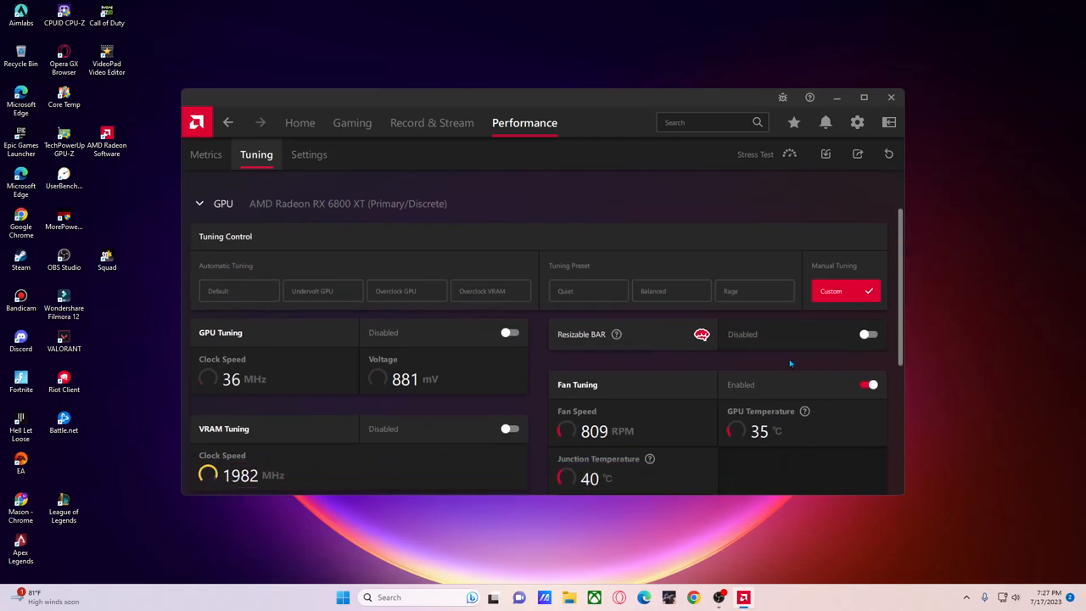
pyautogui.scroll(-3)
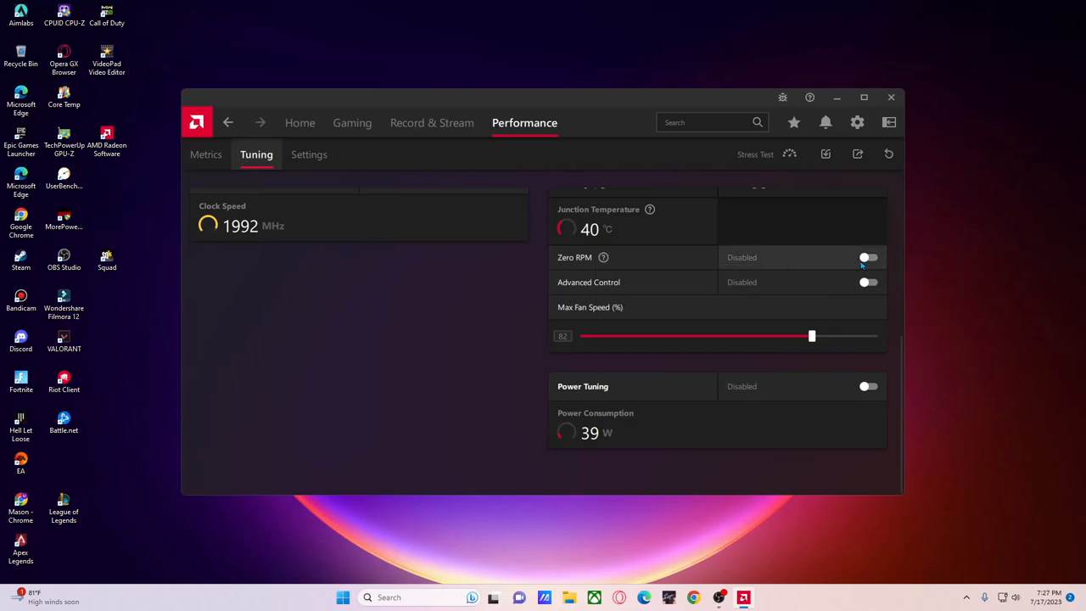
pyautogui.scroll(3)
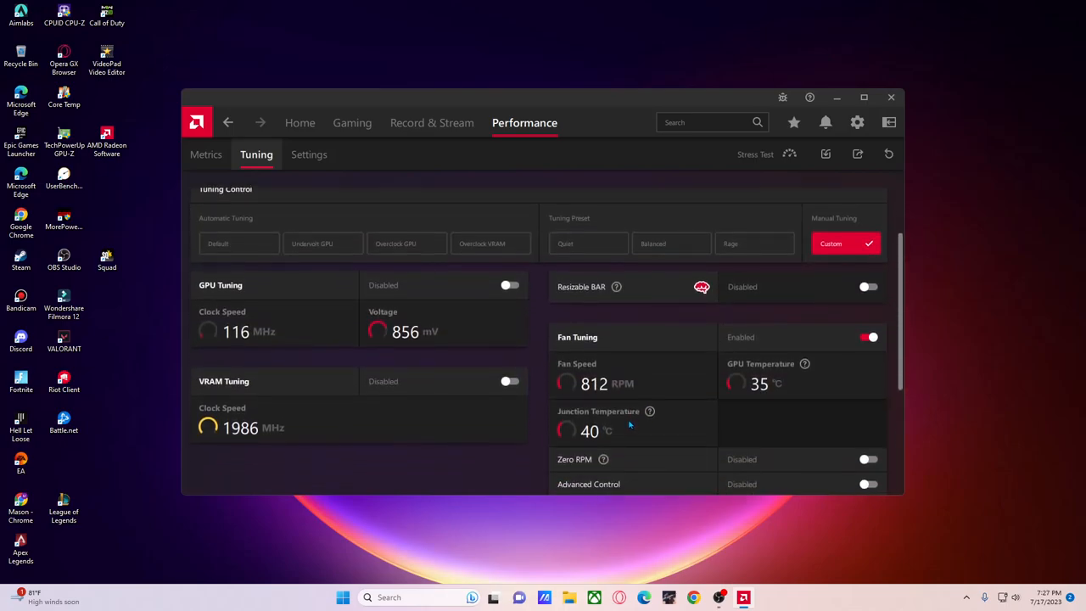
pyautogui.scroll(-3)
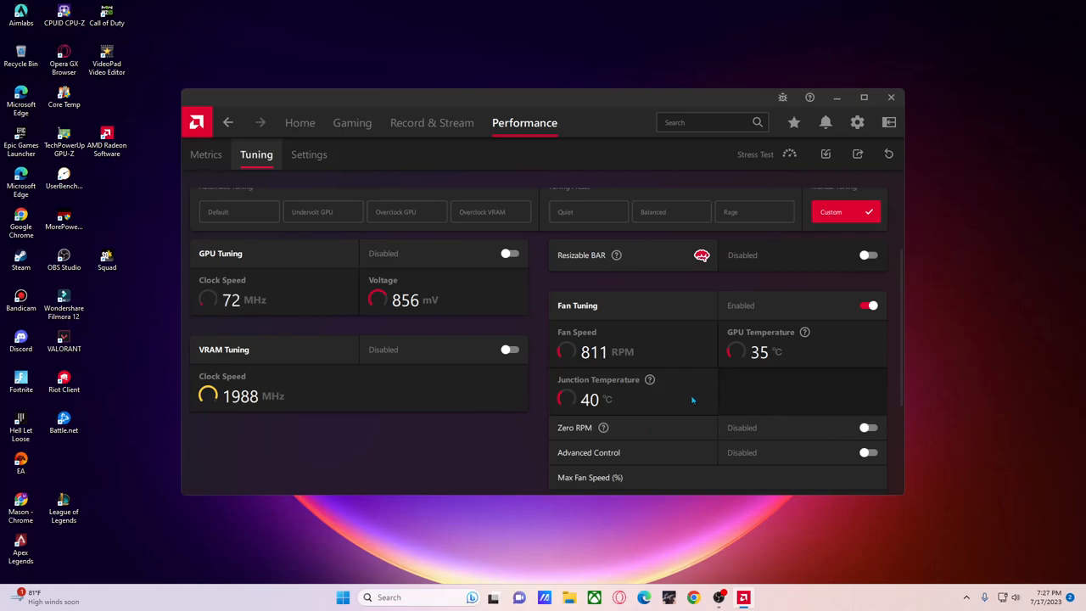
pyautogui.moveTo(614, 431)
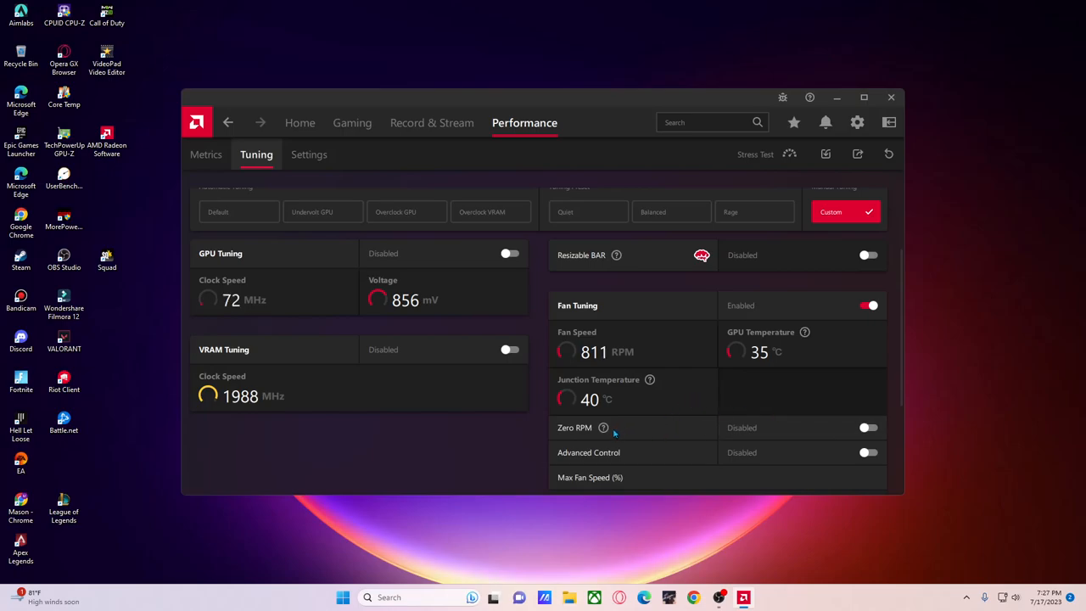
pyautogui.moveTo(602, 428)
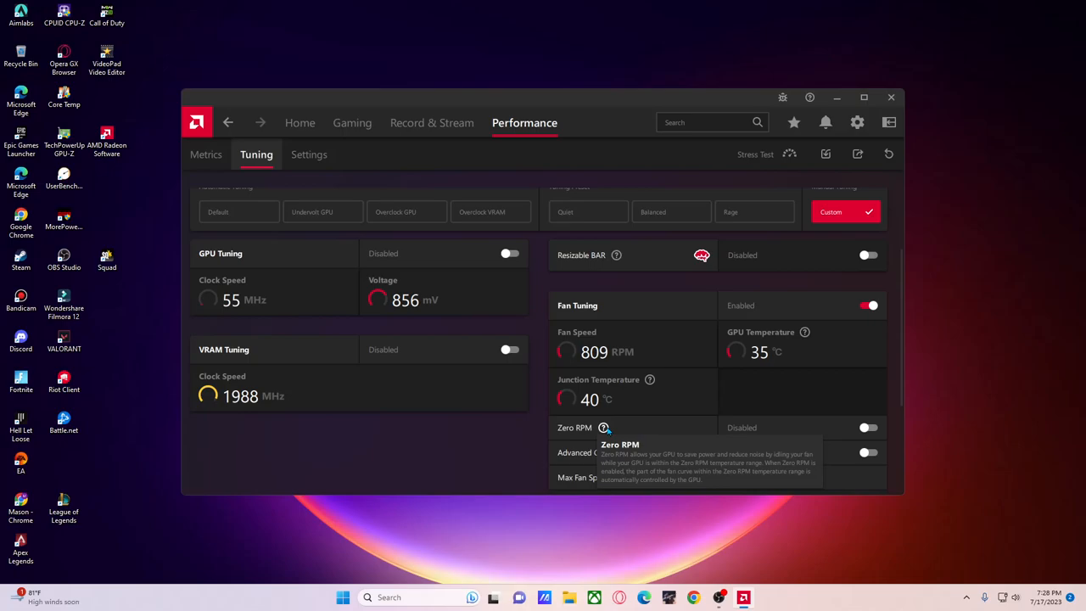
pyautogui.scroll(-3)
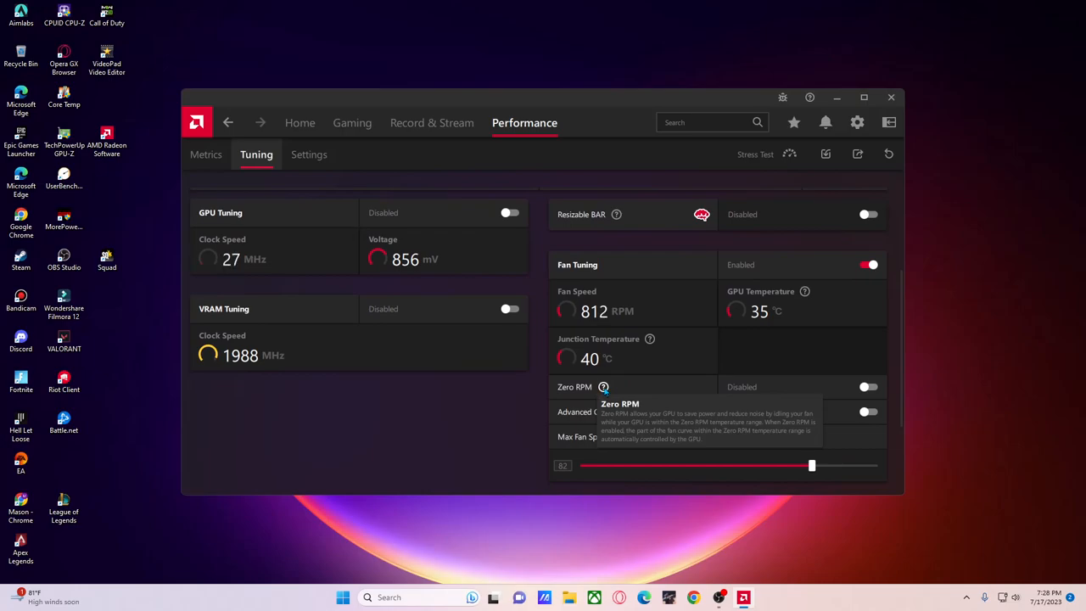
pyautogui.moveTo(699, 403)
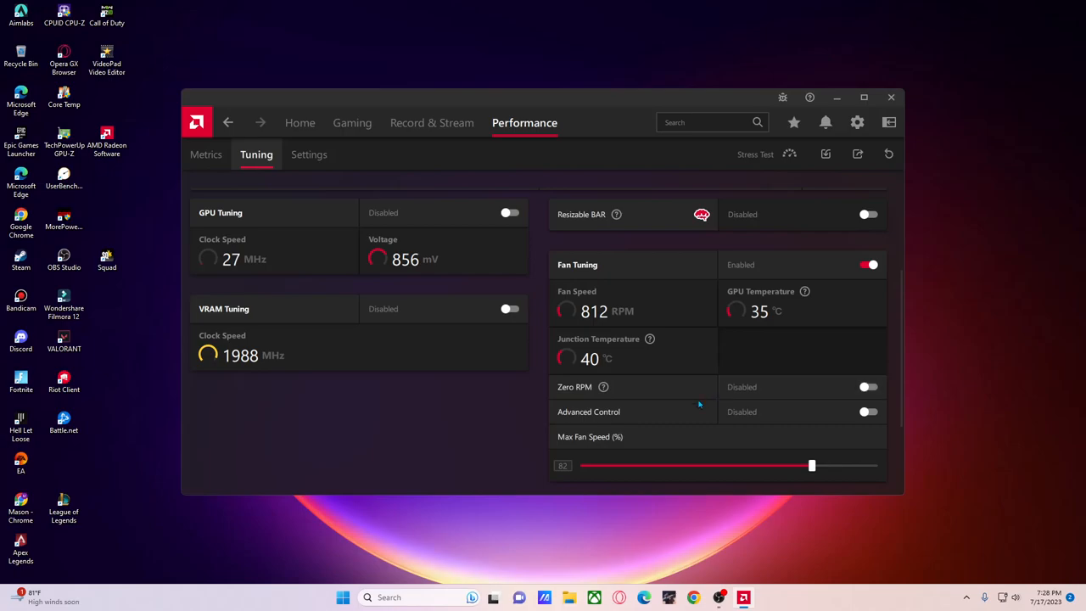
pyautogui.moveTo(603, 386)
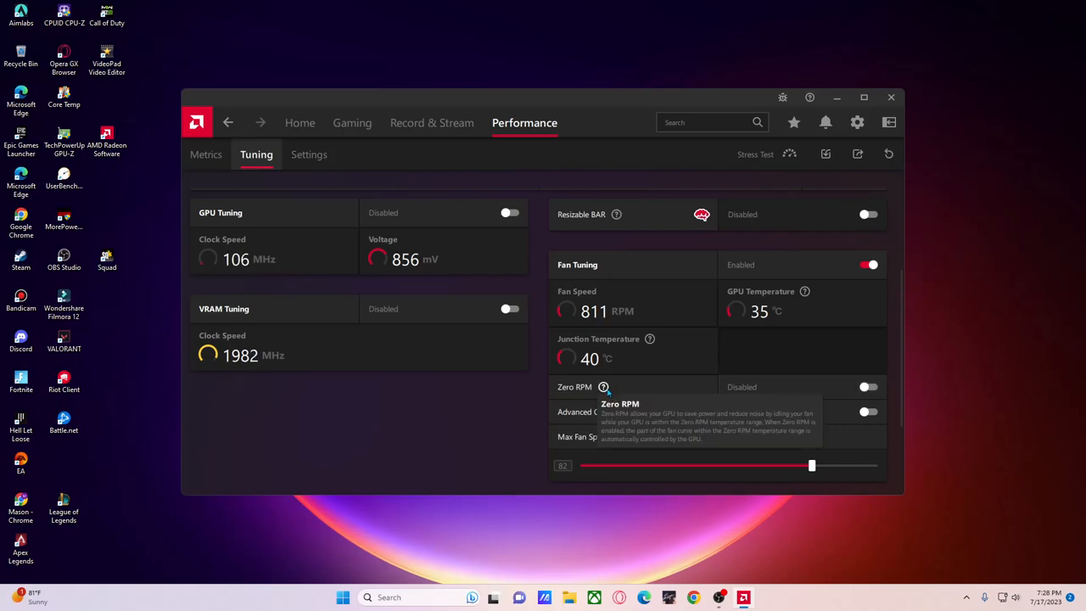
pyautogui.moveTo(604, 386)
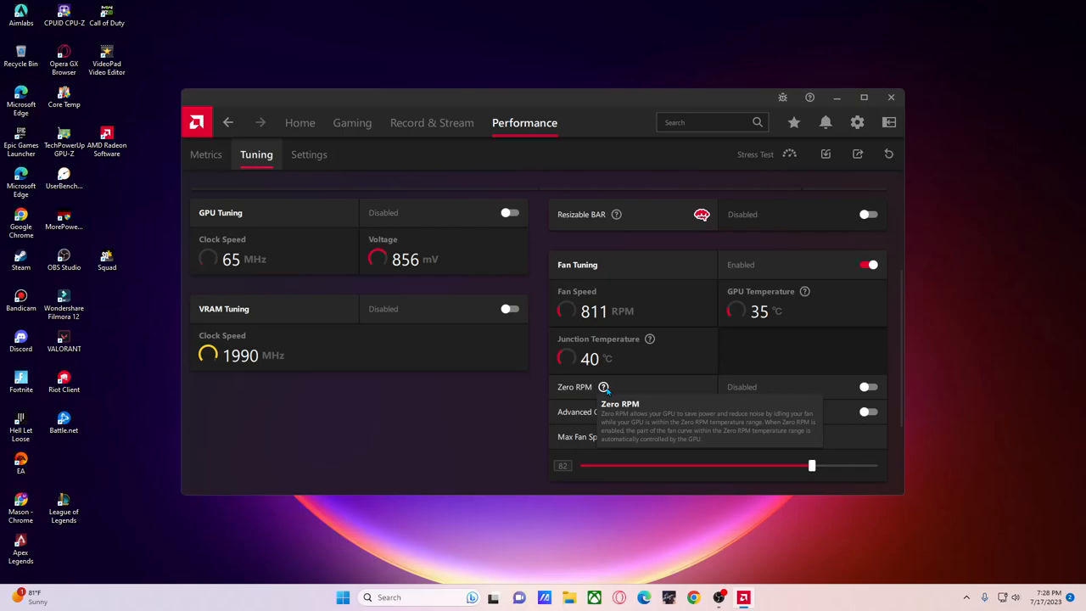
pyautogui.moveTo(867, 399)
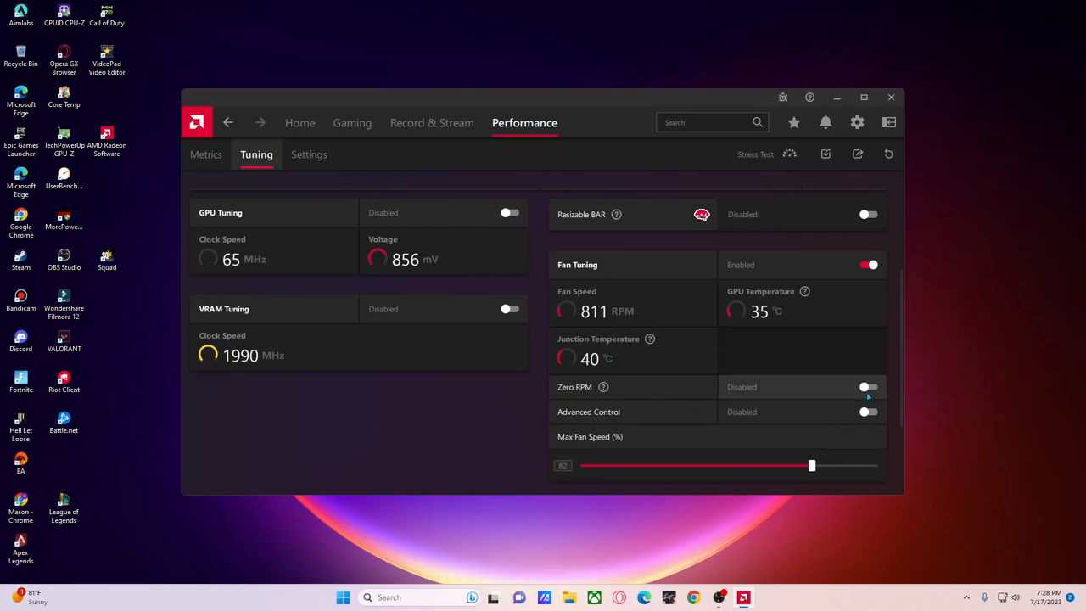
pyautogui.moveTo(604, 387)
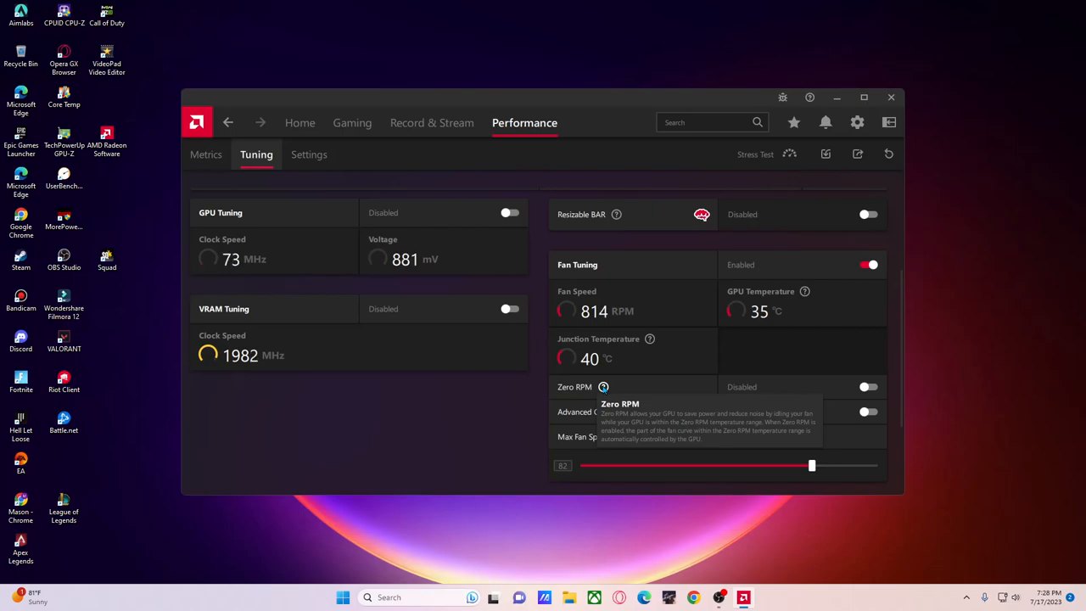
pyautogui.scroll(-3)
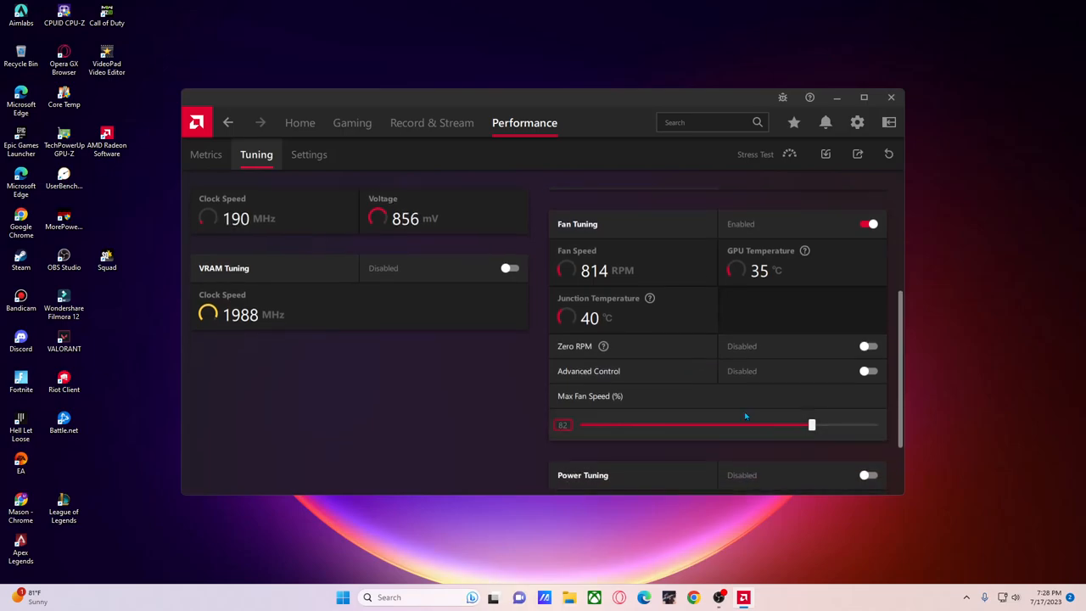
pyautogui.scroll(-3)
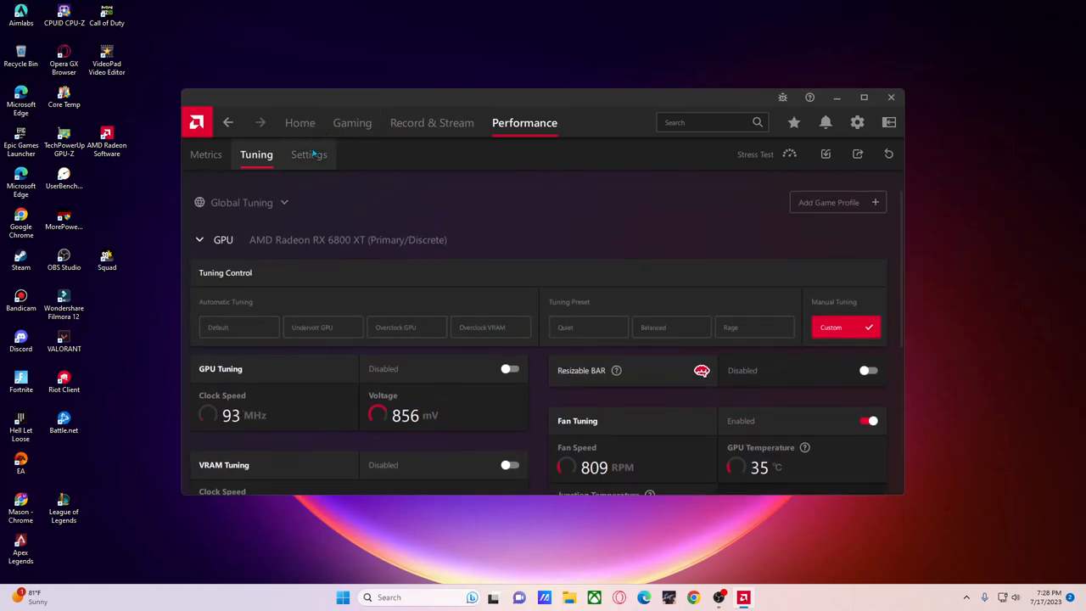
# - Browse the System, Audio & Video, Hotkeys and ReLive VR settings, where SteamVR is not installed
pyautogui.click(308, 155)
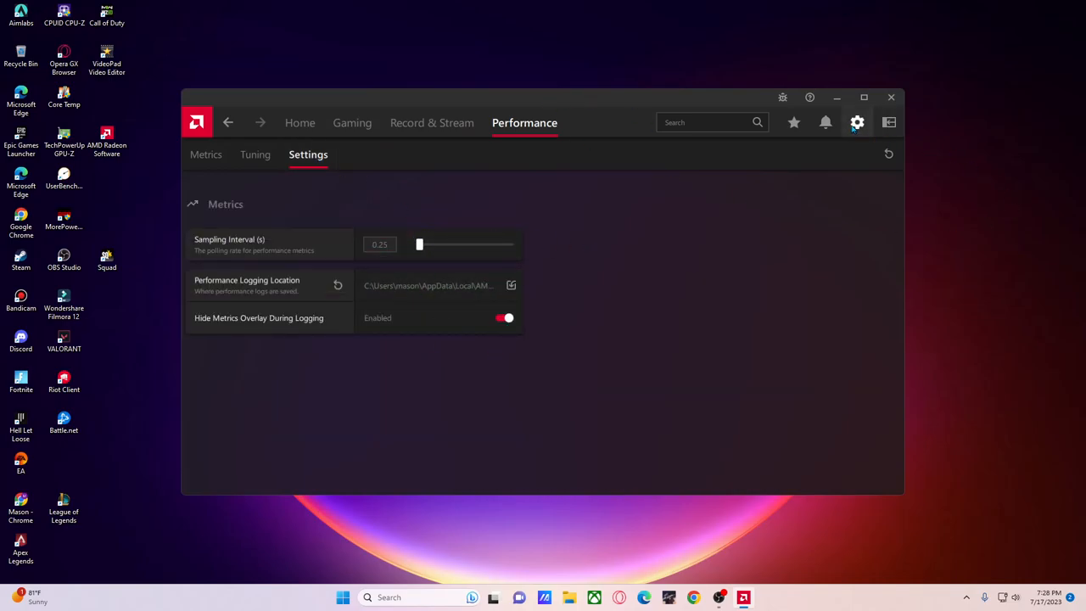
pyautogui.click(857, 122)
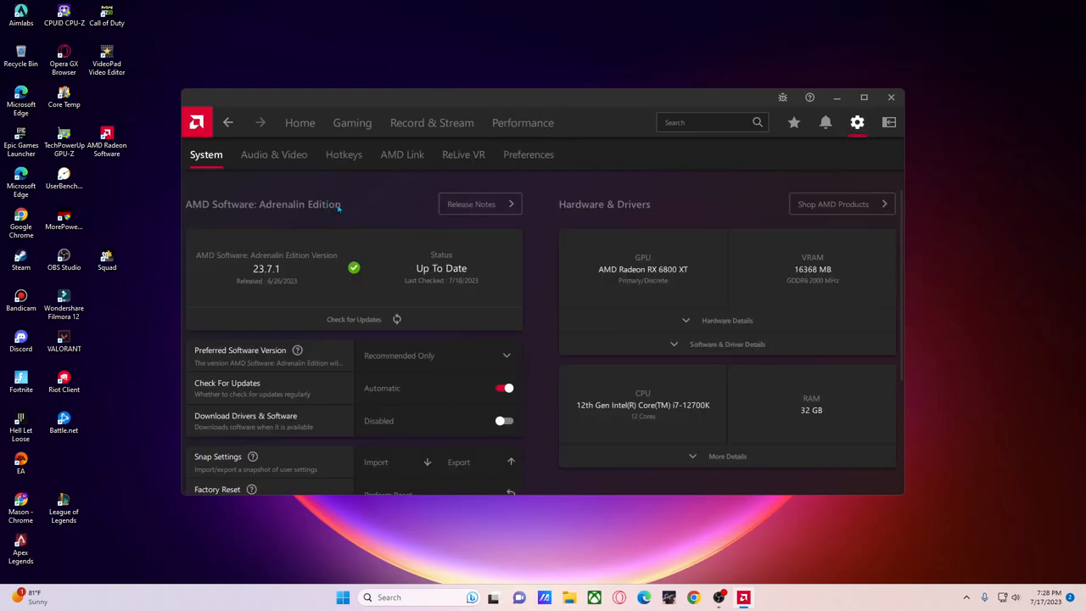
pyautogui.scroll(-3)
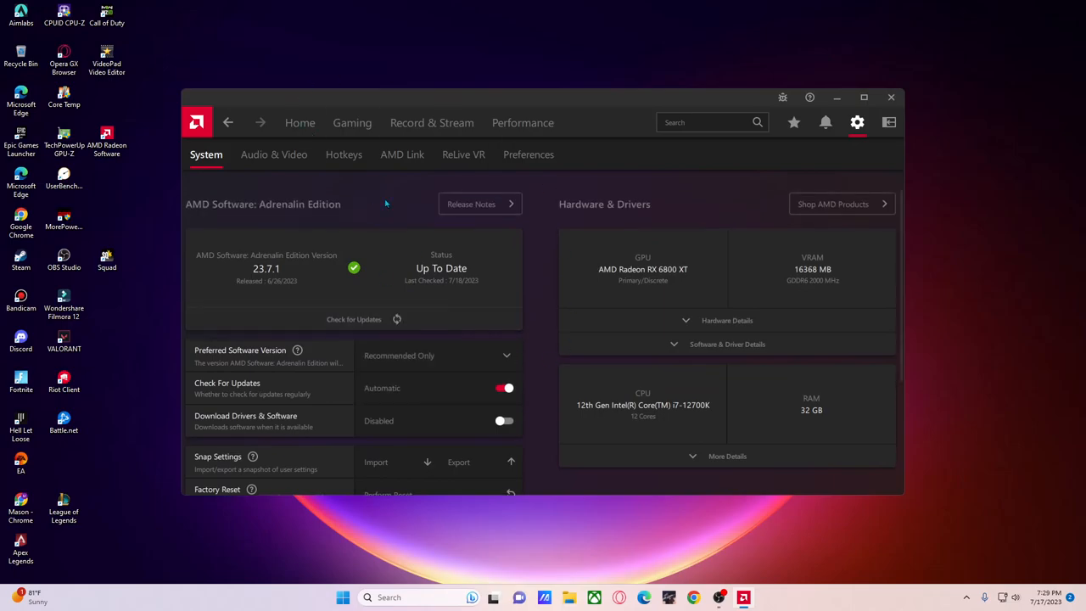
pyautogui.click(274, 154)
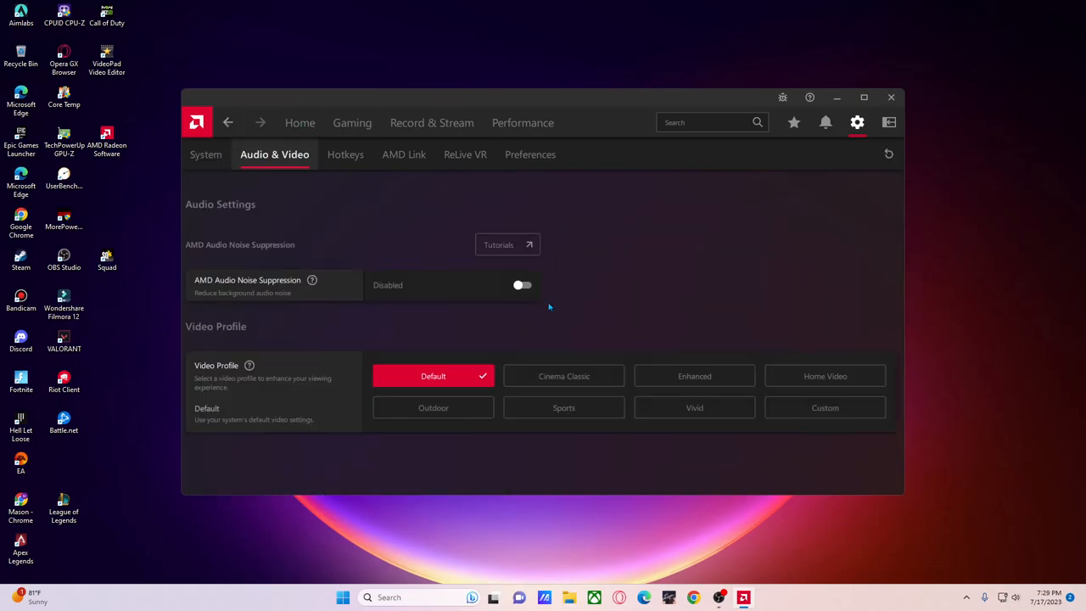
pyautogui.click(344, 154)
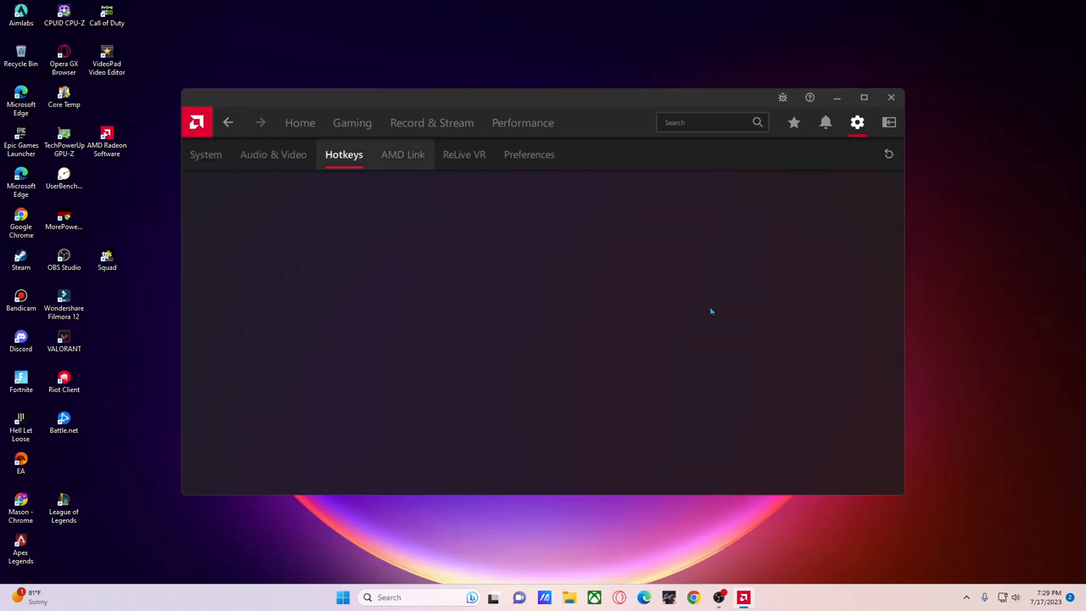
pyautogui.click(344, 154)
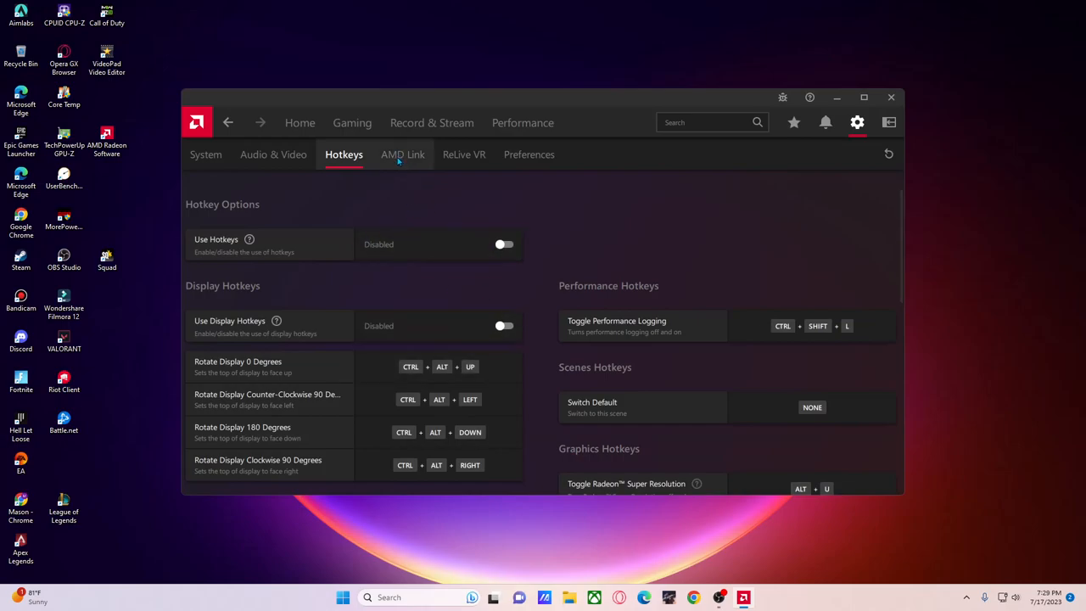
pyautogui.click(464, 154)
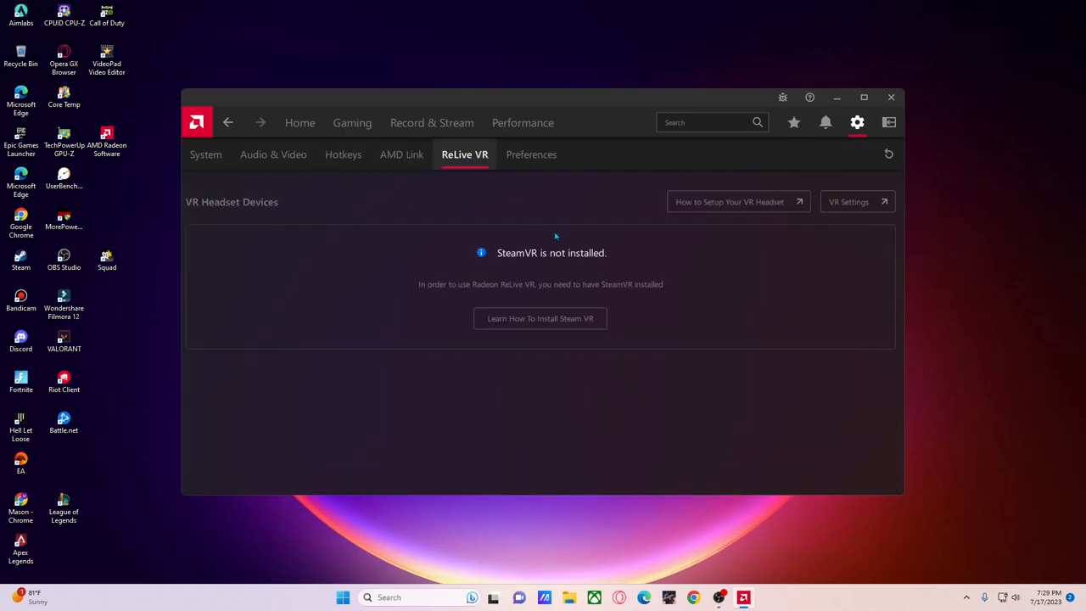
pyautogui.moveTo(732, 189)
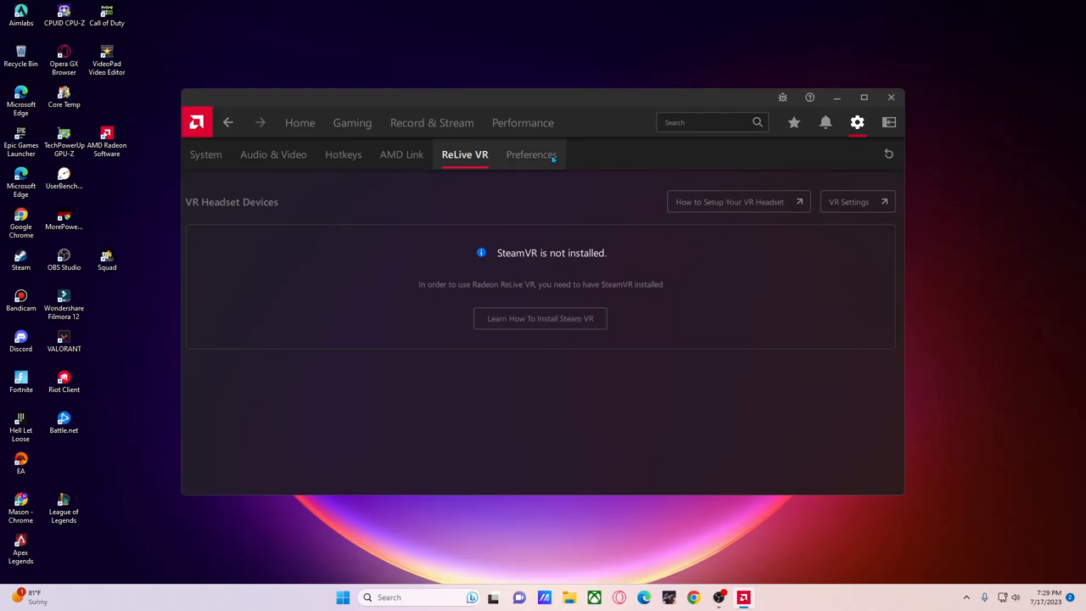
# - Review Preferences: In-Game Overlay, Web Browser, Advertisements and Toast Notifications disabled
pyautogui.click(529, 154)
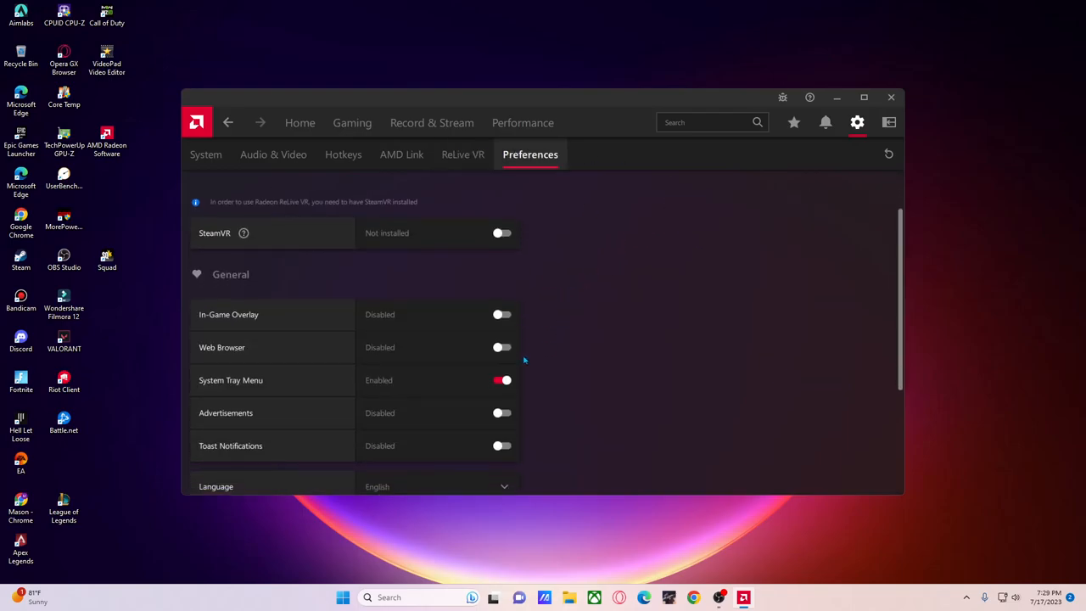
pyautogui.scroll(-3)
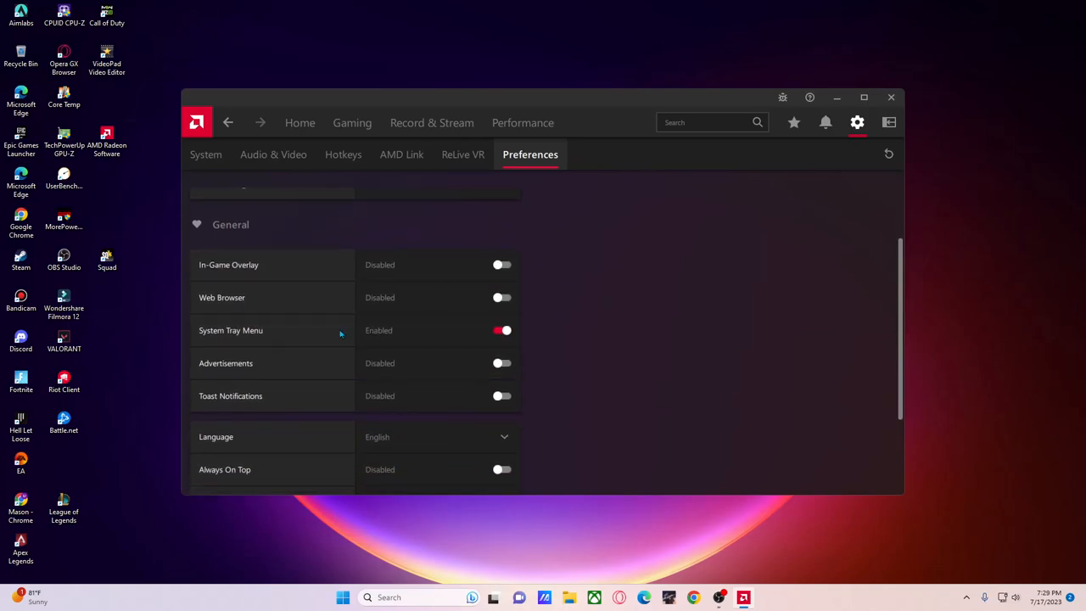
pyautogui.scroll(-3)
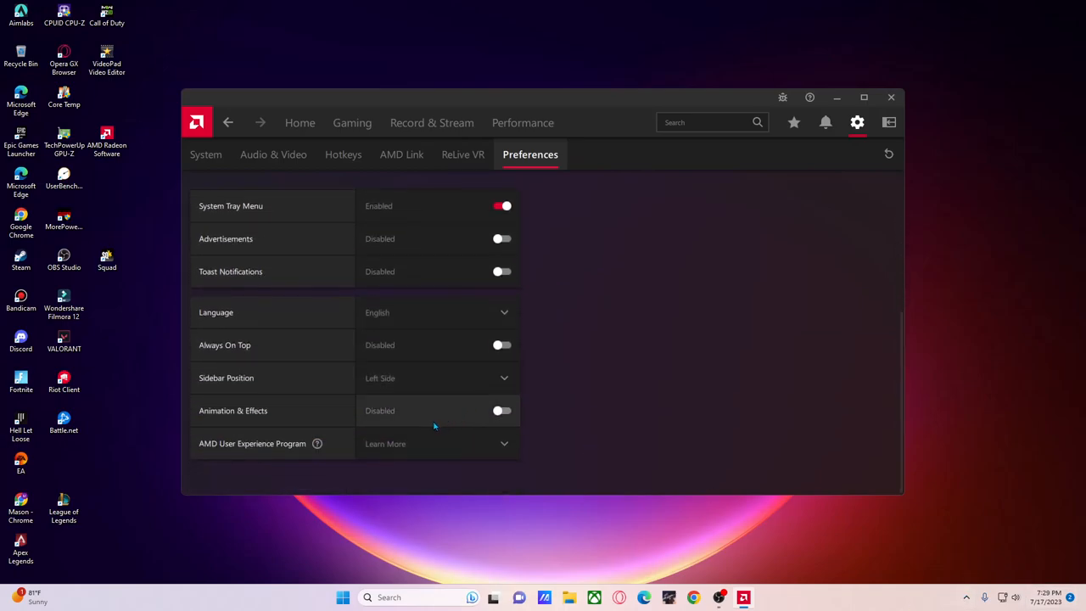
pyautogui.moveTo(338, 460)
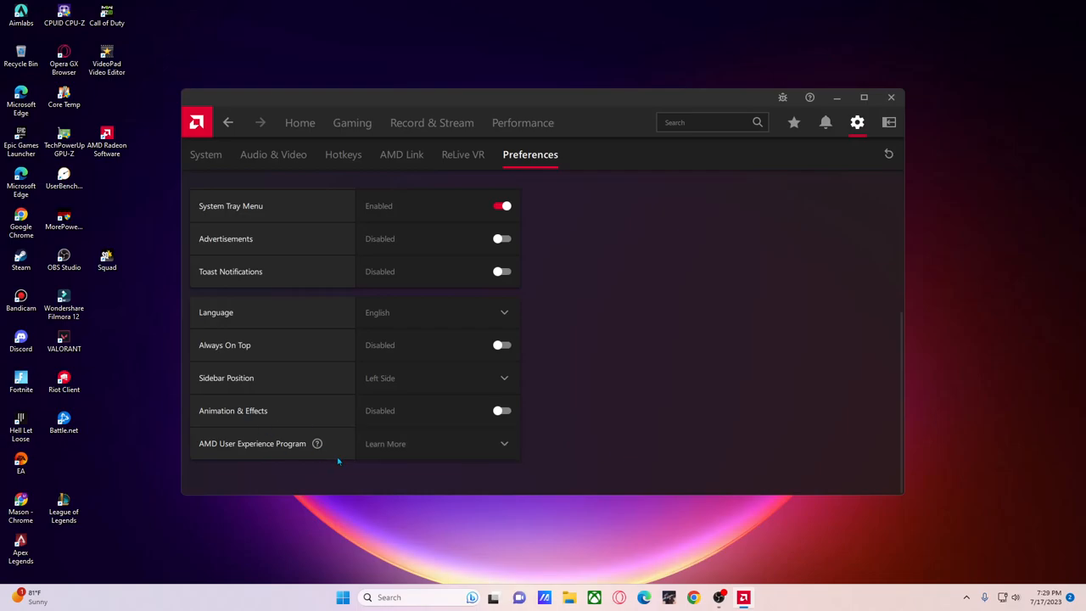
pyautogui.moveTo(371, 411)
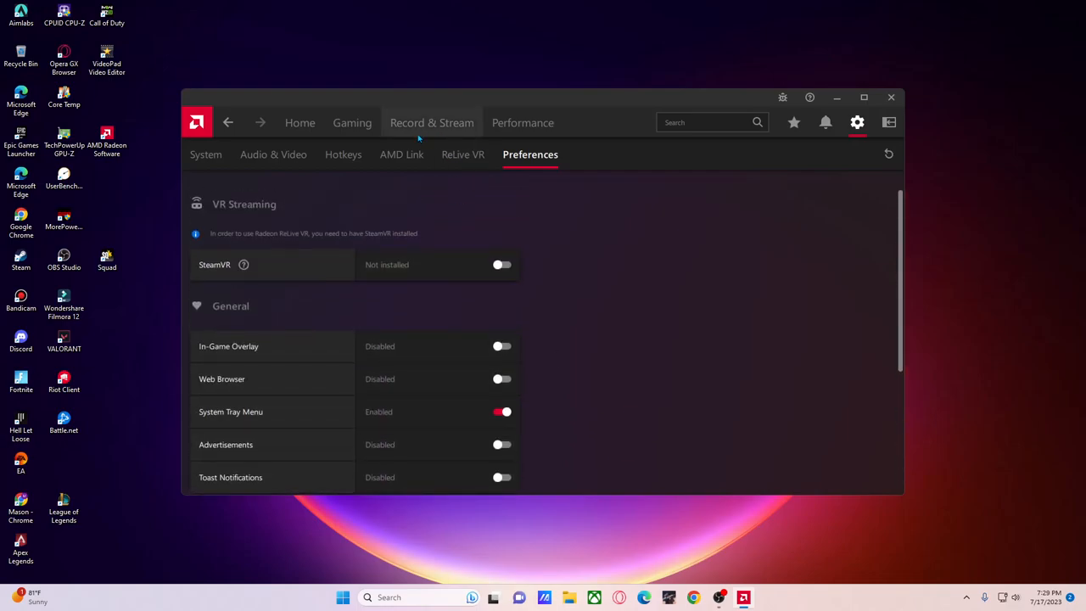
pyautogui.moveTo(352, 123)
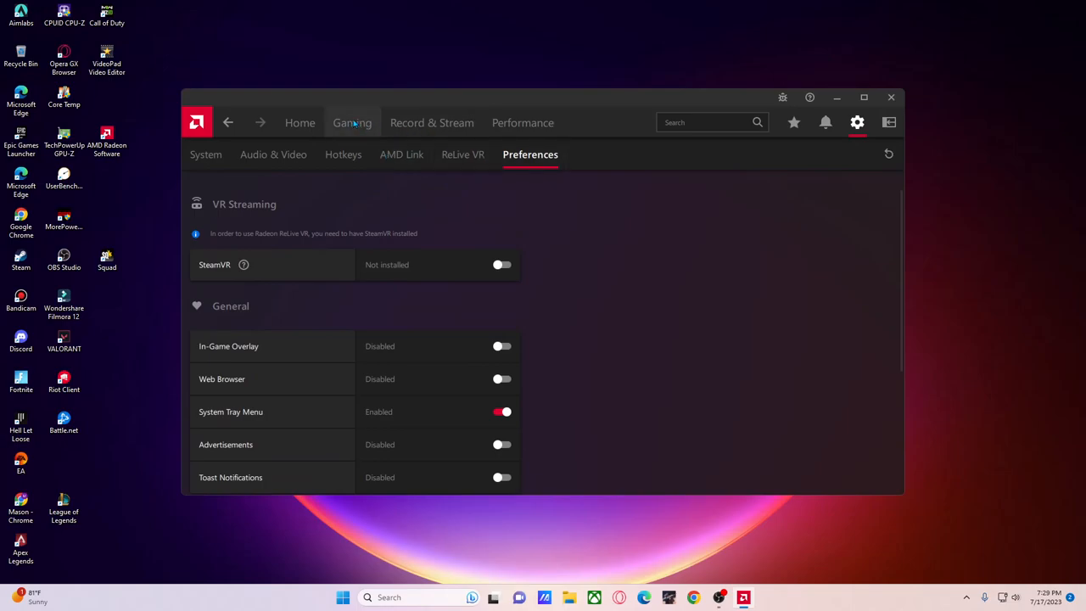
# - Browse Record & Stream, Gaming Graphics and Display pages, then return Home
pyautogui.click(432, 123)
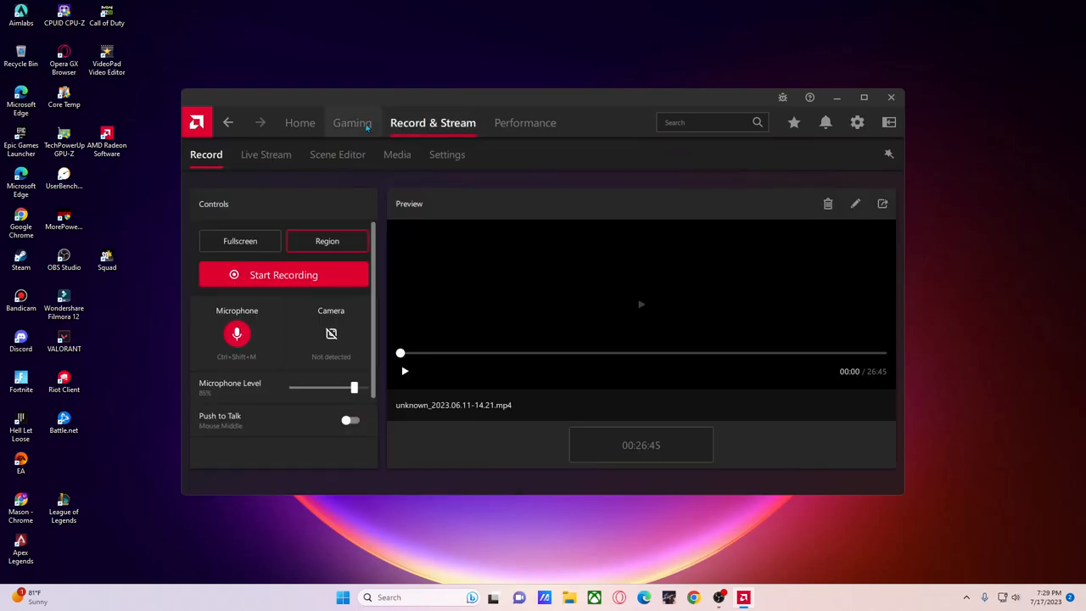
pyautogui.click(352, 122)
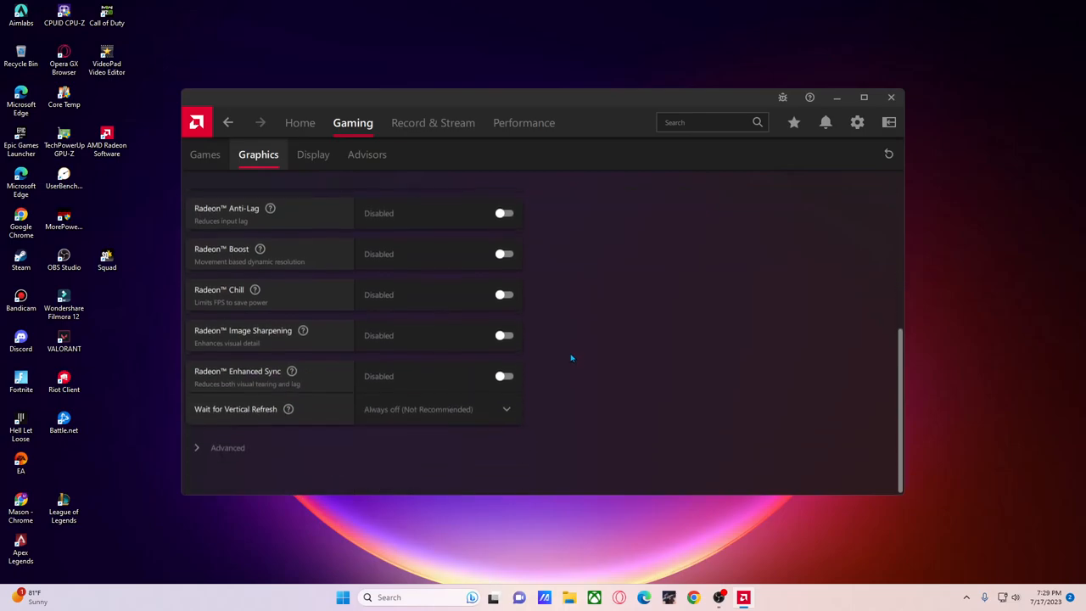
pyautogui.scroll(-3)
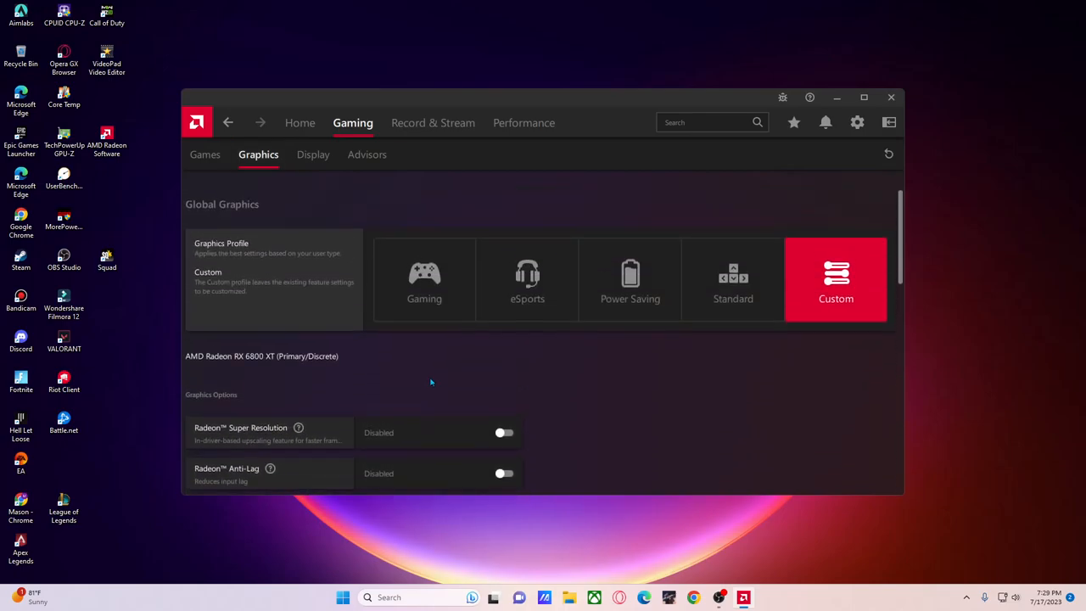
pyautogui.click(312, 155)
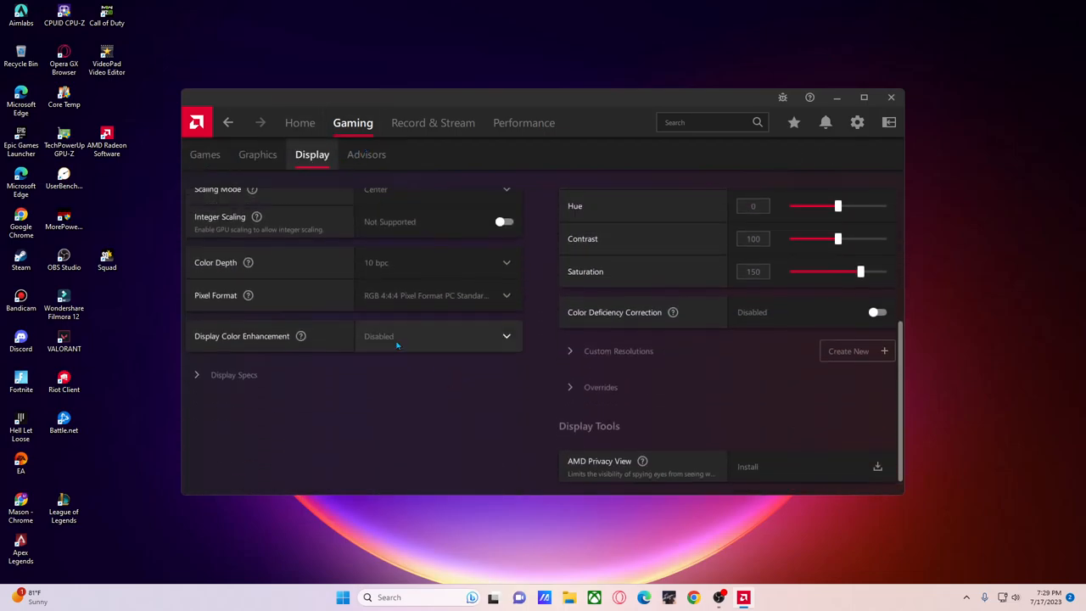
pyautogui.click(300, 122)
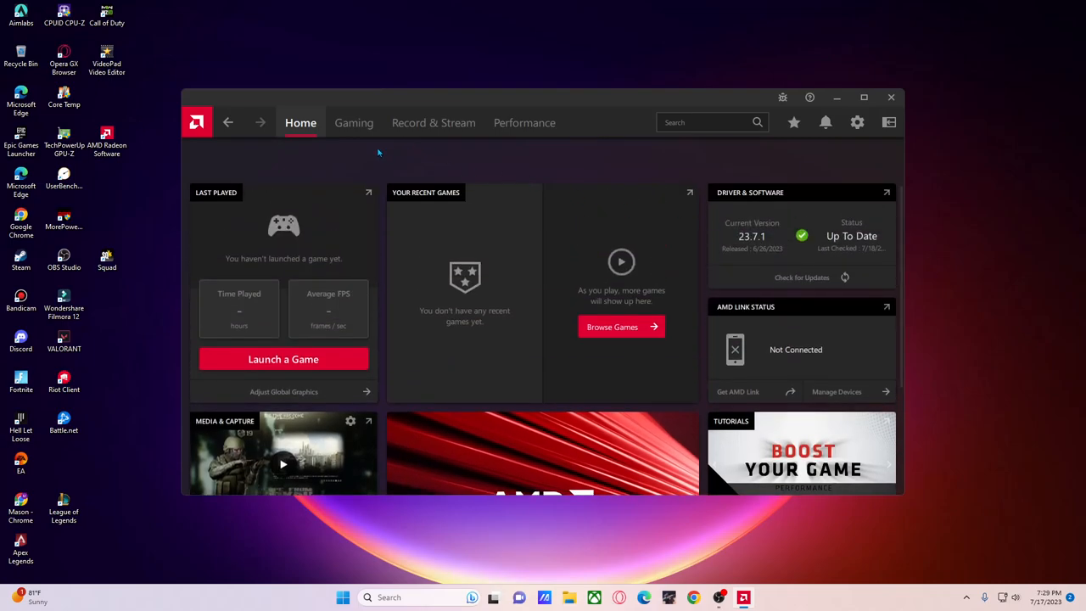
# - Revisit Graphics, Display and Game Advisor, then scroll the Display settings to Custom Color
pyautogui.click(352, 123)
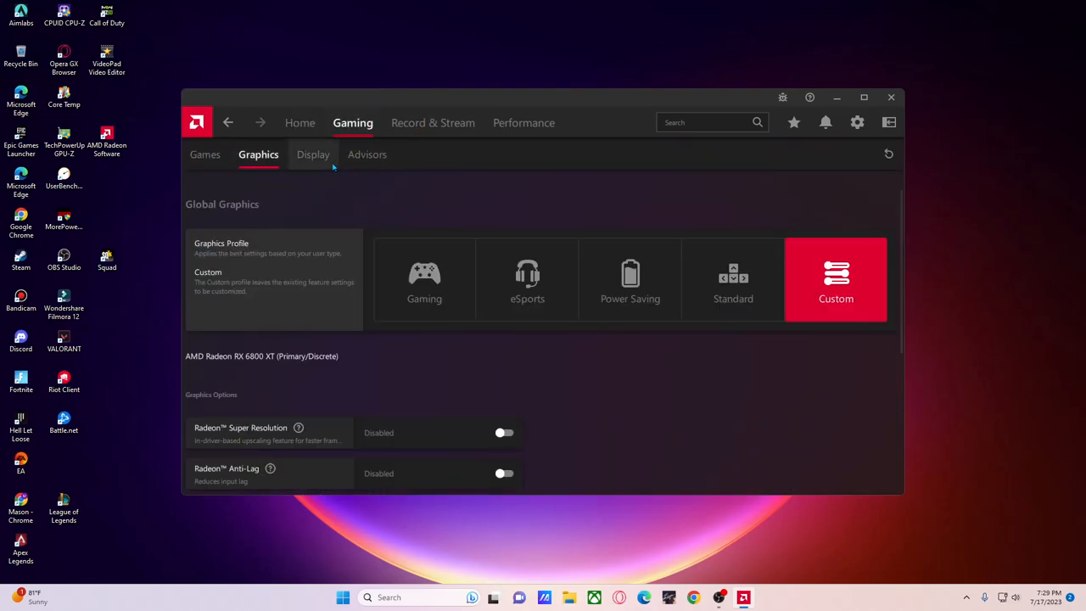
pyautogui.click(312, 154)
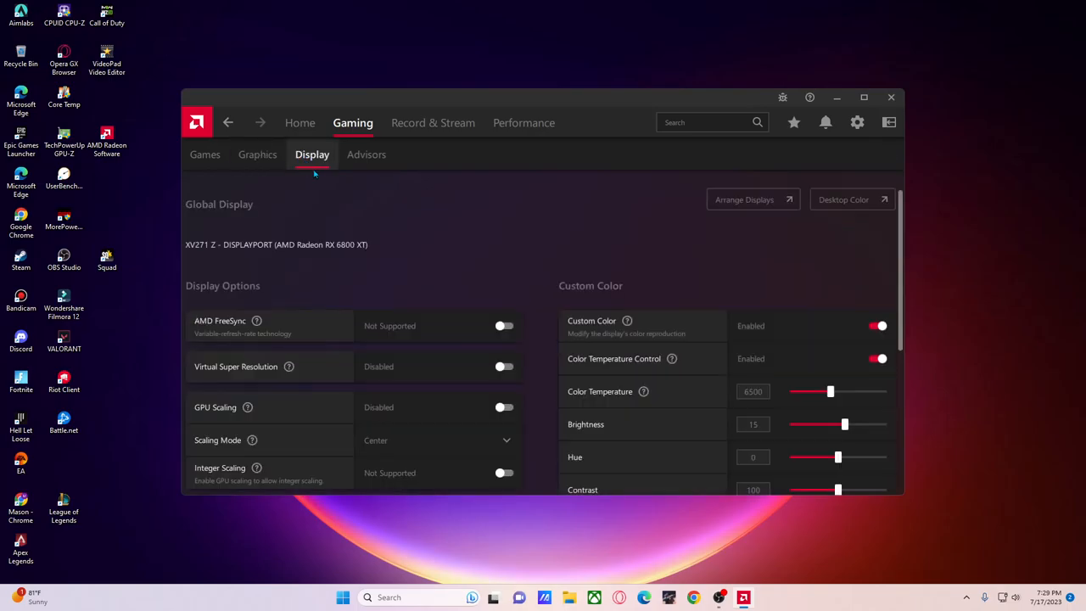
pyautogui.click(366, 155)
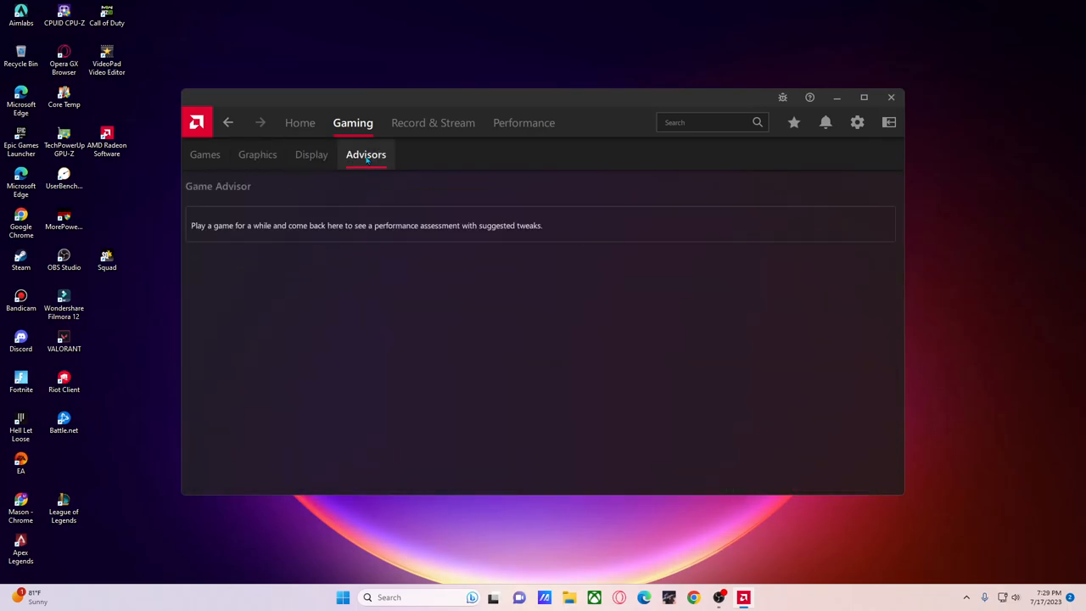
pyautogui.click(311, 155)
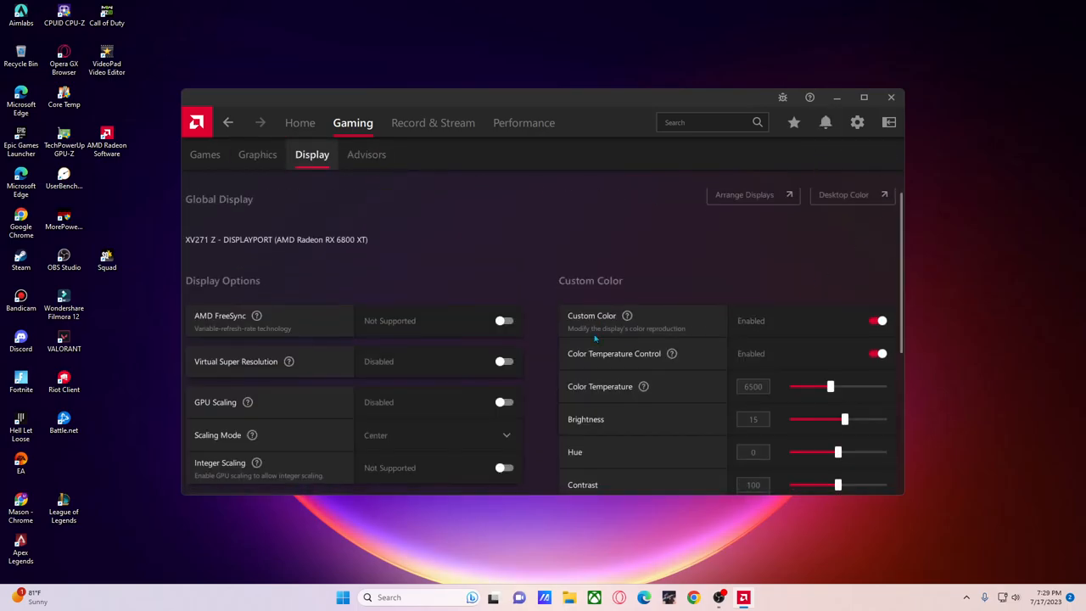
pyautogui.scroll(-3)
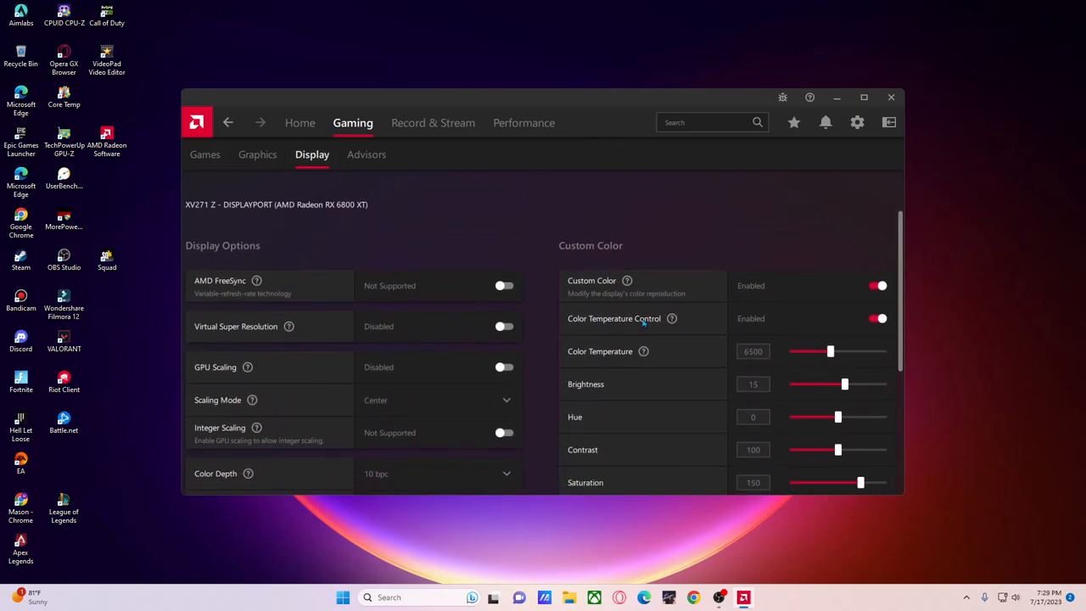
pyautogui.scroll(-3)
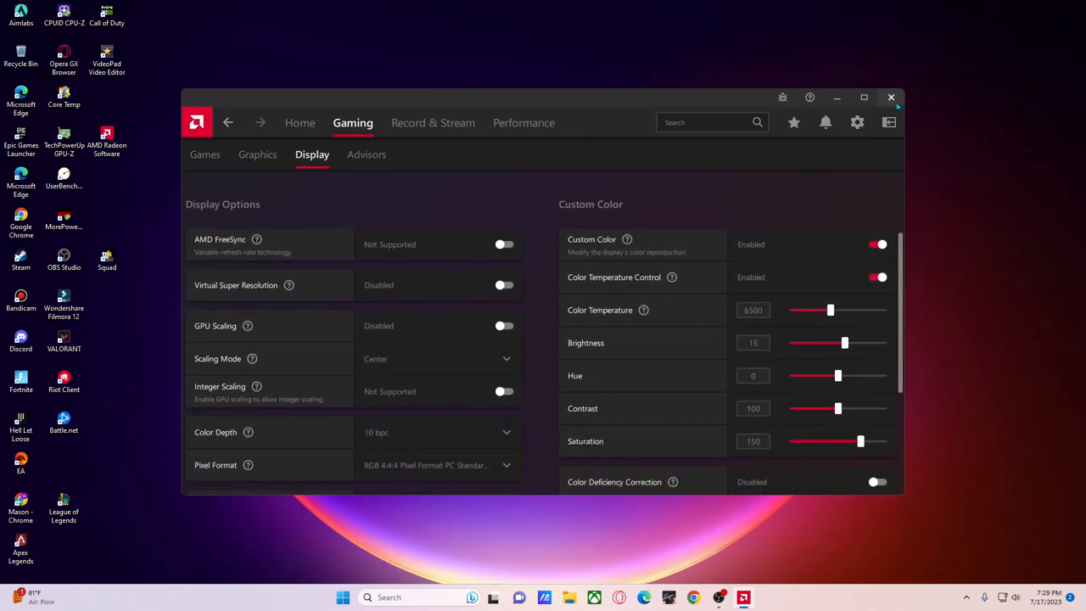